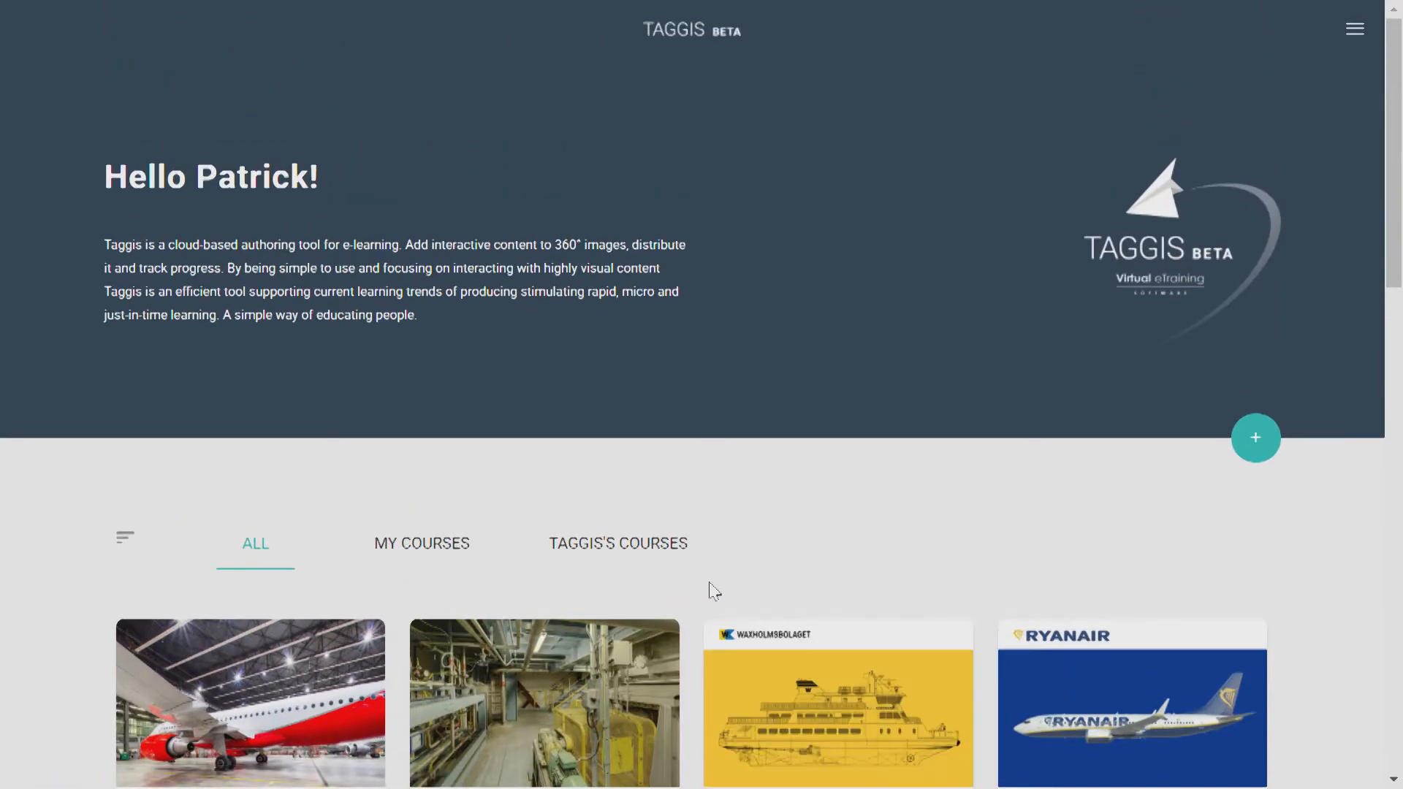
mouse_move(1263, 139)
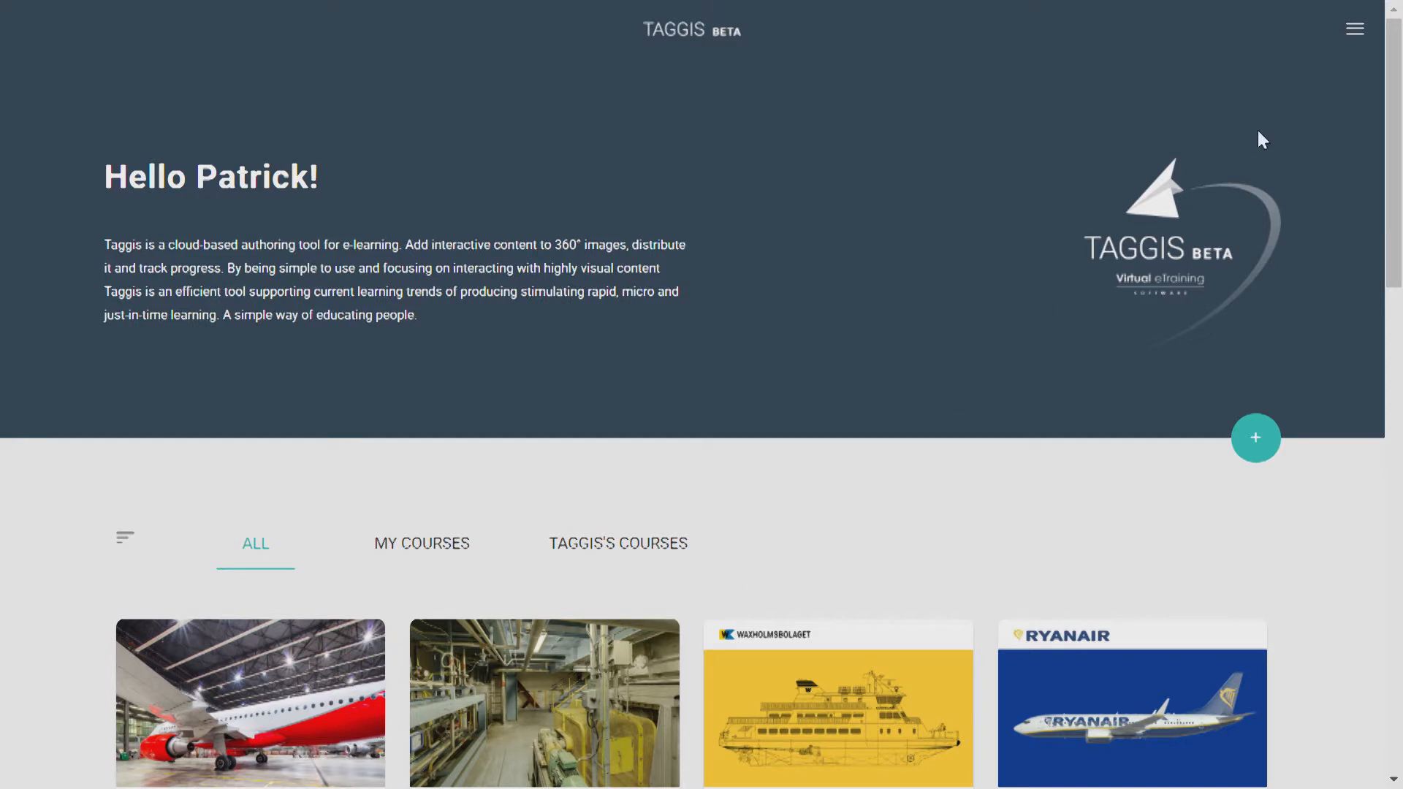
- Start a stage upload and attach the project-title (4).zip panorama package
click(1354, 29)
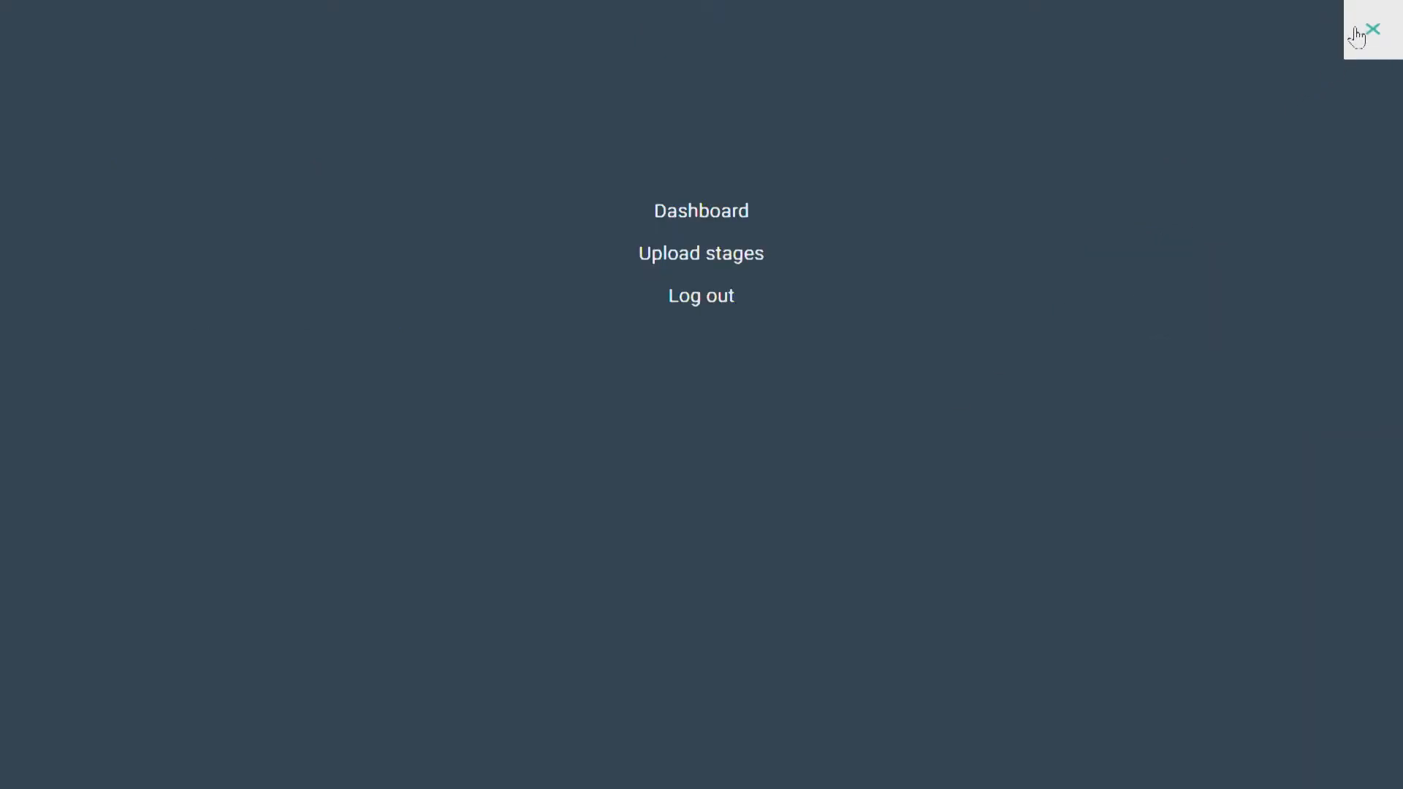
click(701, 254)
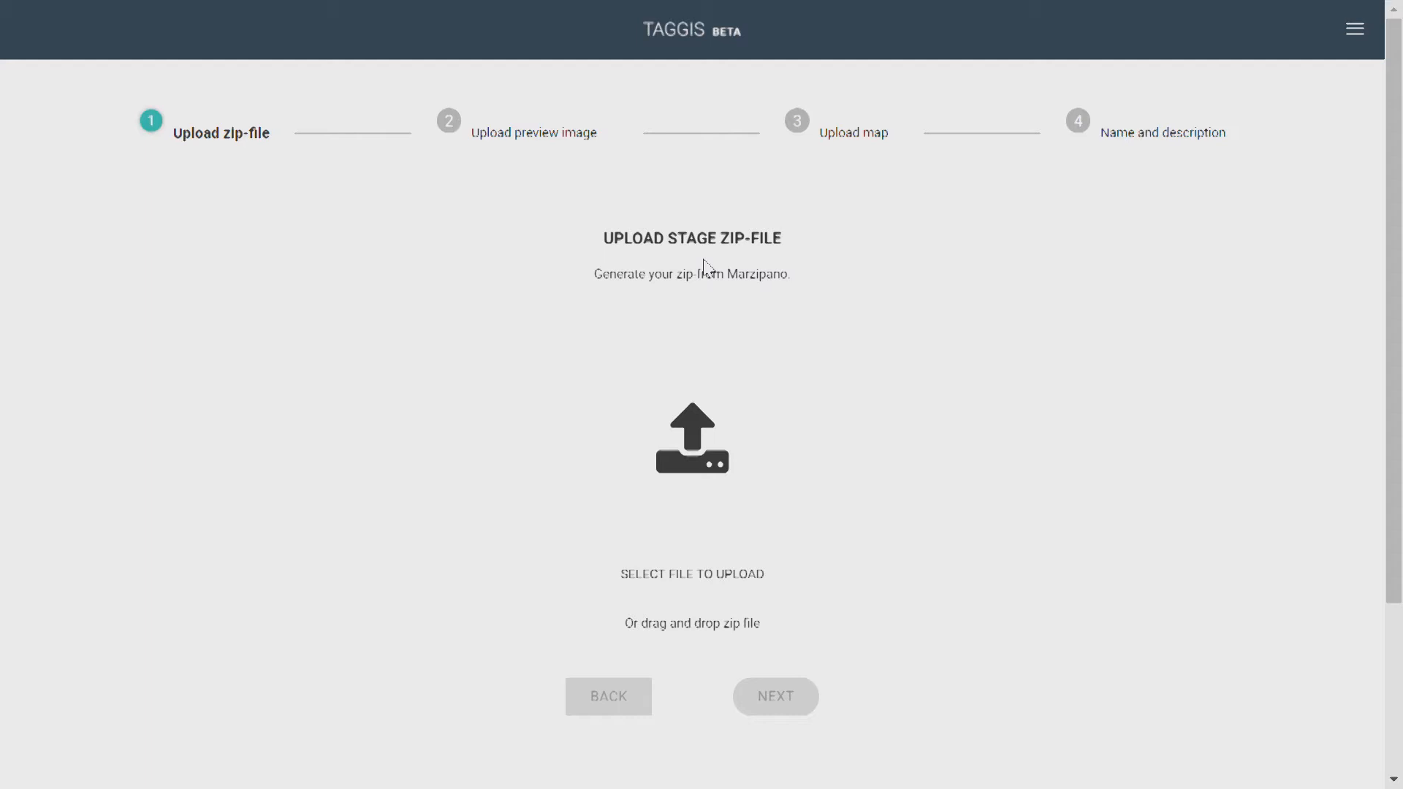
mouse_move(585, 449)
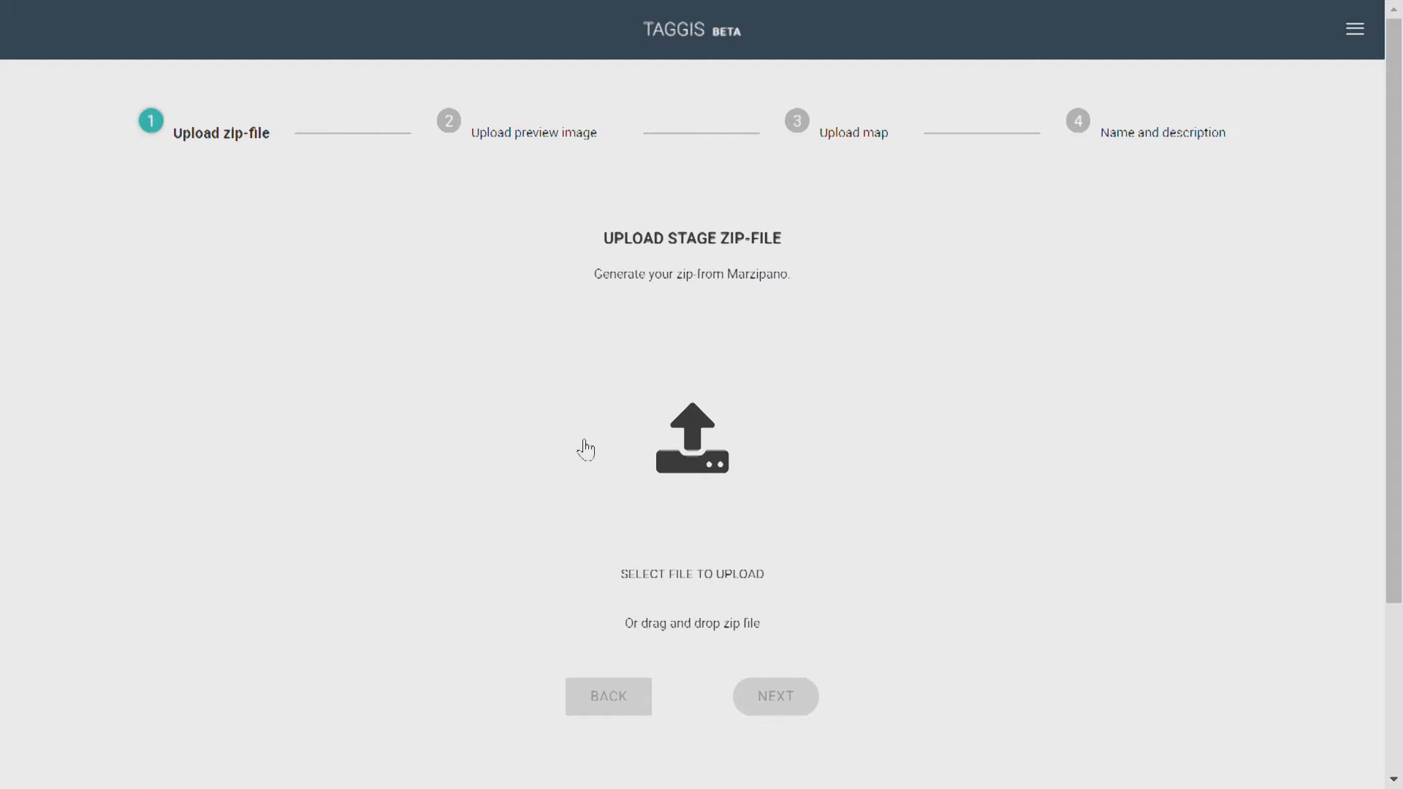
click(692, 438)
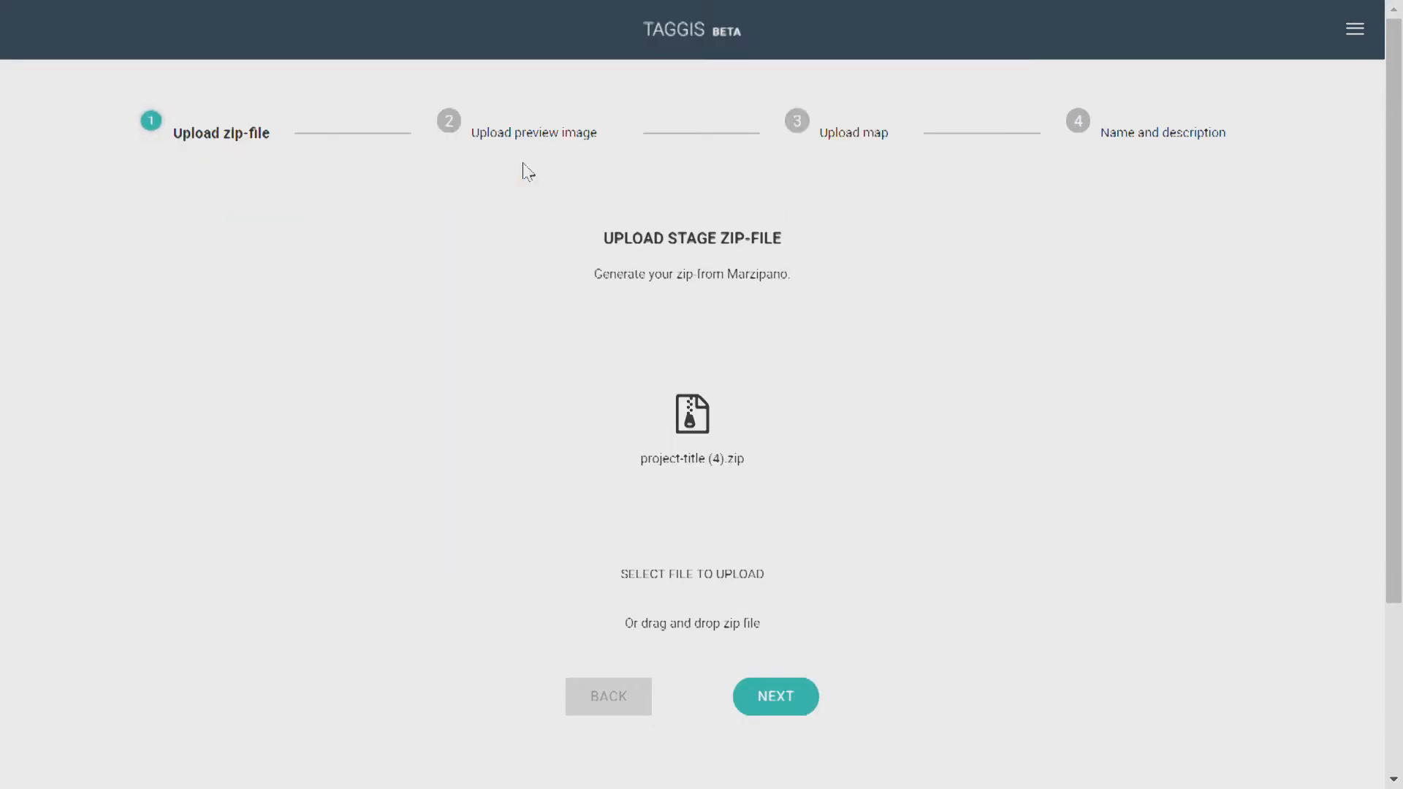
- Set the AIRBUS A320 image as the stage preview
click(774, 697)
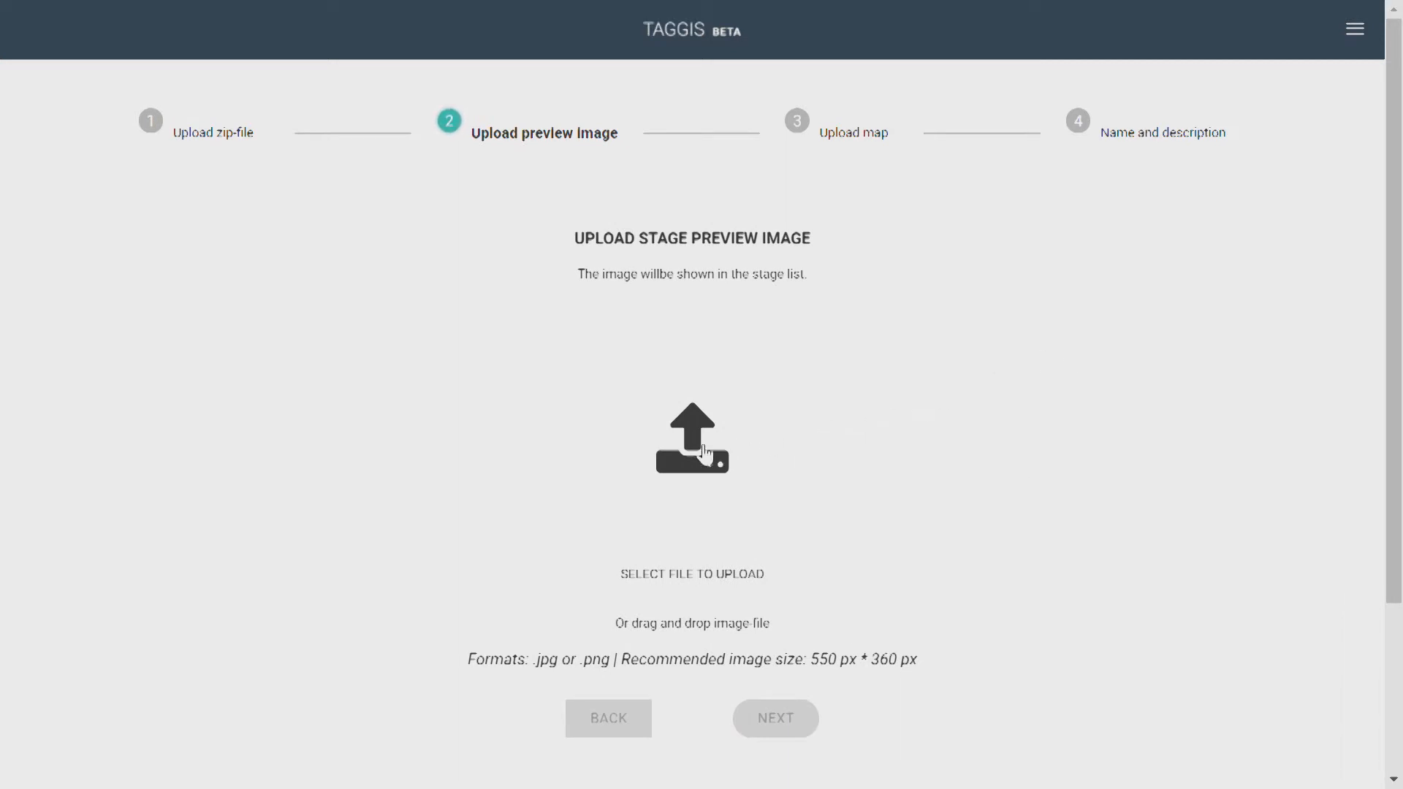
mouse_move(693, 450)
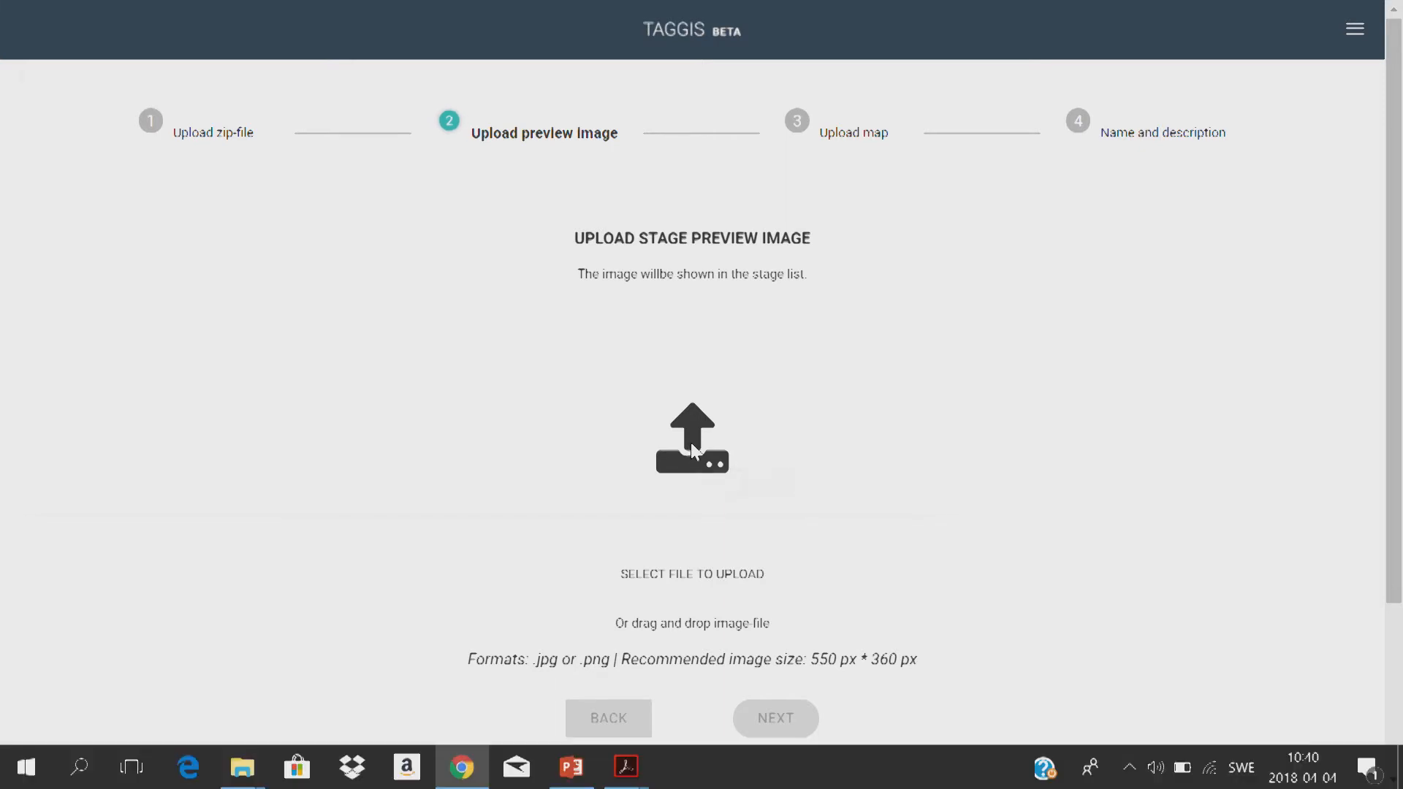
click(691, 438)
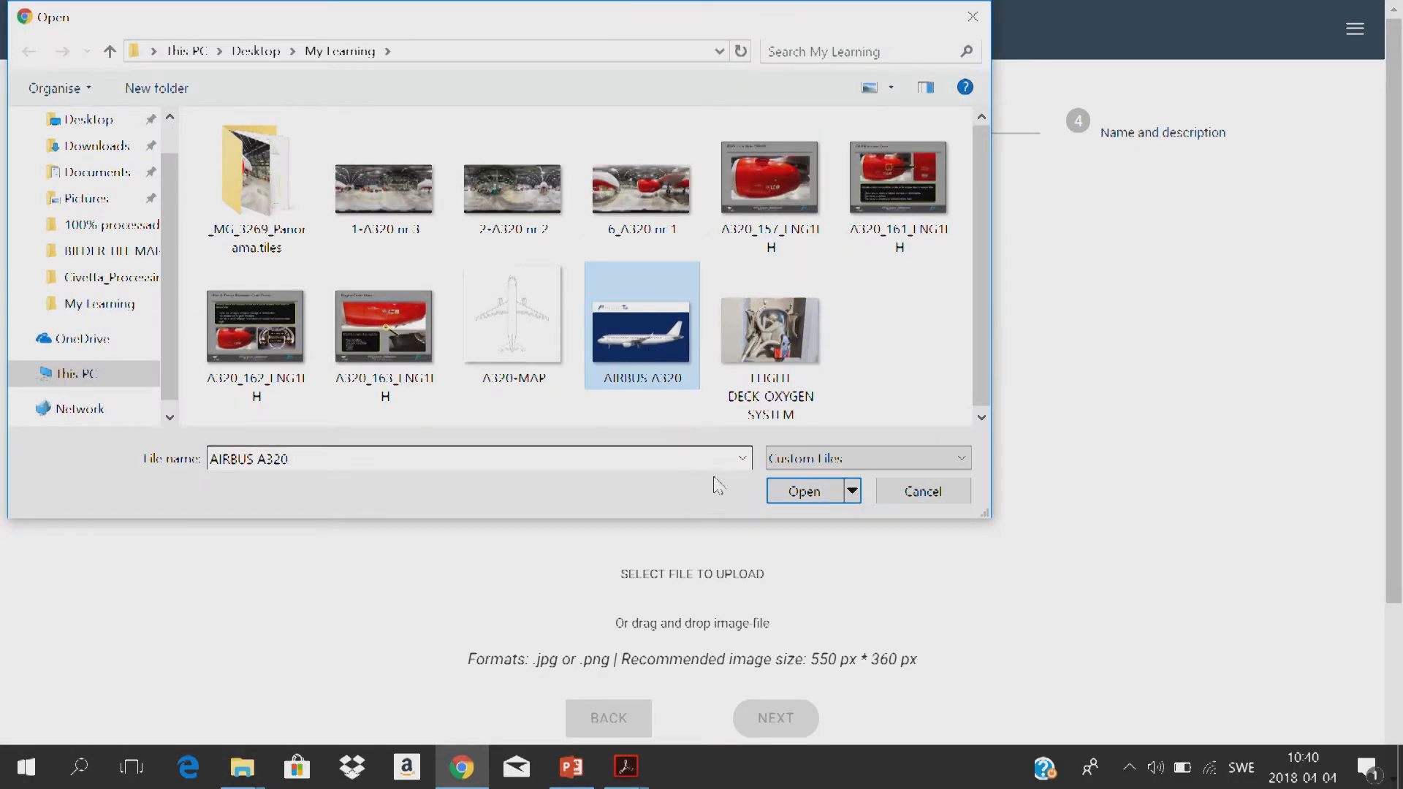
click(803, 490)
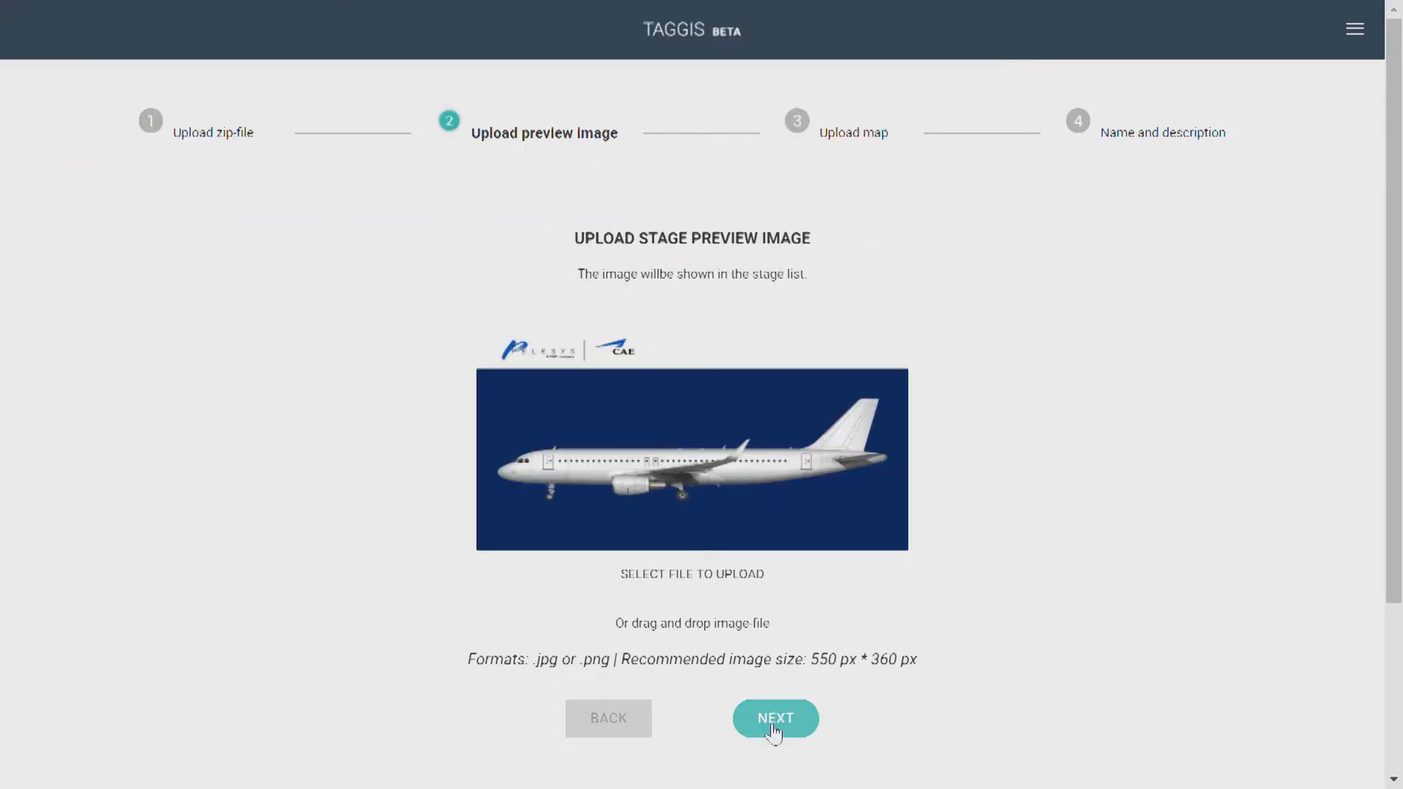
- Upload A320-MAP as the stage map, pin the scenes on it, and save
click(775, 717)
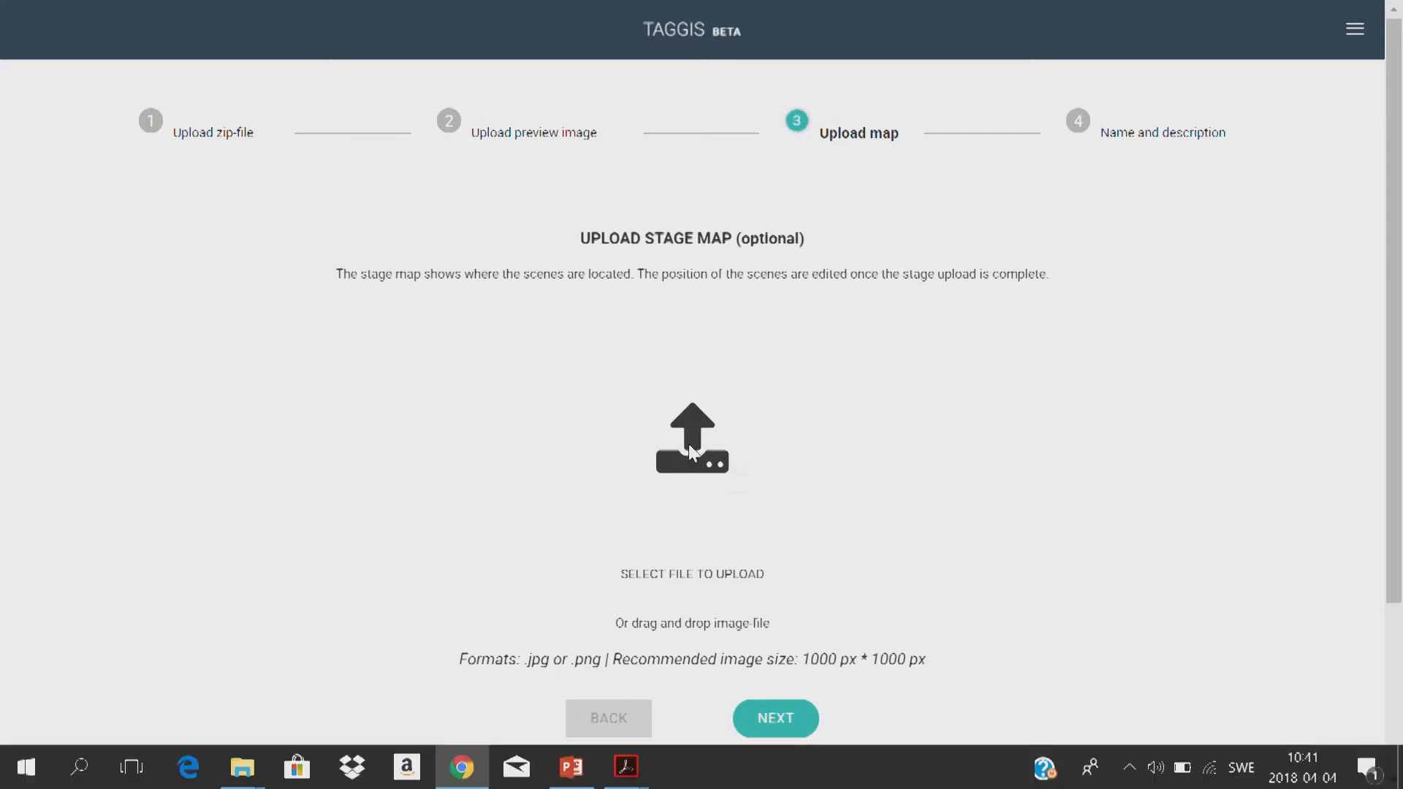
click(692, 438)
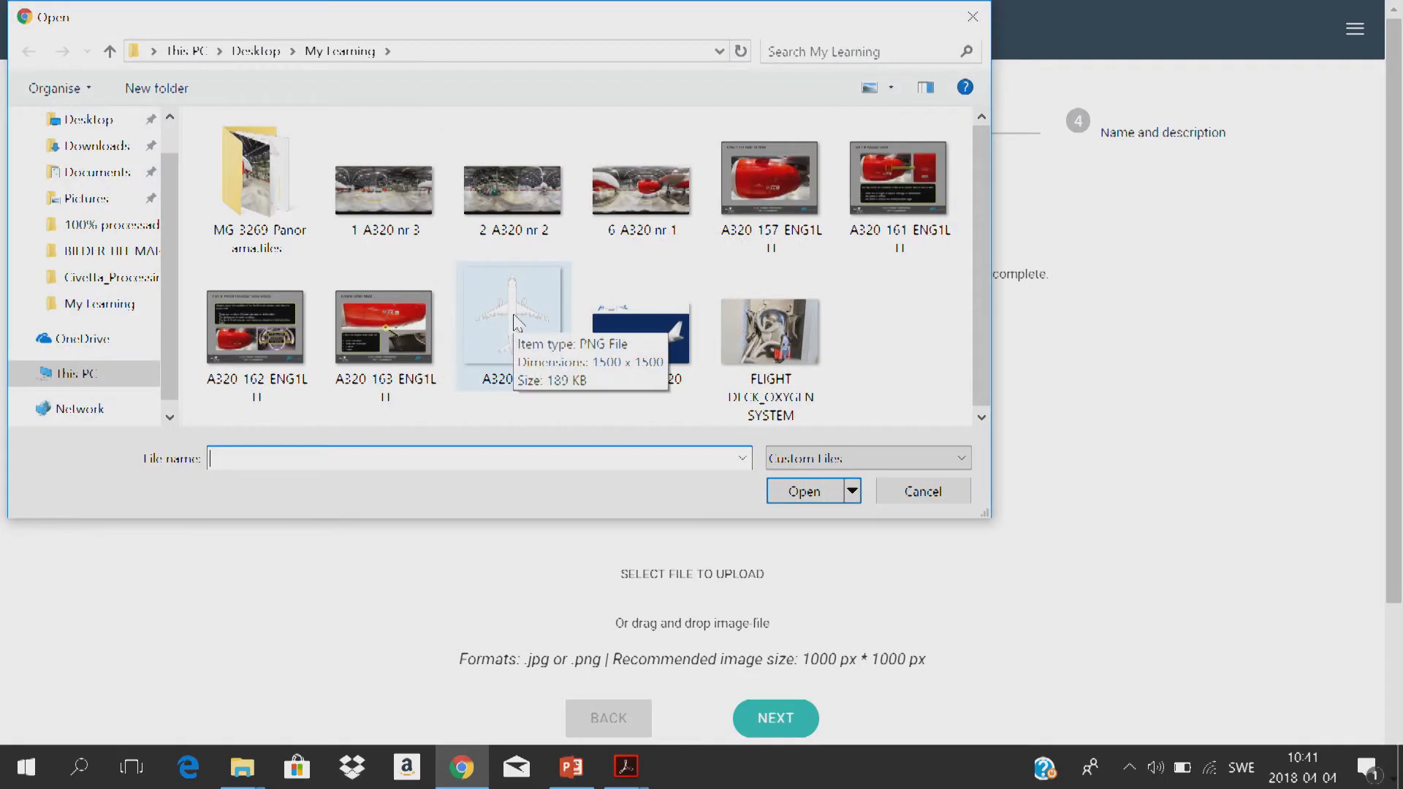
click(921, 490)
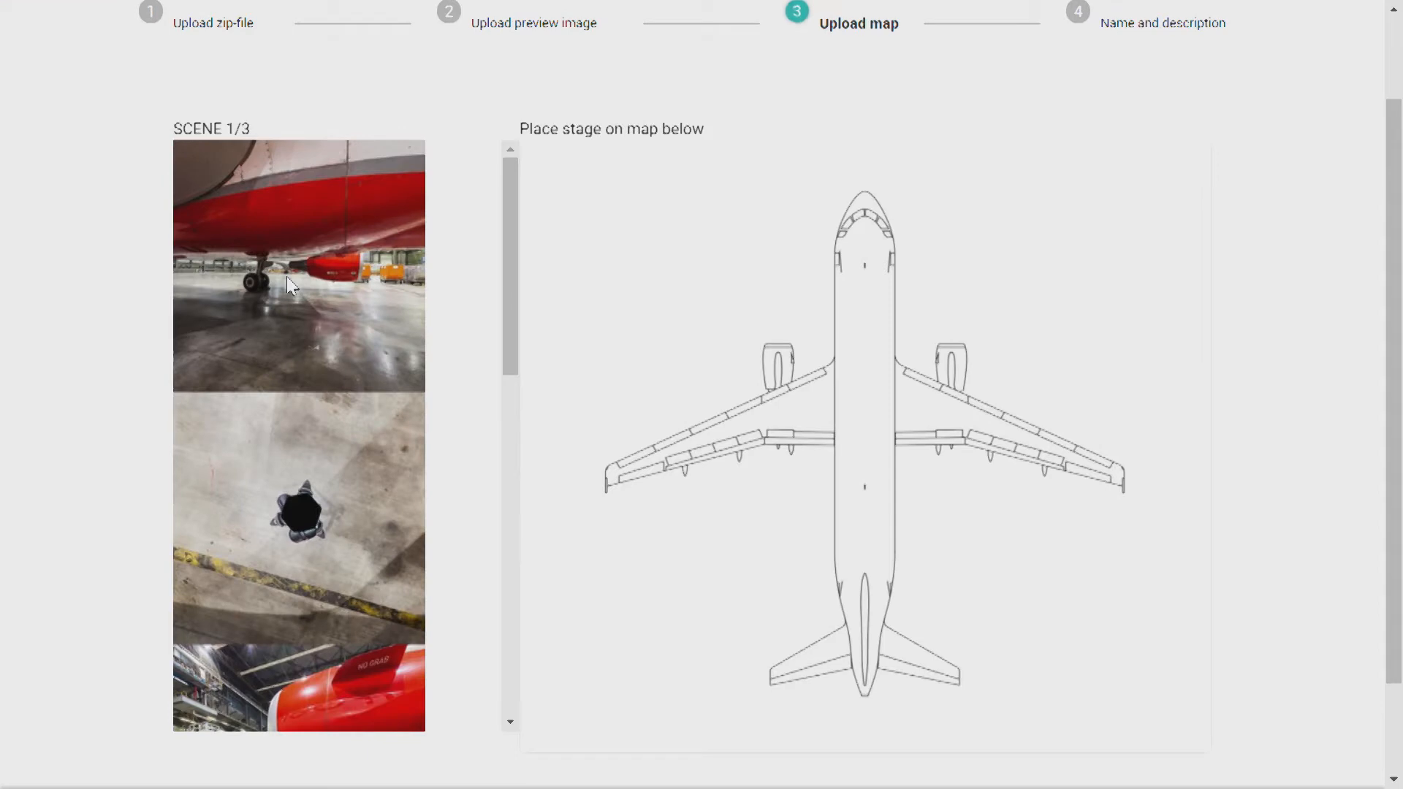
click(810, 227)
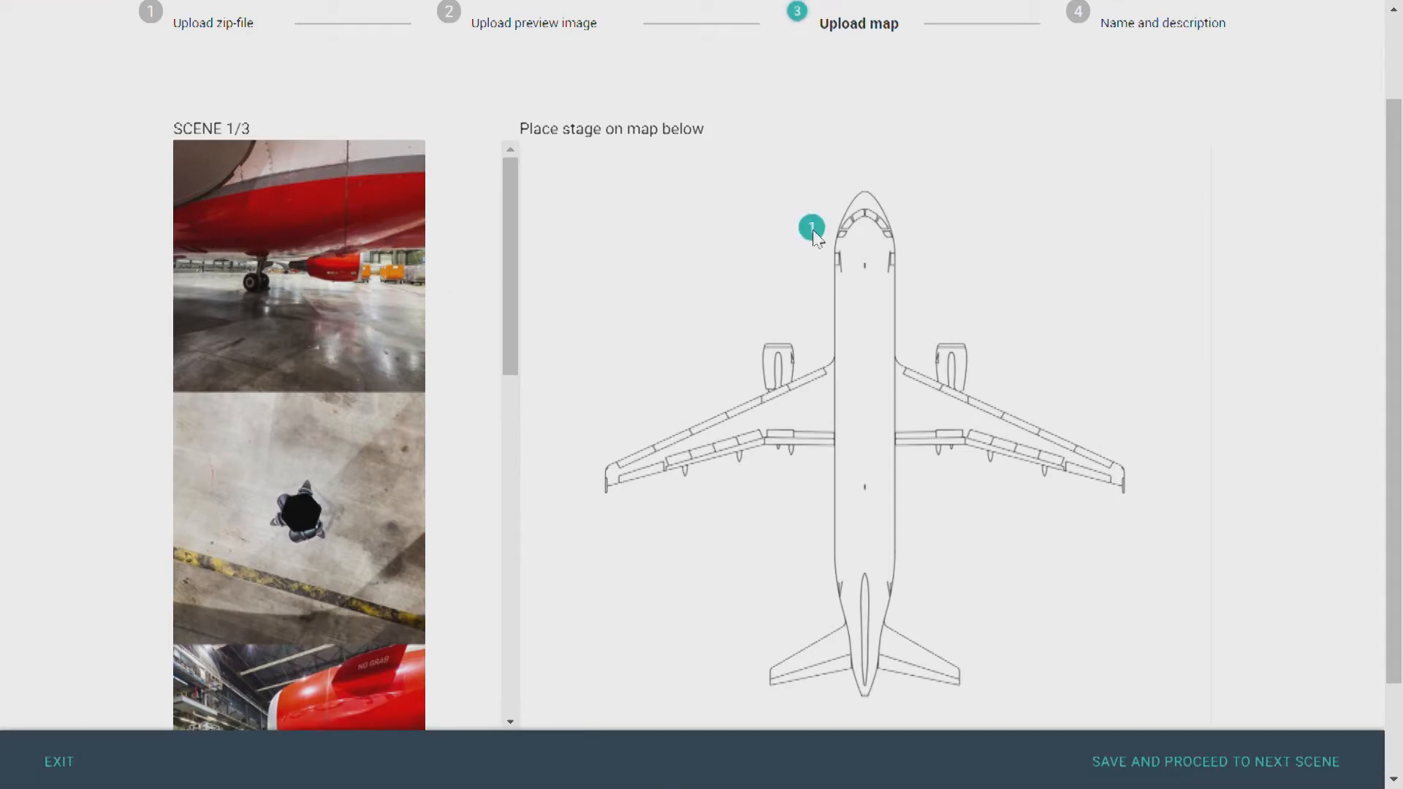
click(1214, 762)
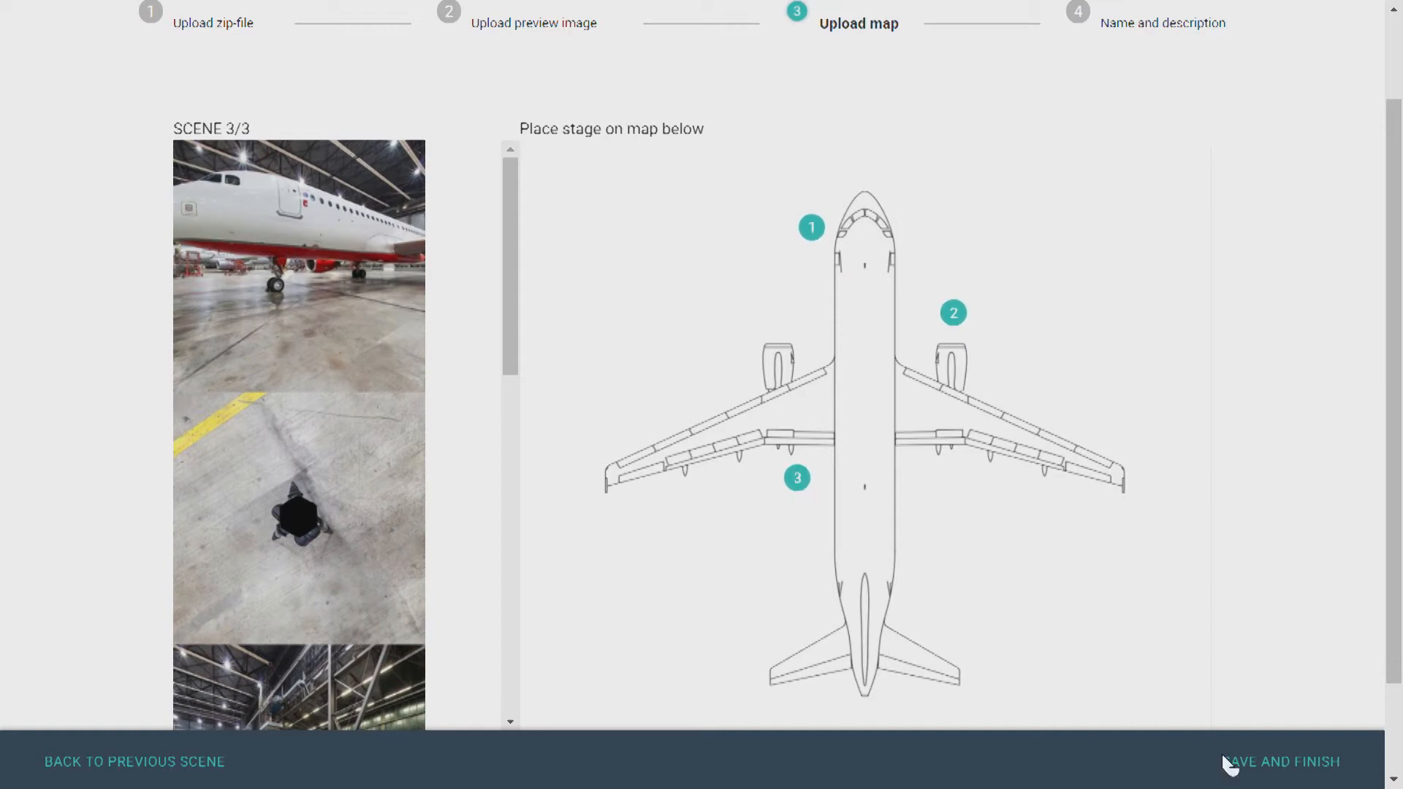
click(1283, 762)
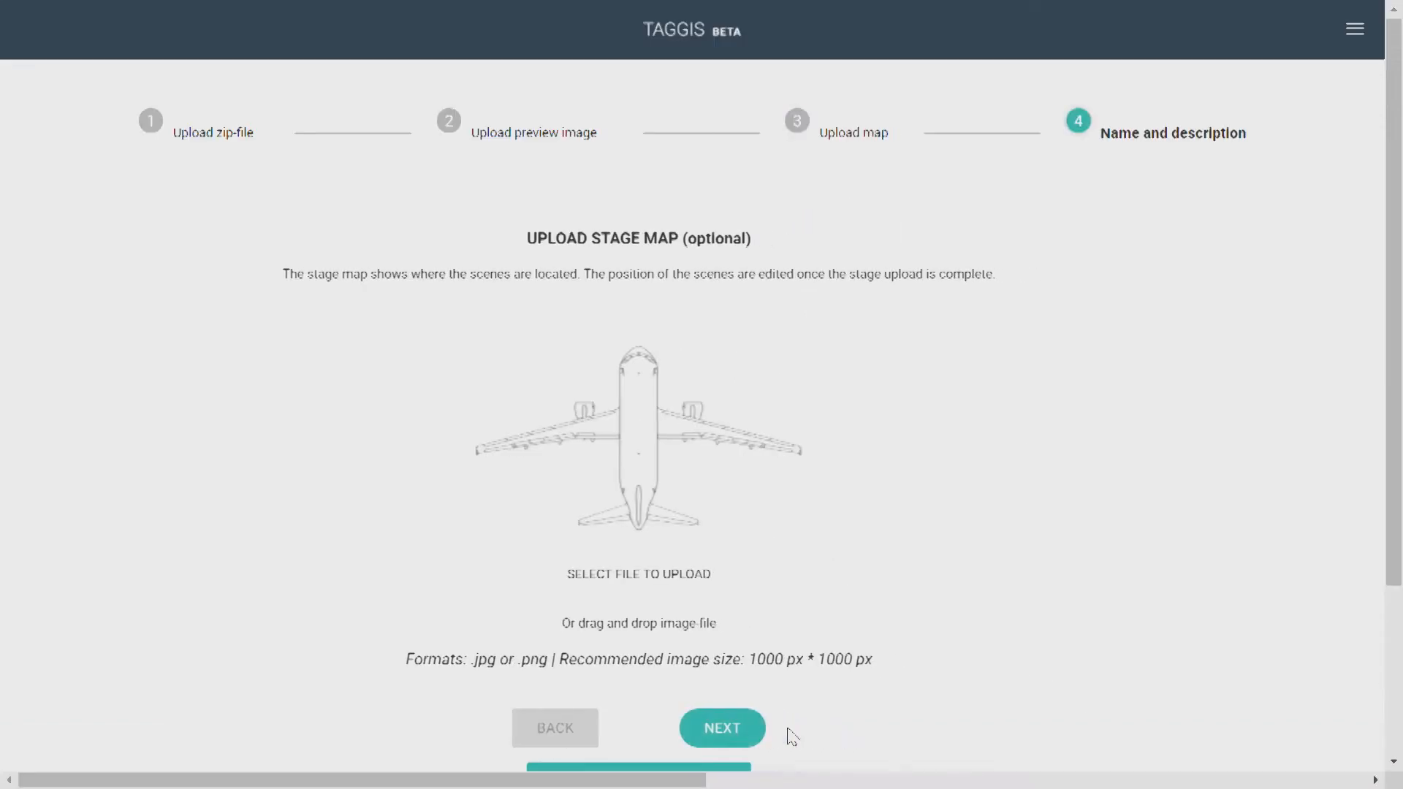
- Describe the stage as 'Exterior Walkaround', finish the upload and dismiss the notice
click(721, 727)
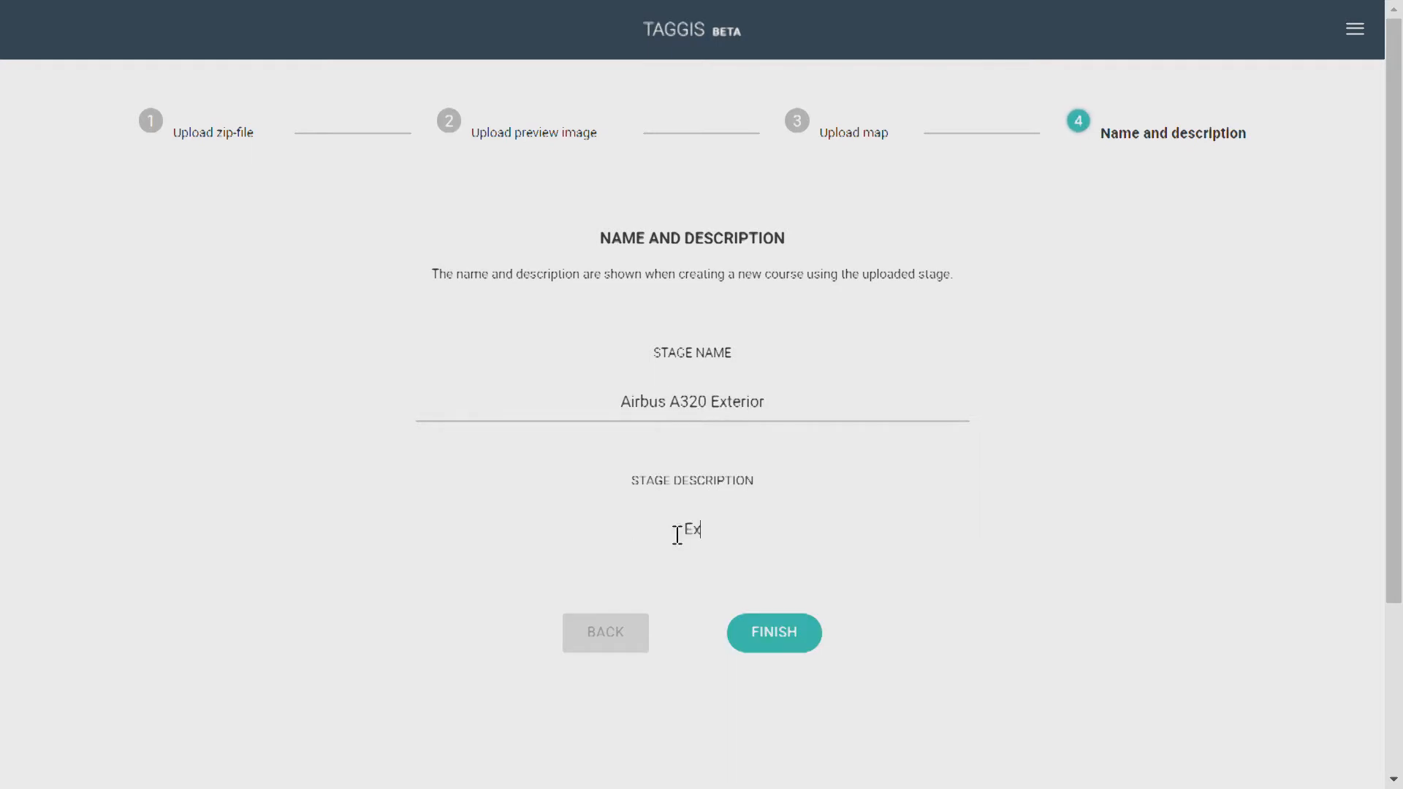
text(Exterior Walkaround)
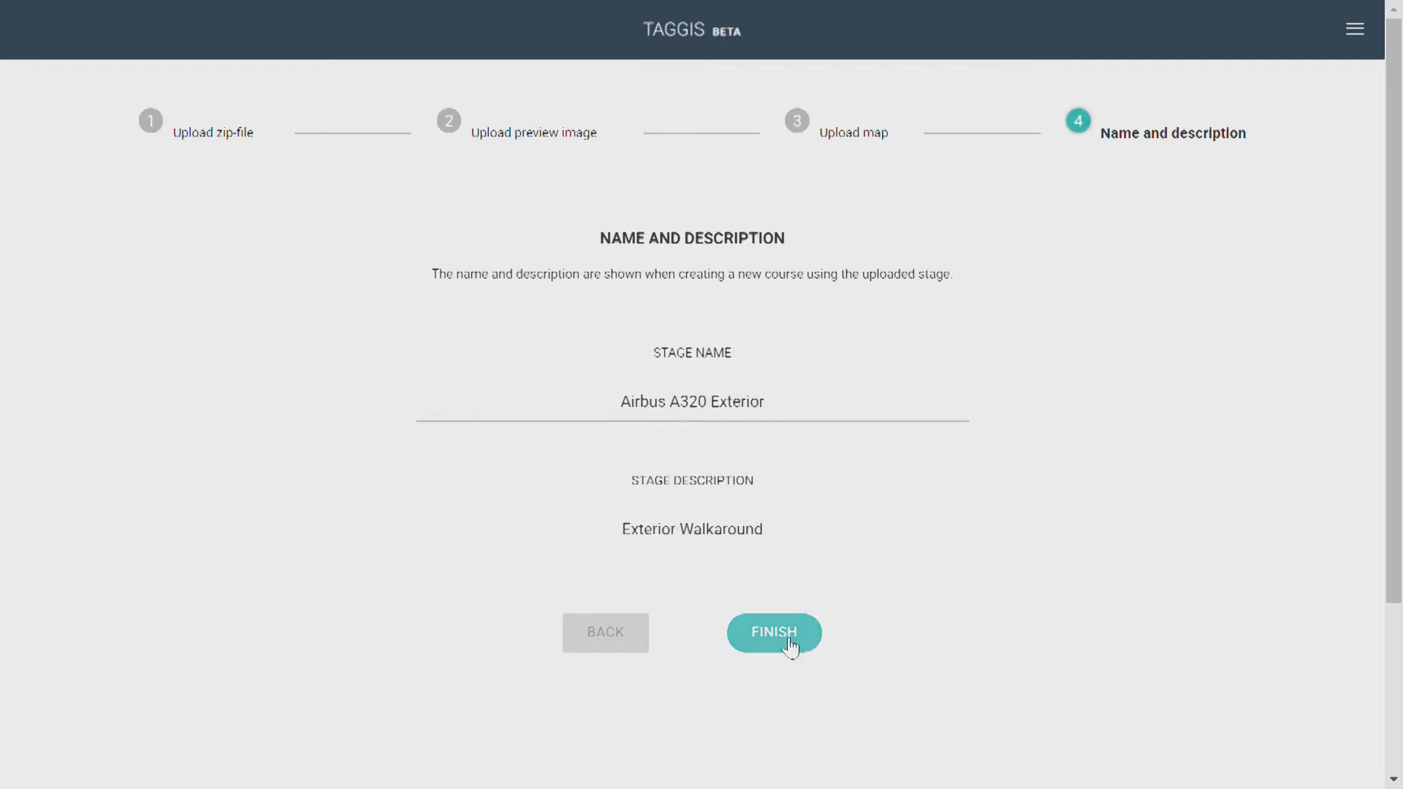
click(773, 632)
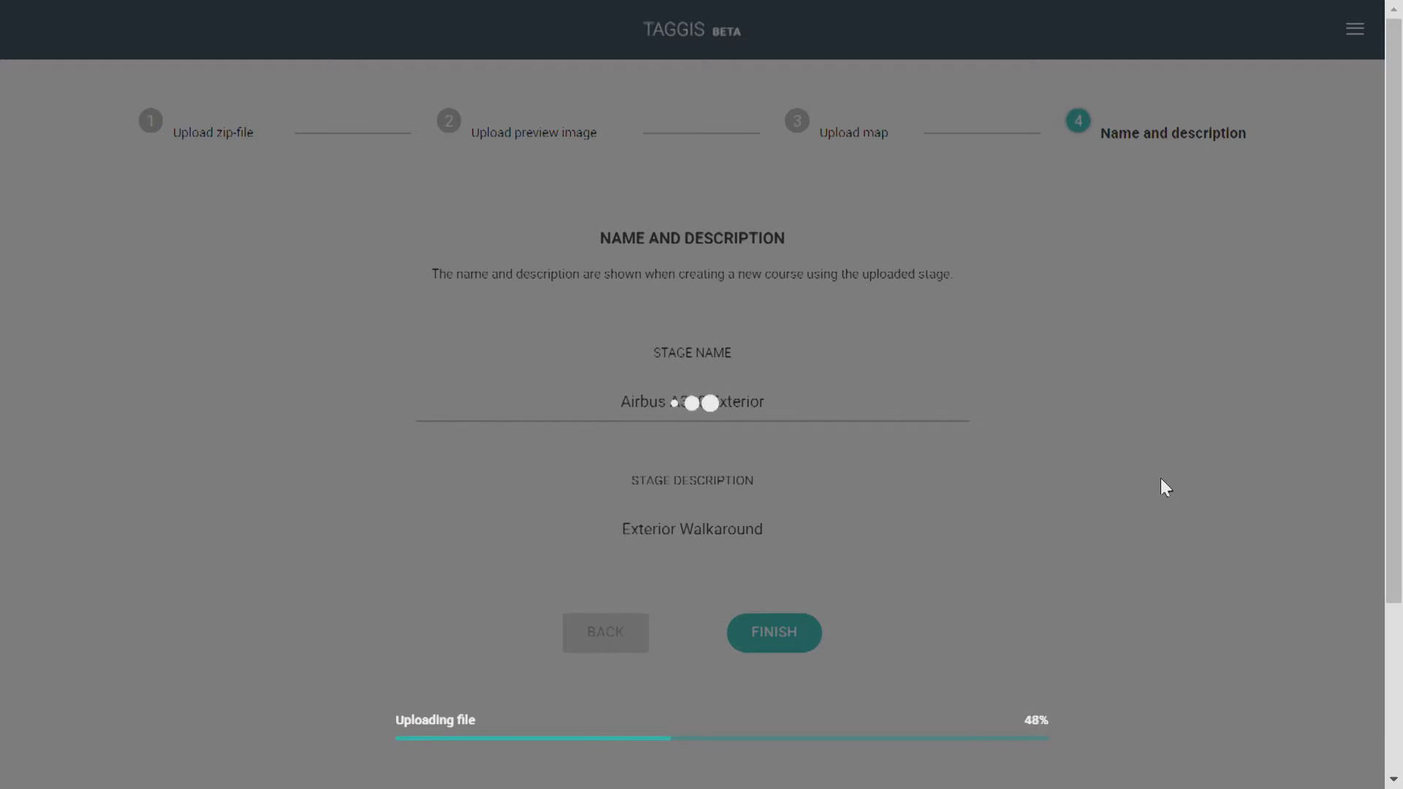
click(771, 633)
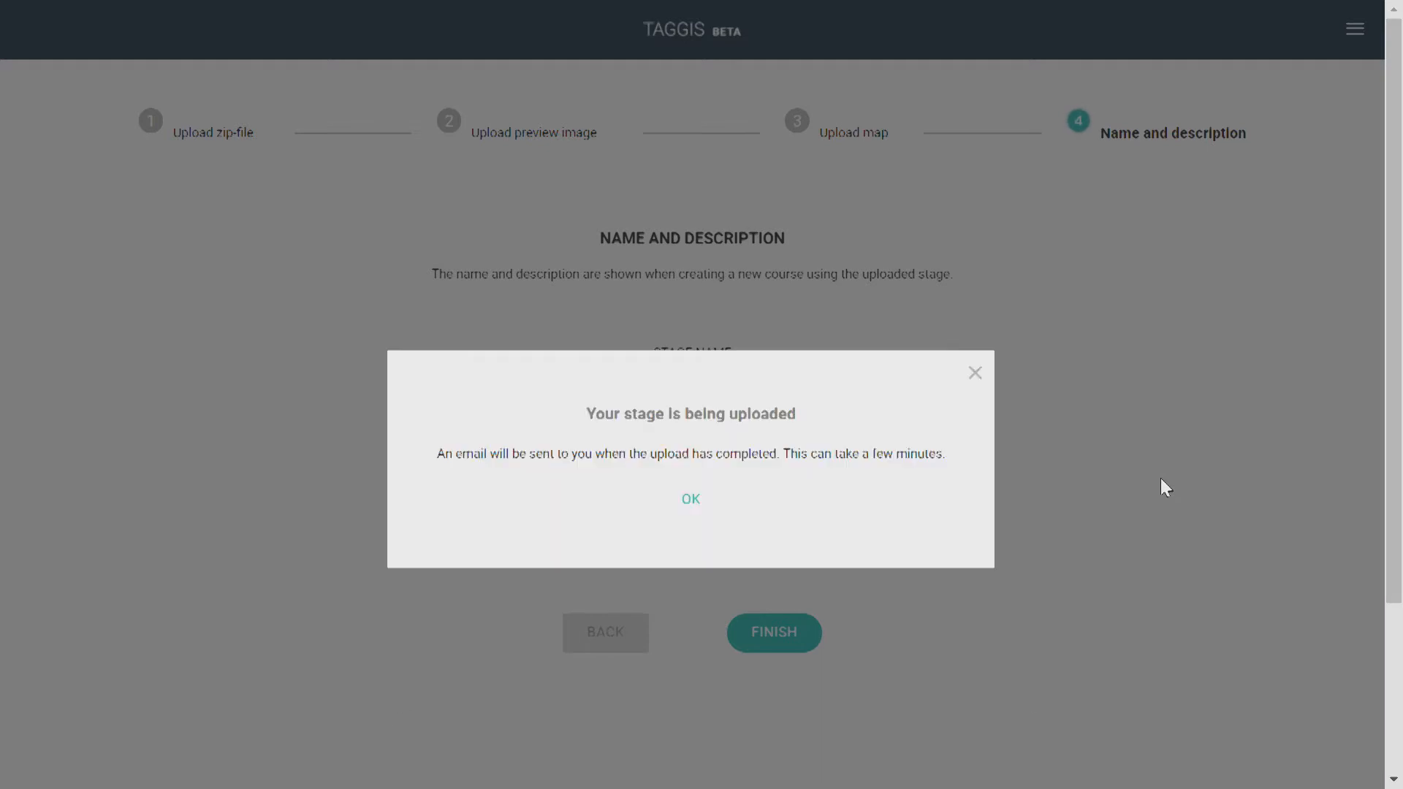
click(690, 499)
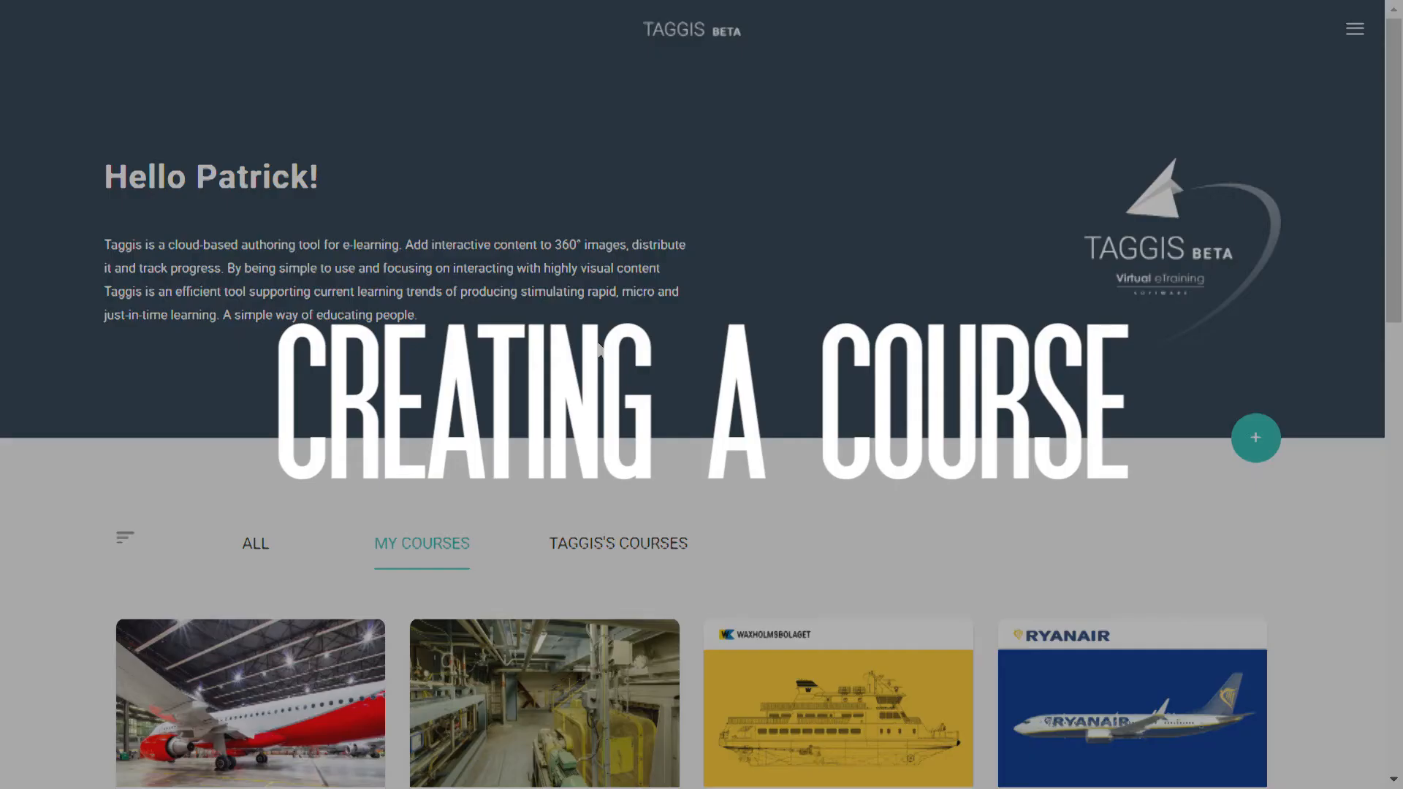
- Create a new course based on the Airbus A320 Exterior stage
scroll(down, 3)
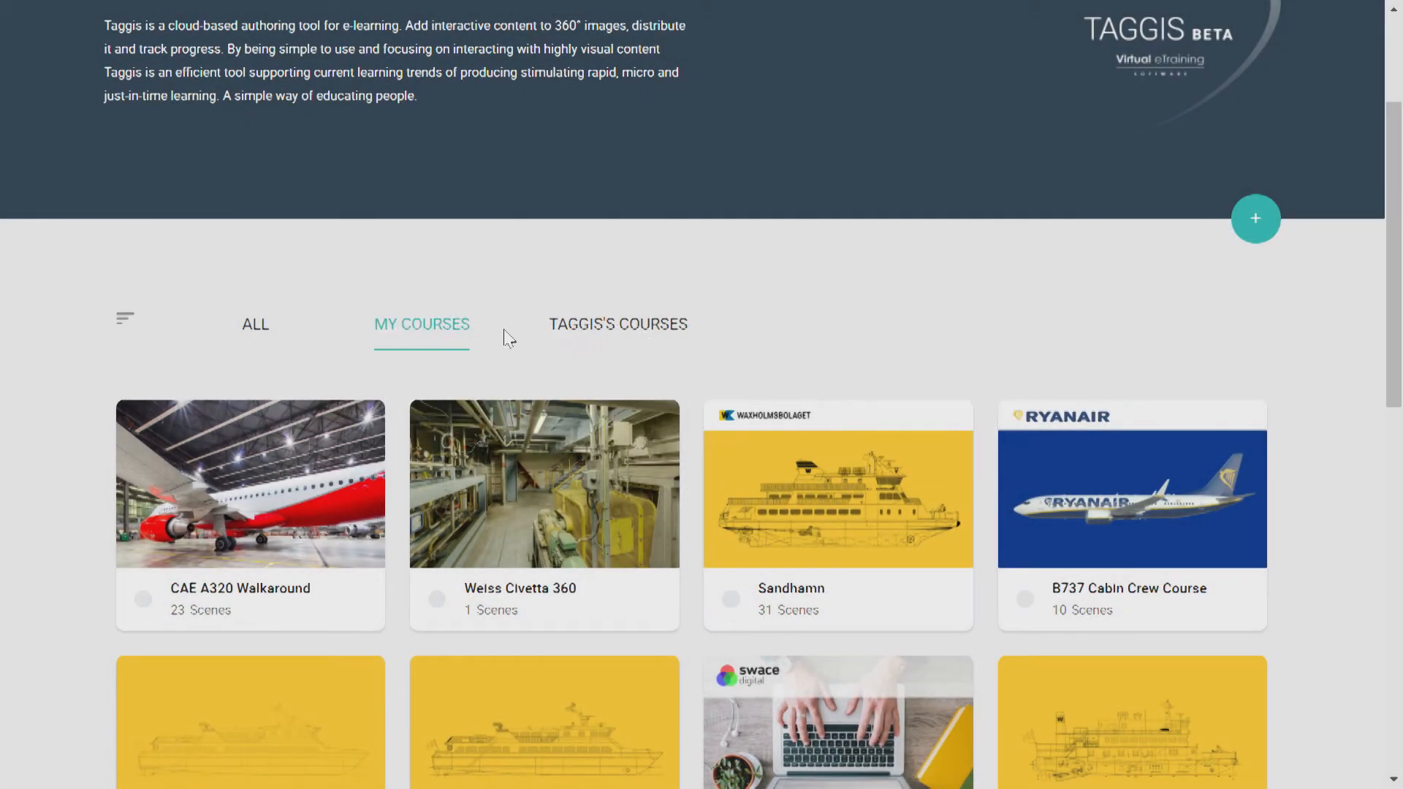
click(617, 323)
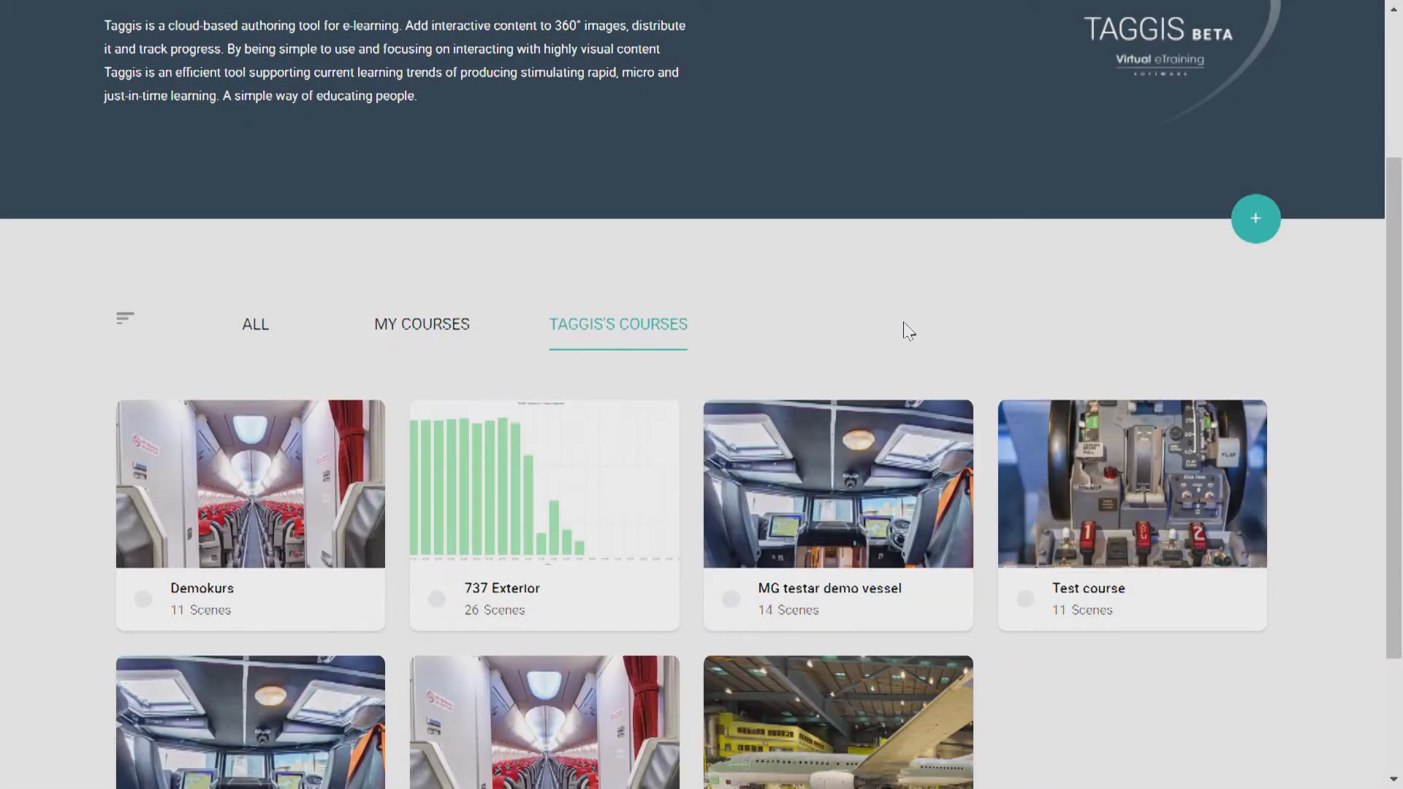
mouse_move(402, 372)
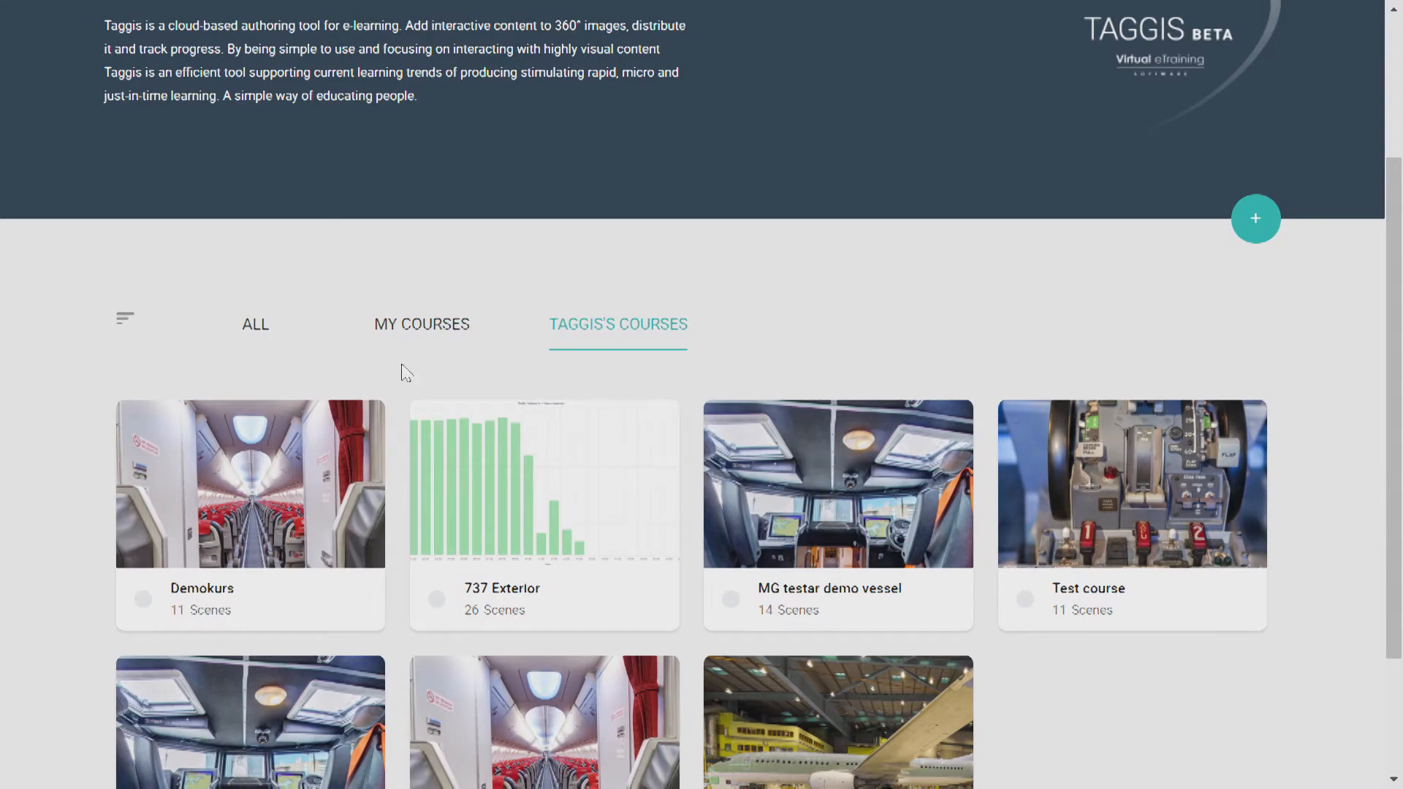
click(255, 324)
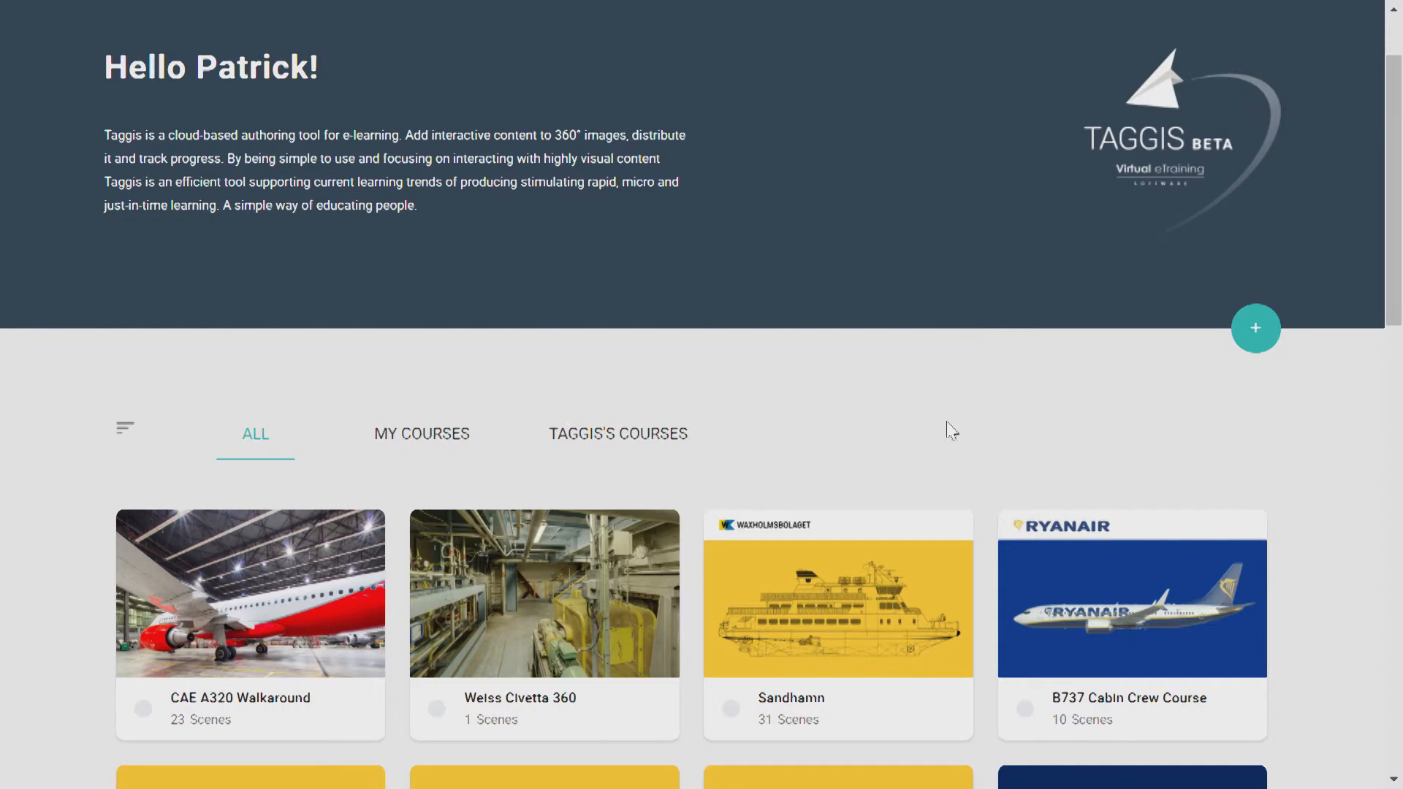
scroll(down, 3)
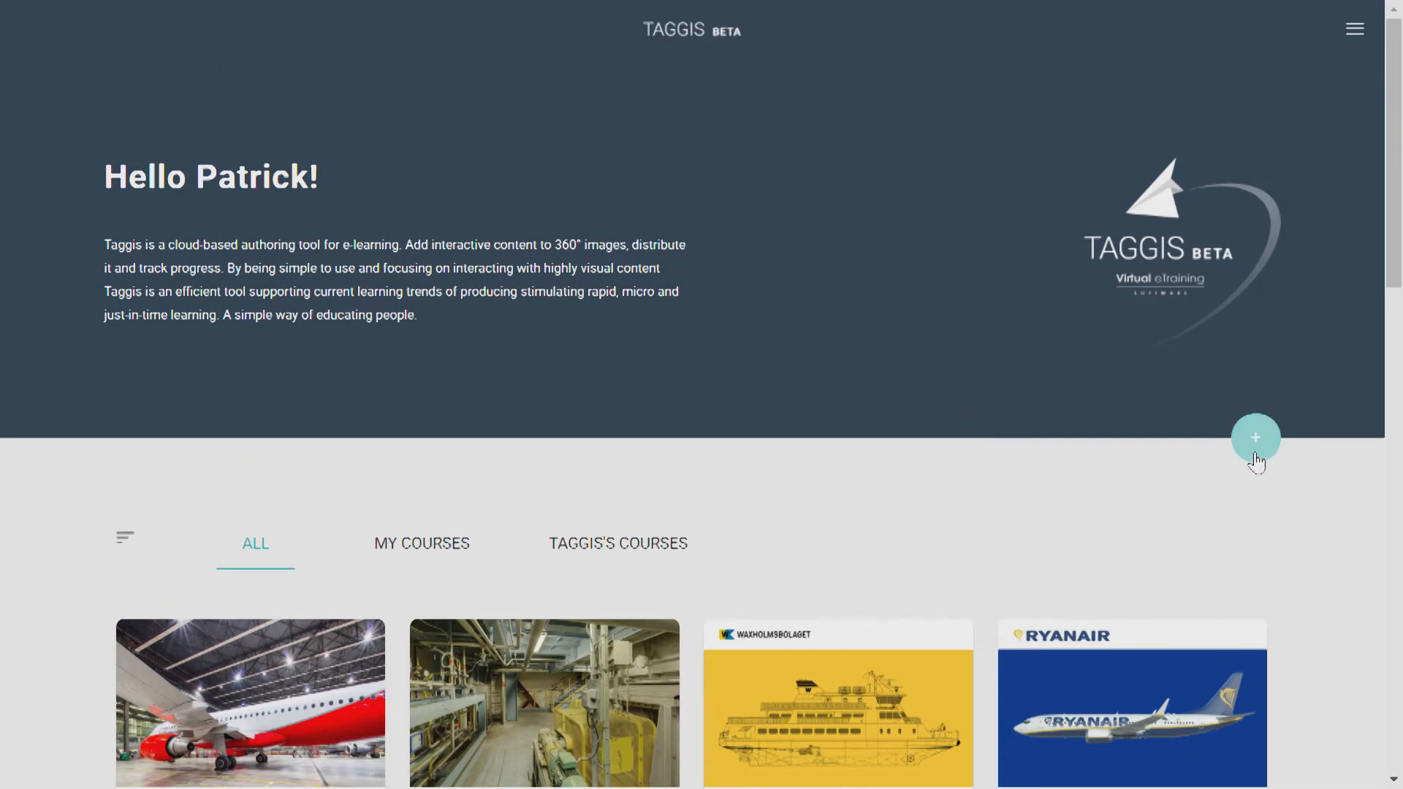
click(1255, 437)
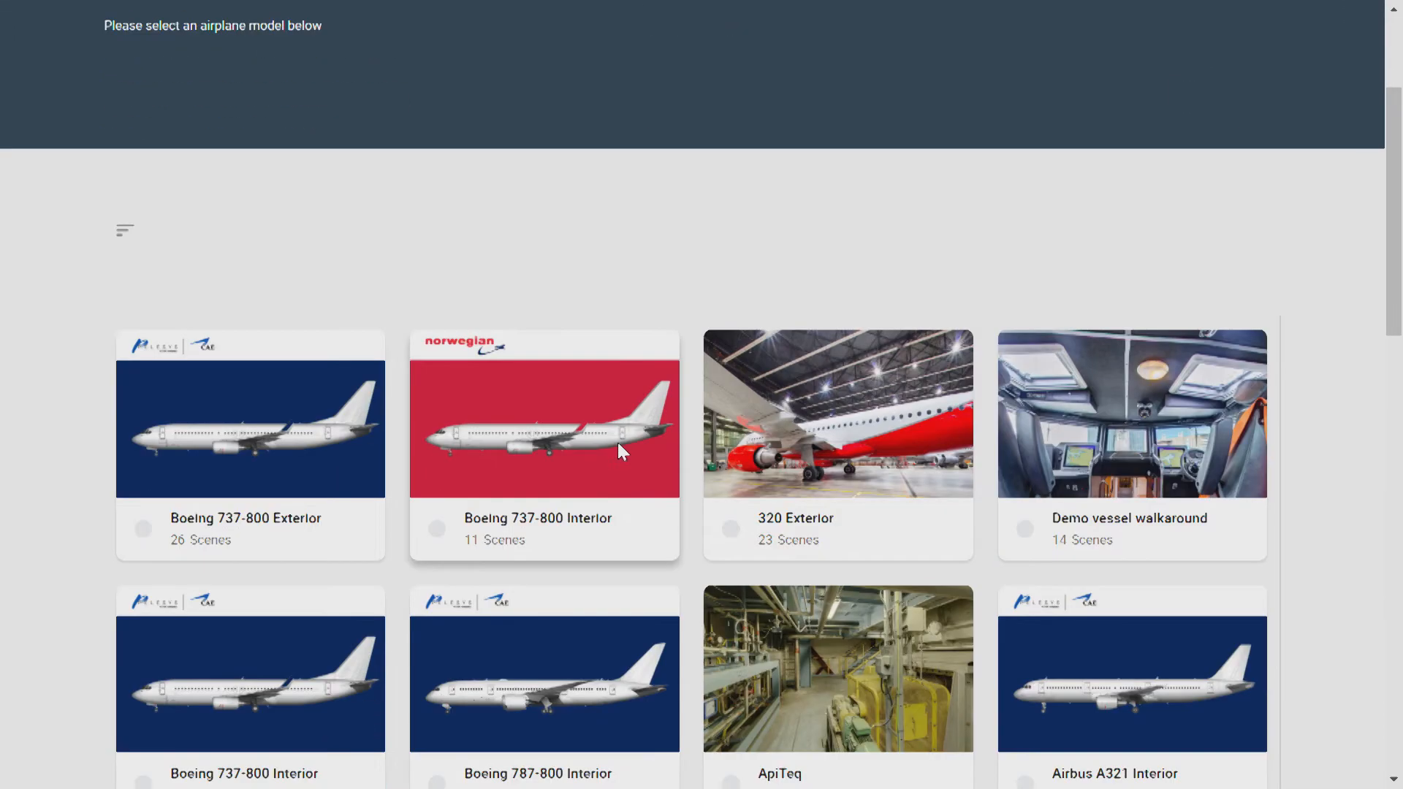
scroll(down, 3)
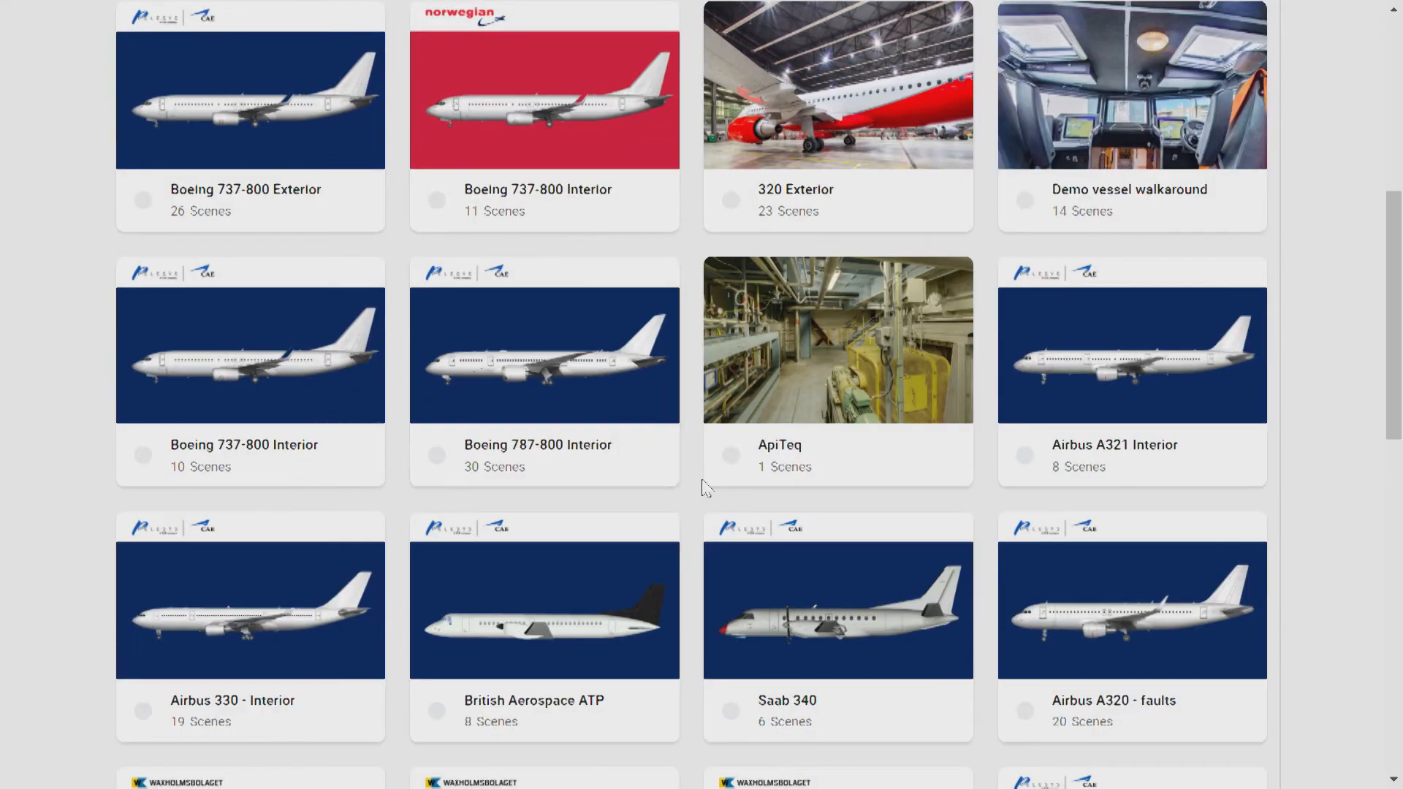
scroll(down, 3)
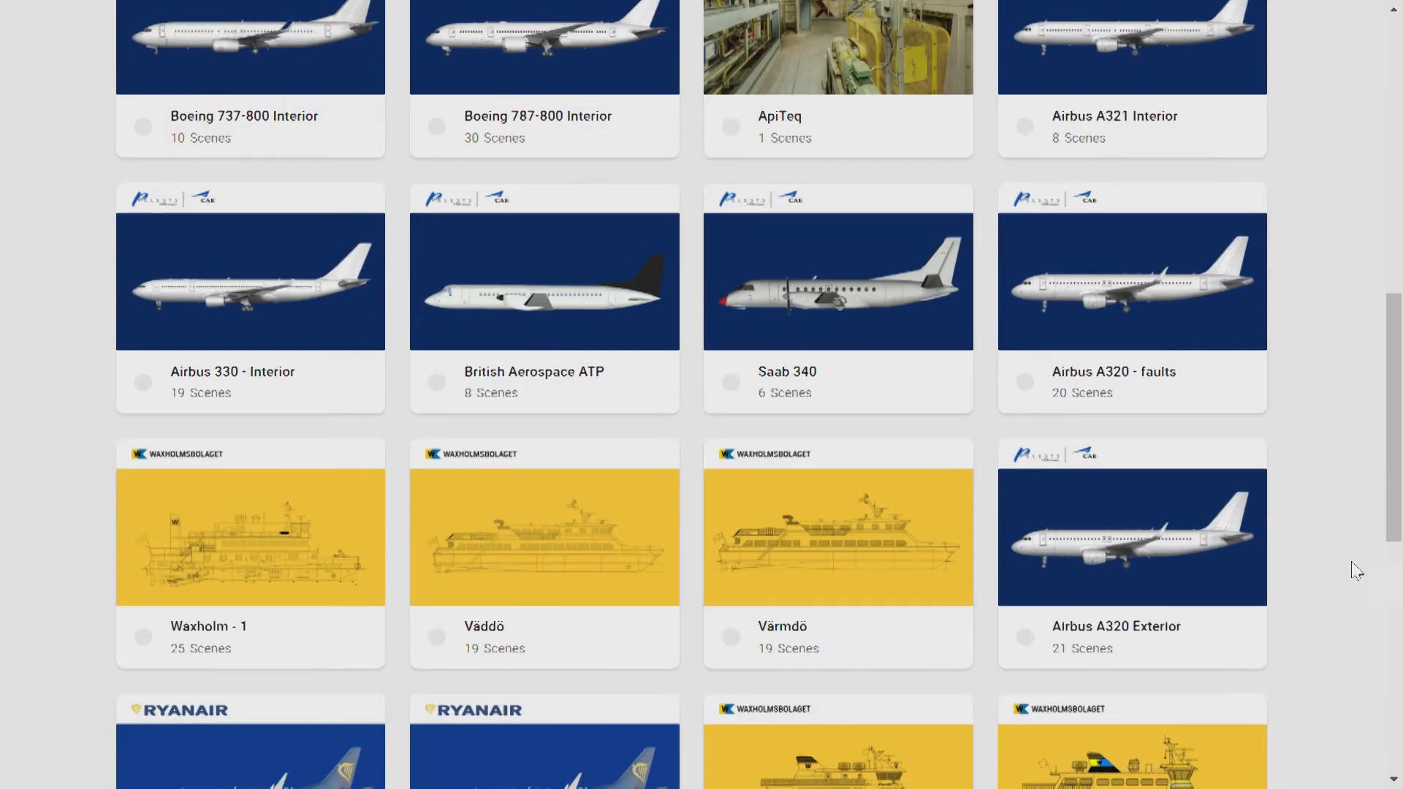
click(1024, 636)
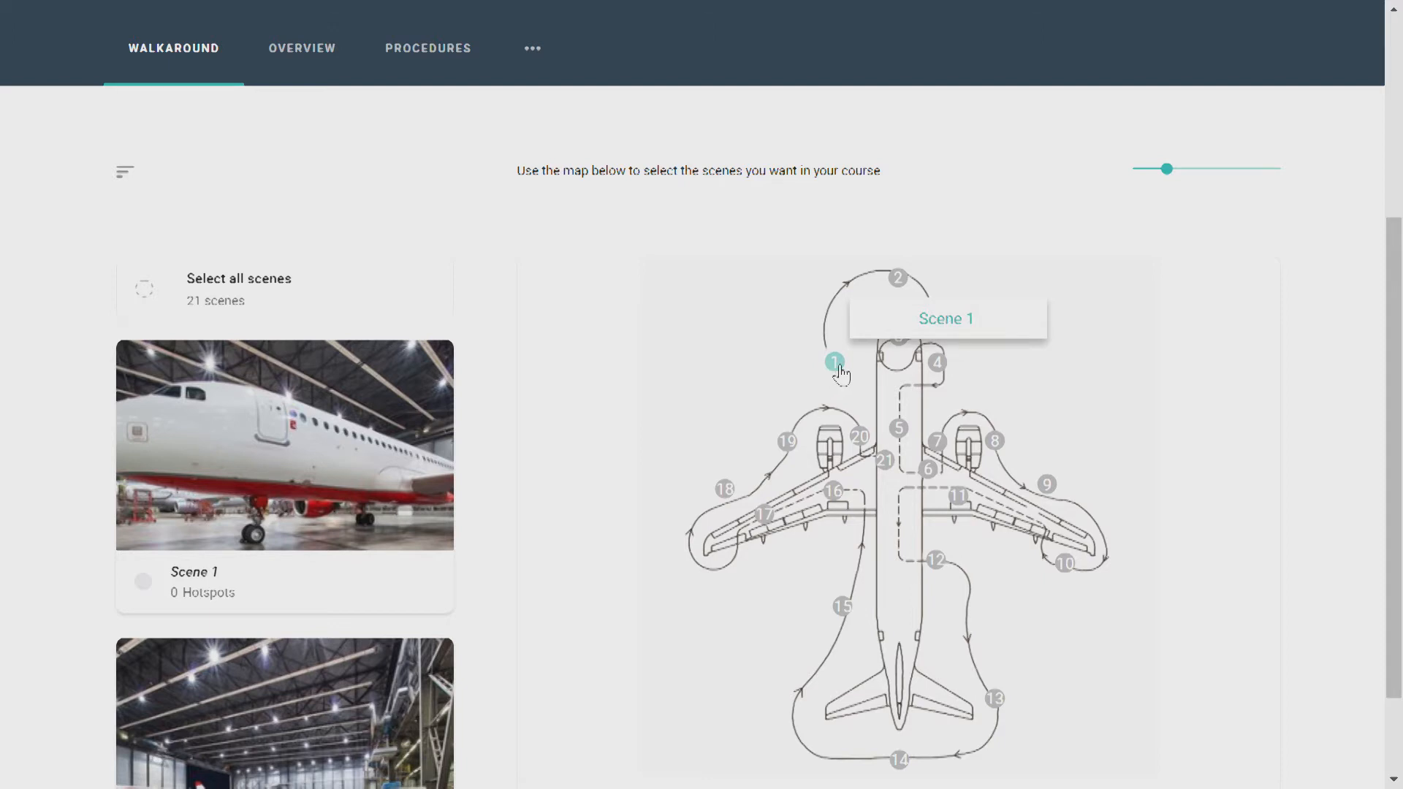
- Select Scene 1, then all 21 walkaround scenes for the course
click(143, 288)
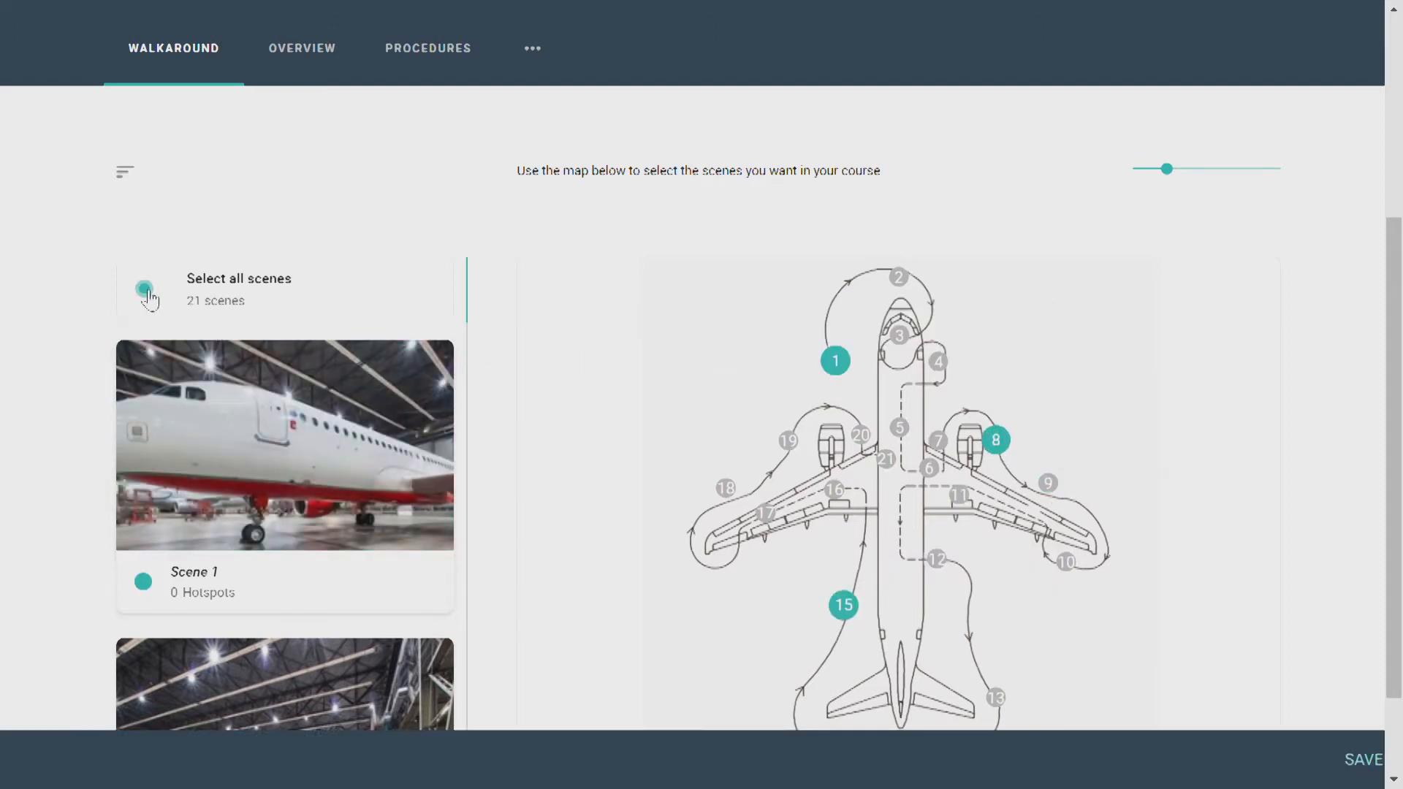
click(145, 291)
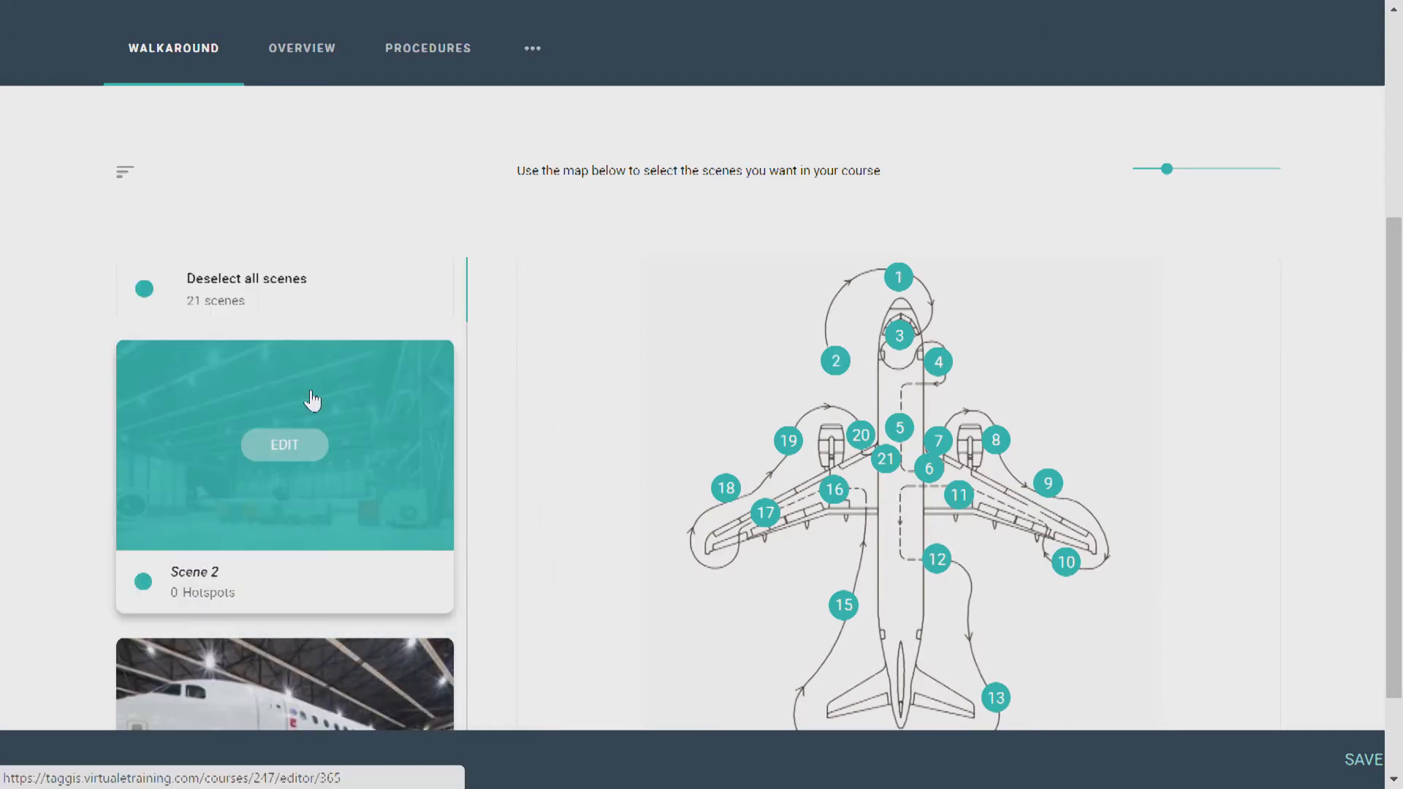
scroll(down, 3)
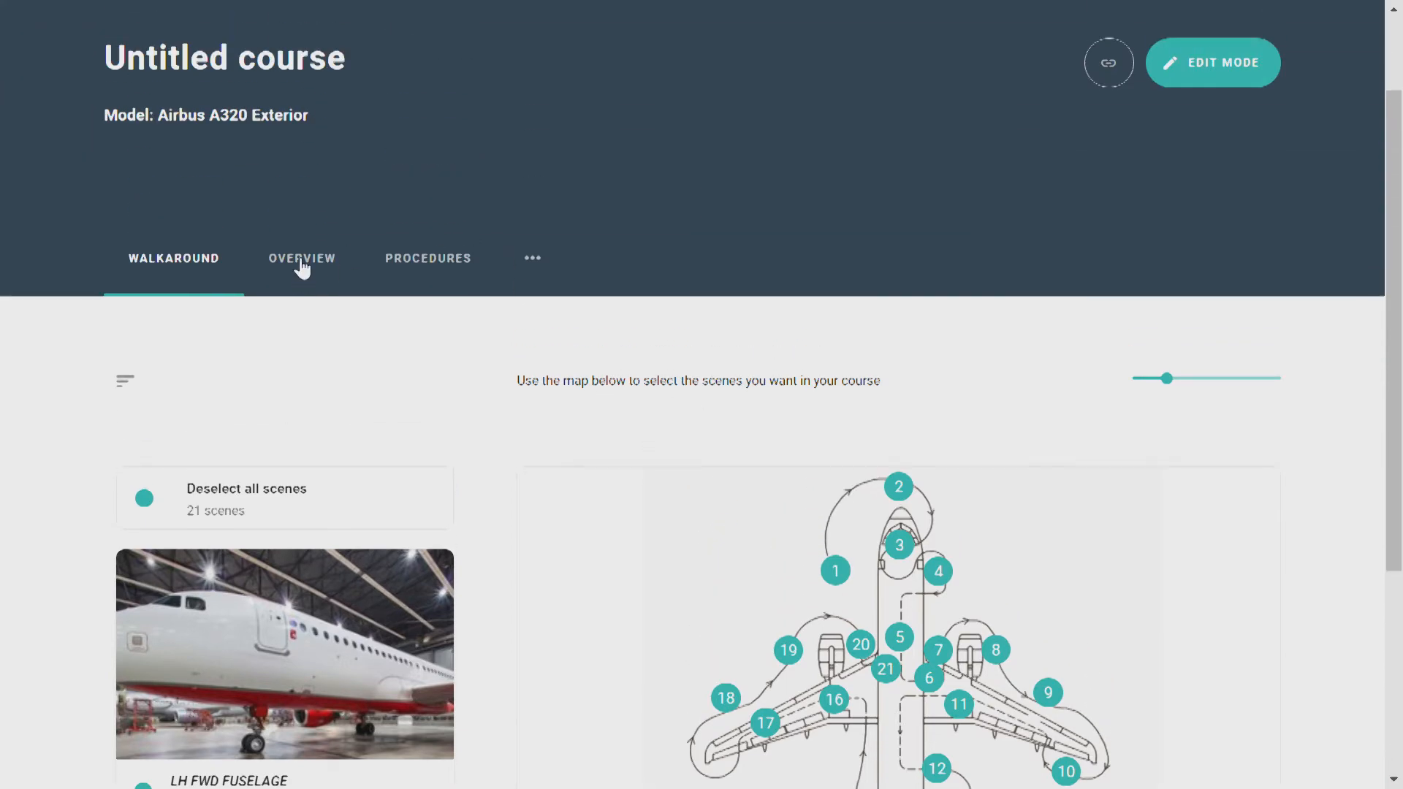
- Set the completion message to 'You have now completed the aircraft walkaround. You can close this window.'
click(302, 258)
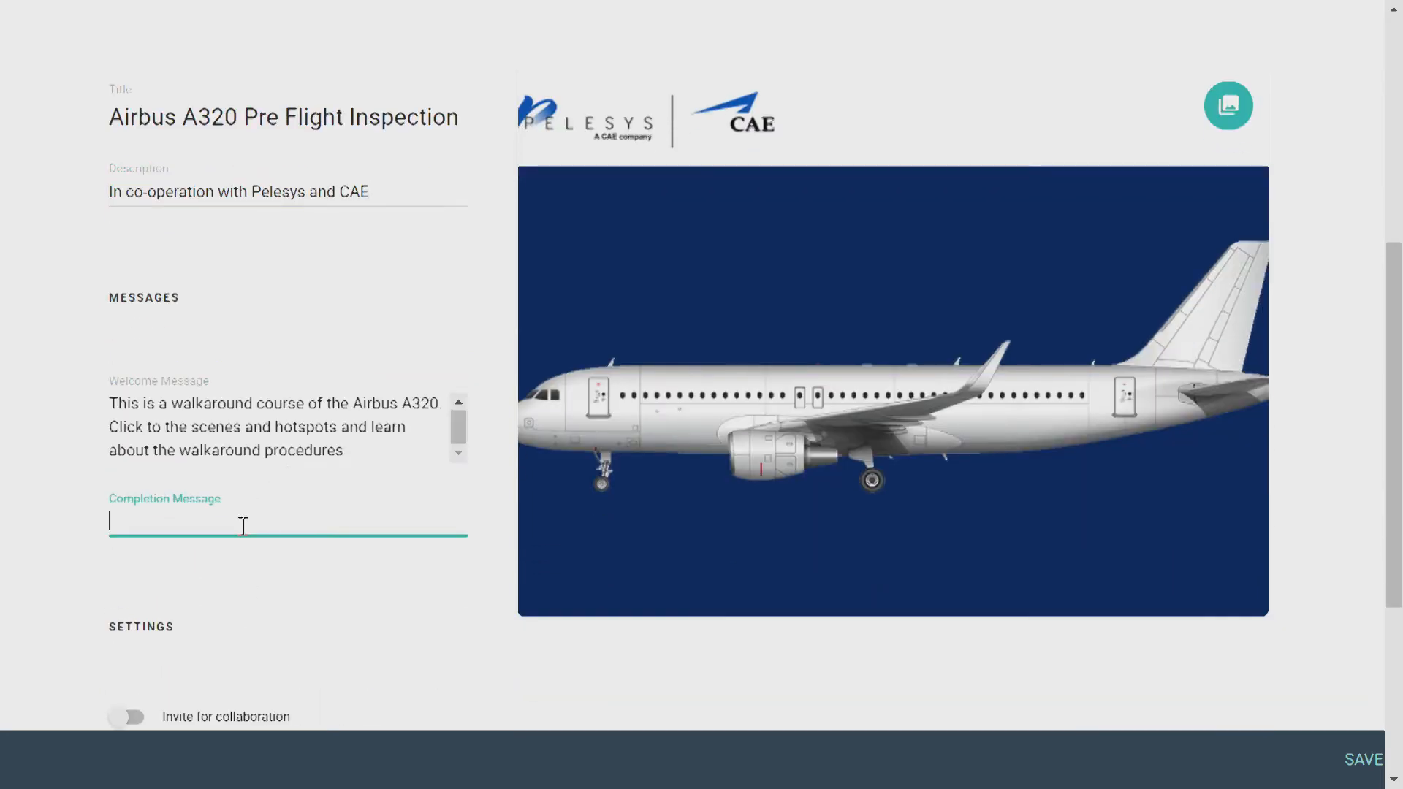
scroll(down, 3)
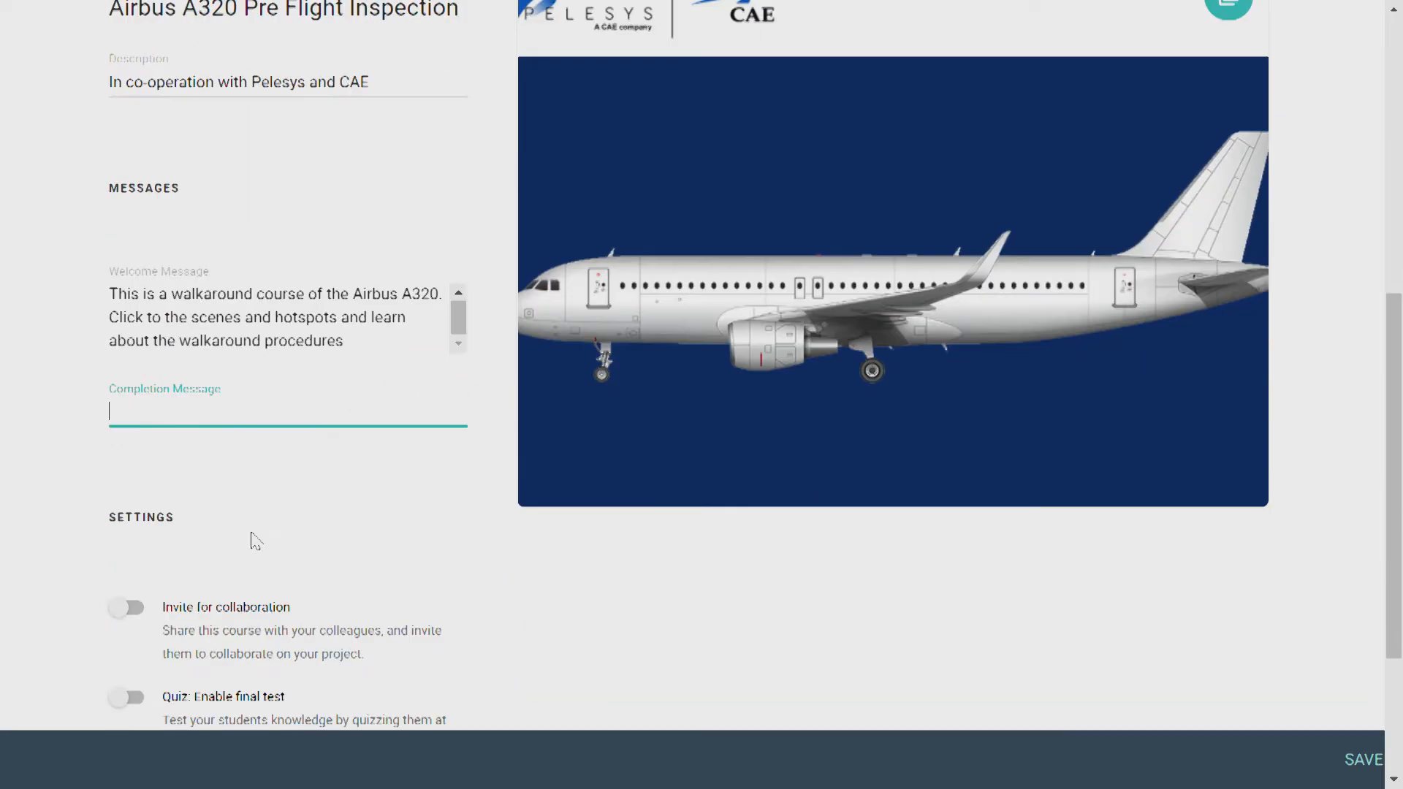
text(You have now completed the aircraft walkaround. You can close this window.)
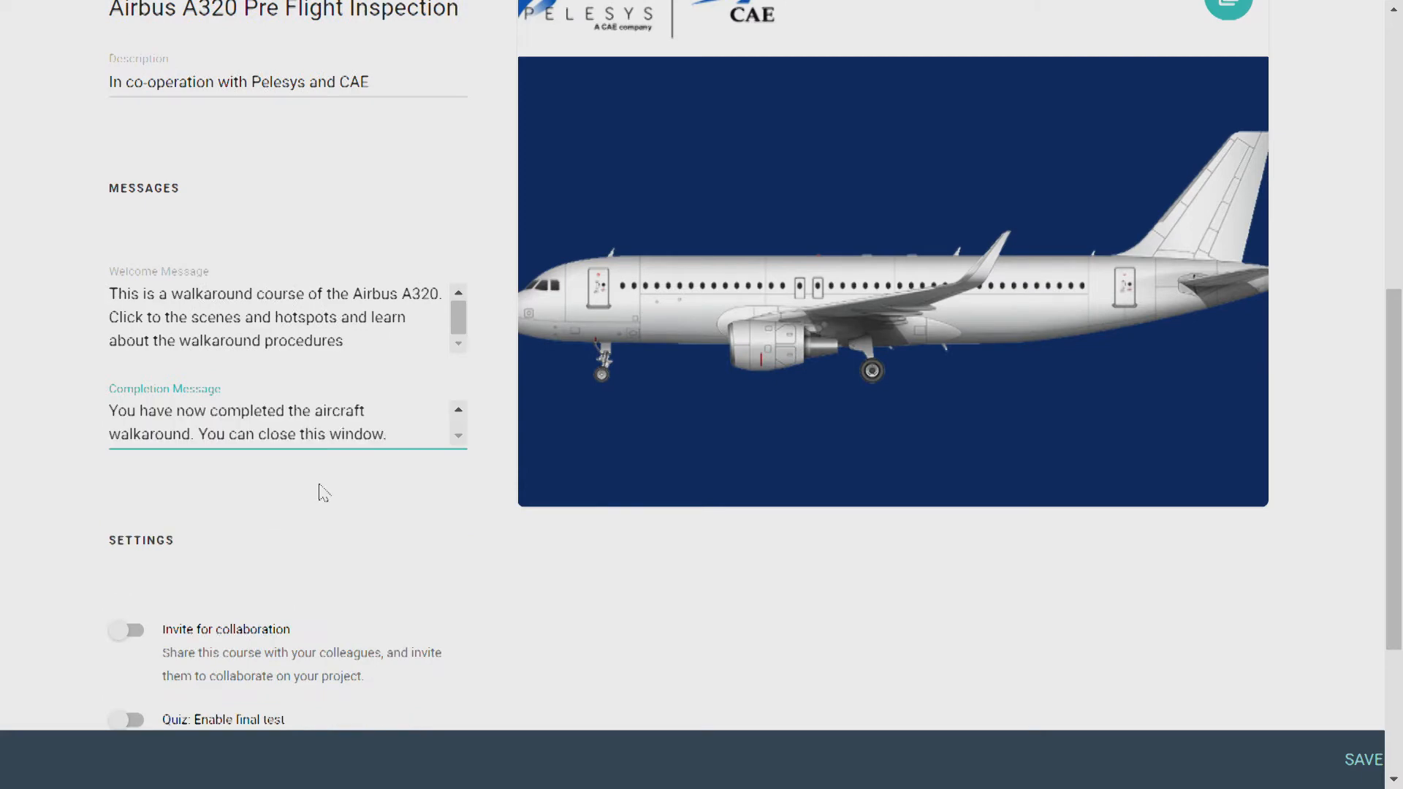
scroll(down, 3)
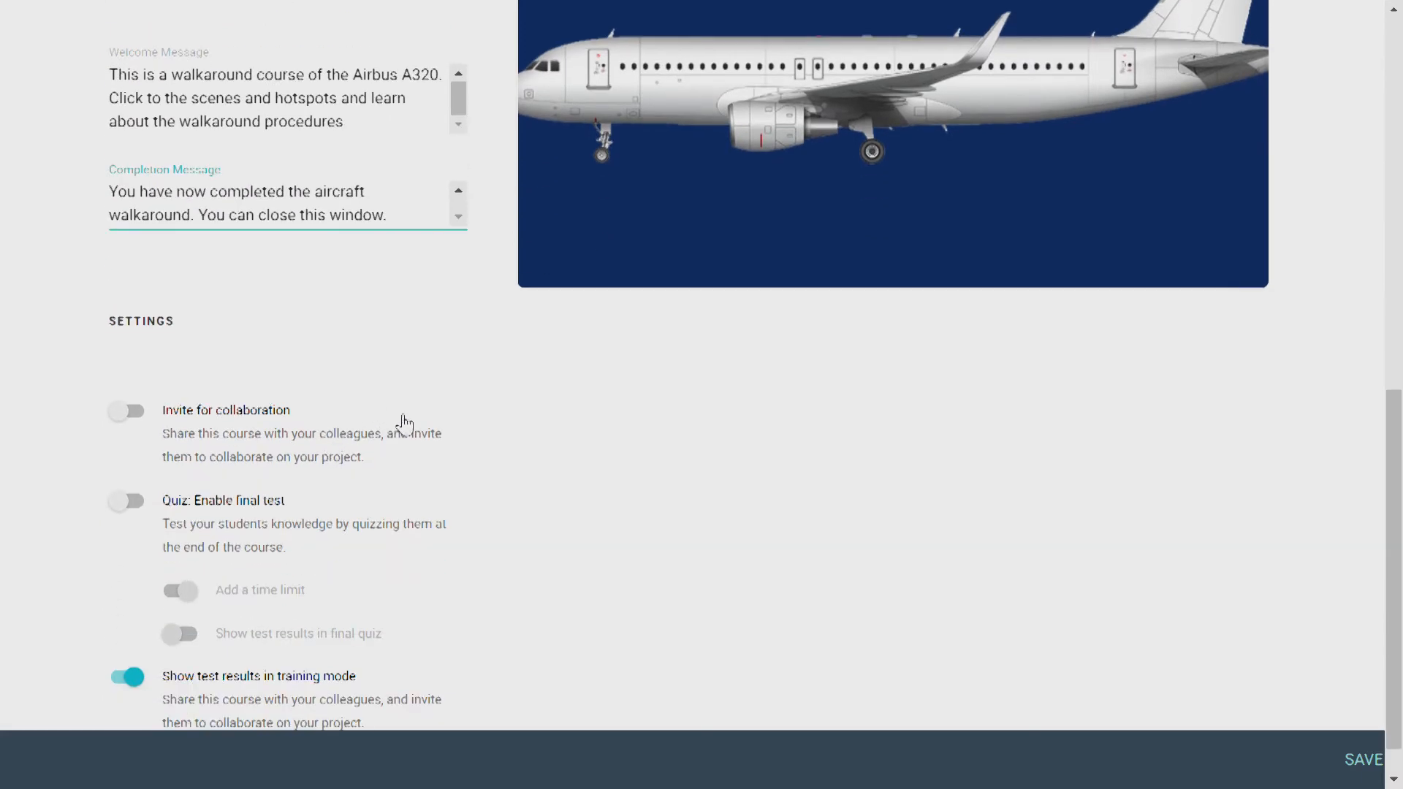
- Enable collaboration invites and the final quiz
click(124, 410)
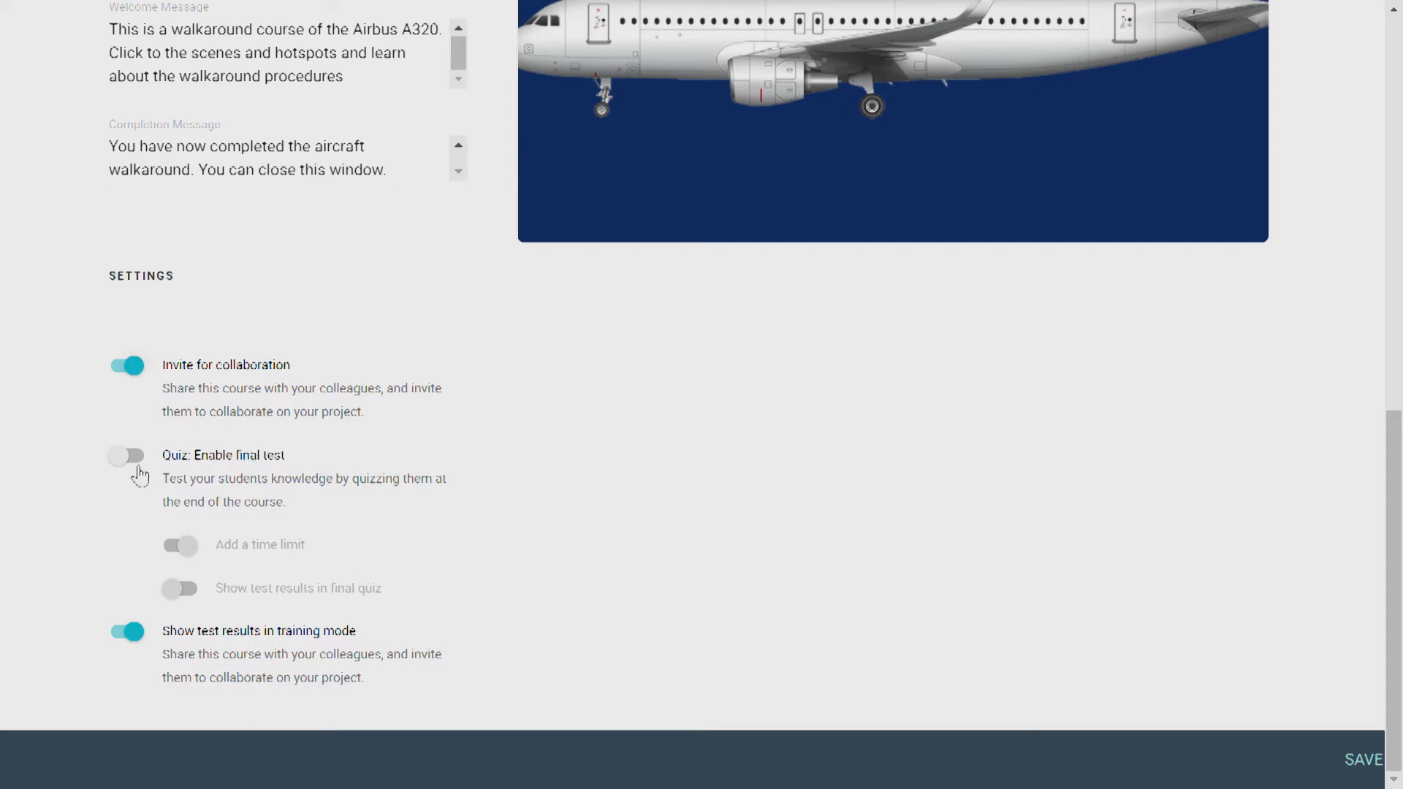
click(127, 455)
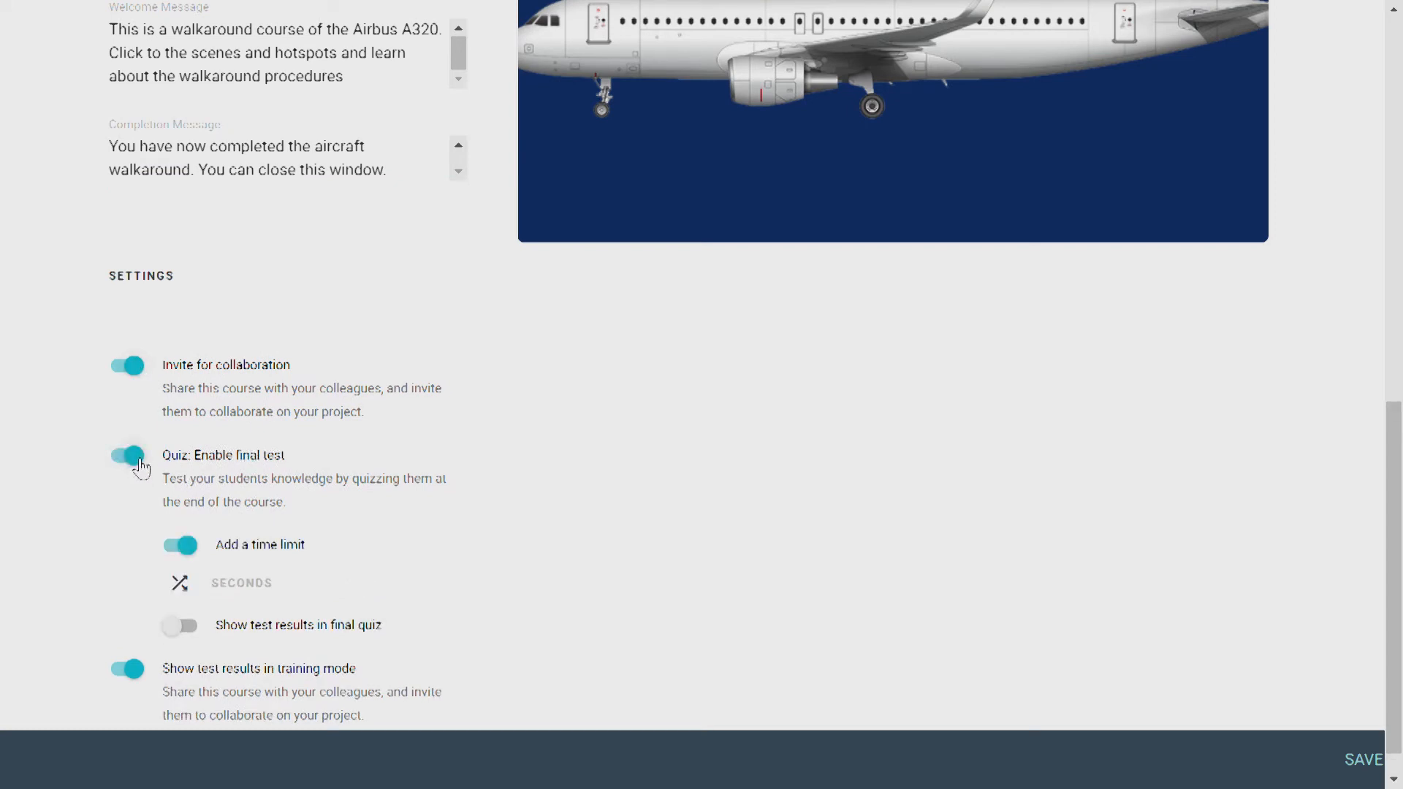
scroll(down, 3)
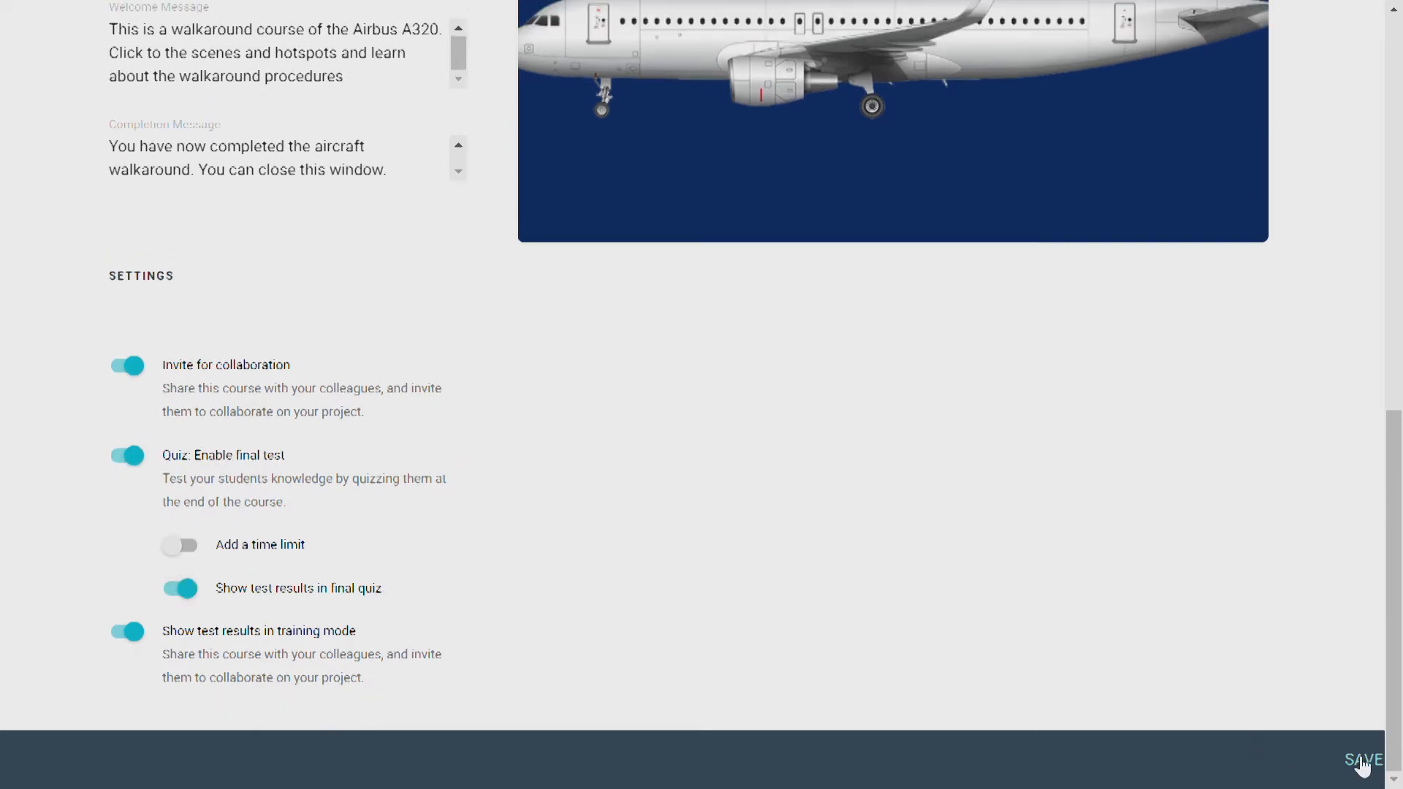
- Save settings, enter Edit Mode, and add the ENG 1 LH SIDE hotspot to the 360 view
click(1359, 758)
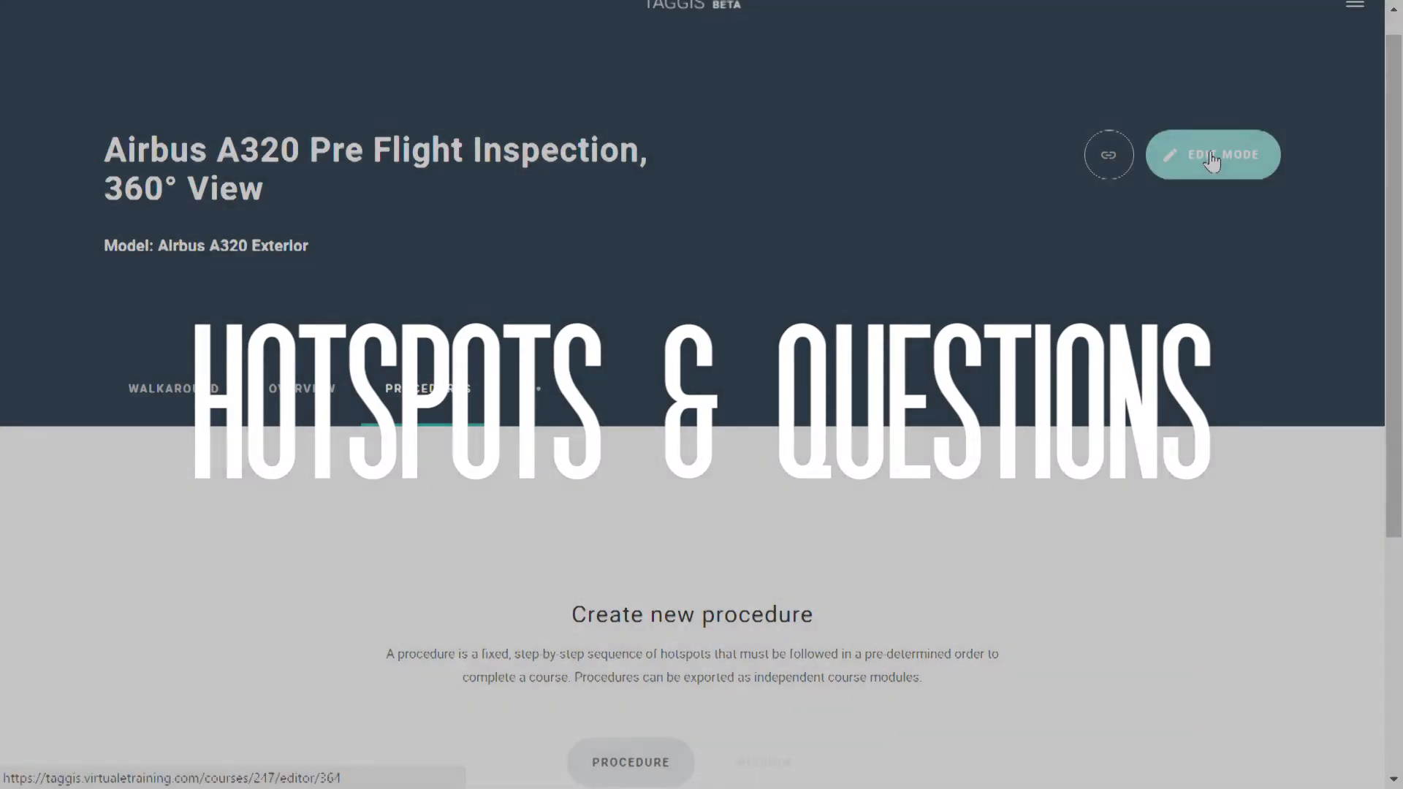
click(1212, 155)
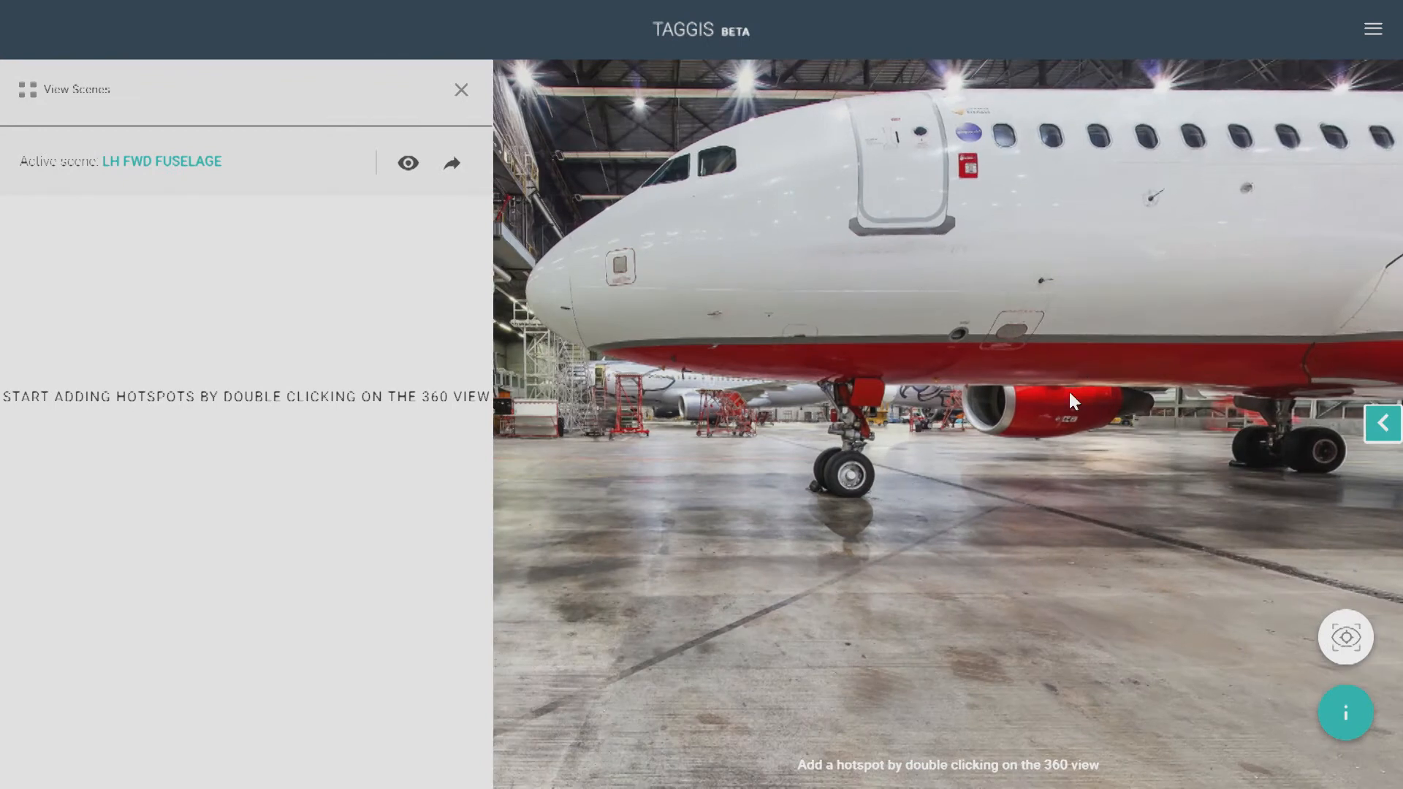
mouse_move(1345, 637)
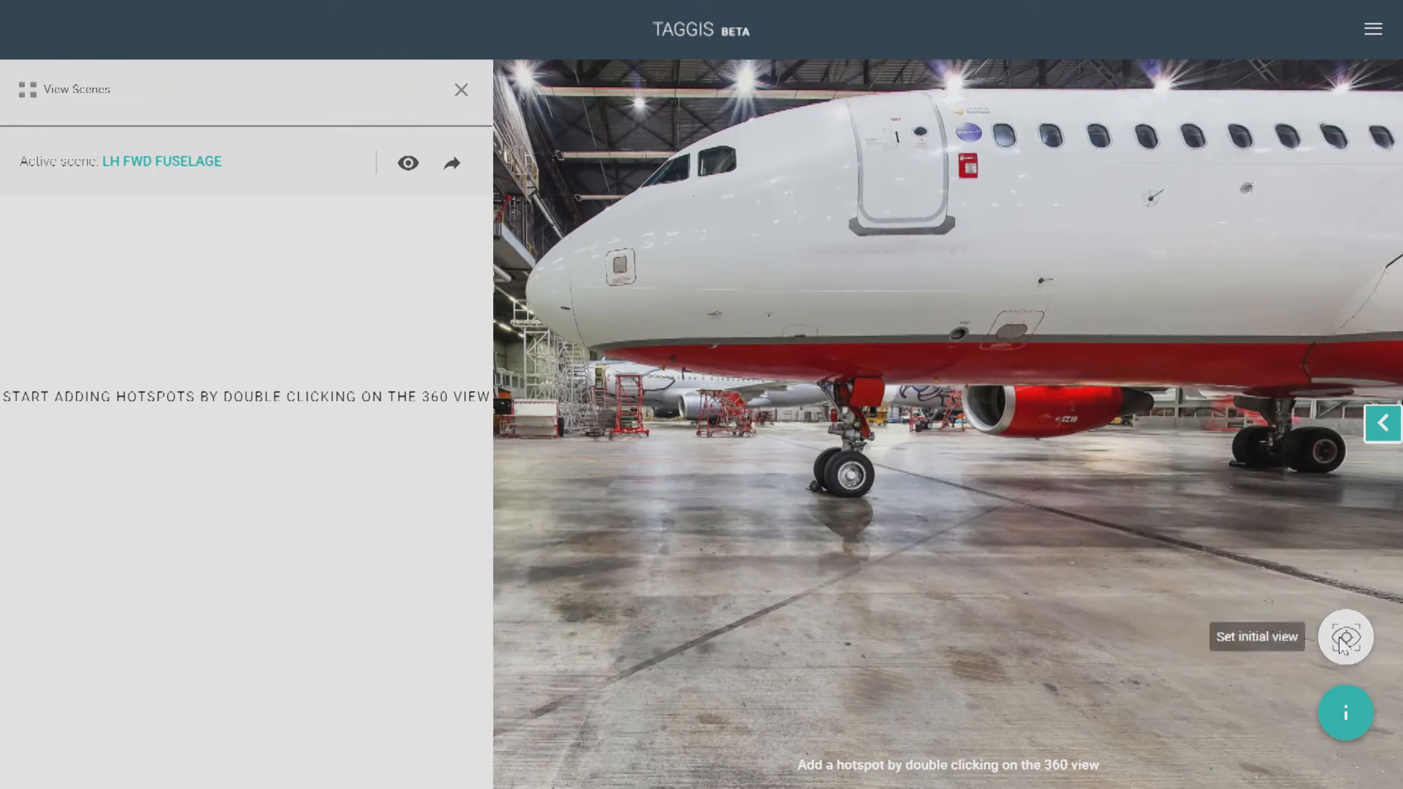
mouse_move(924, 499)
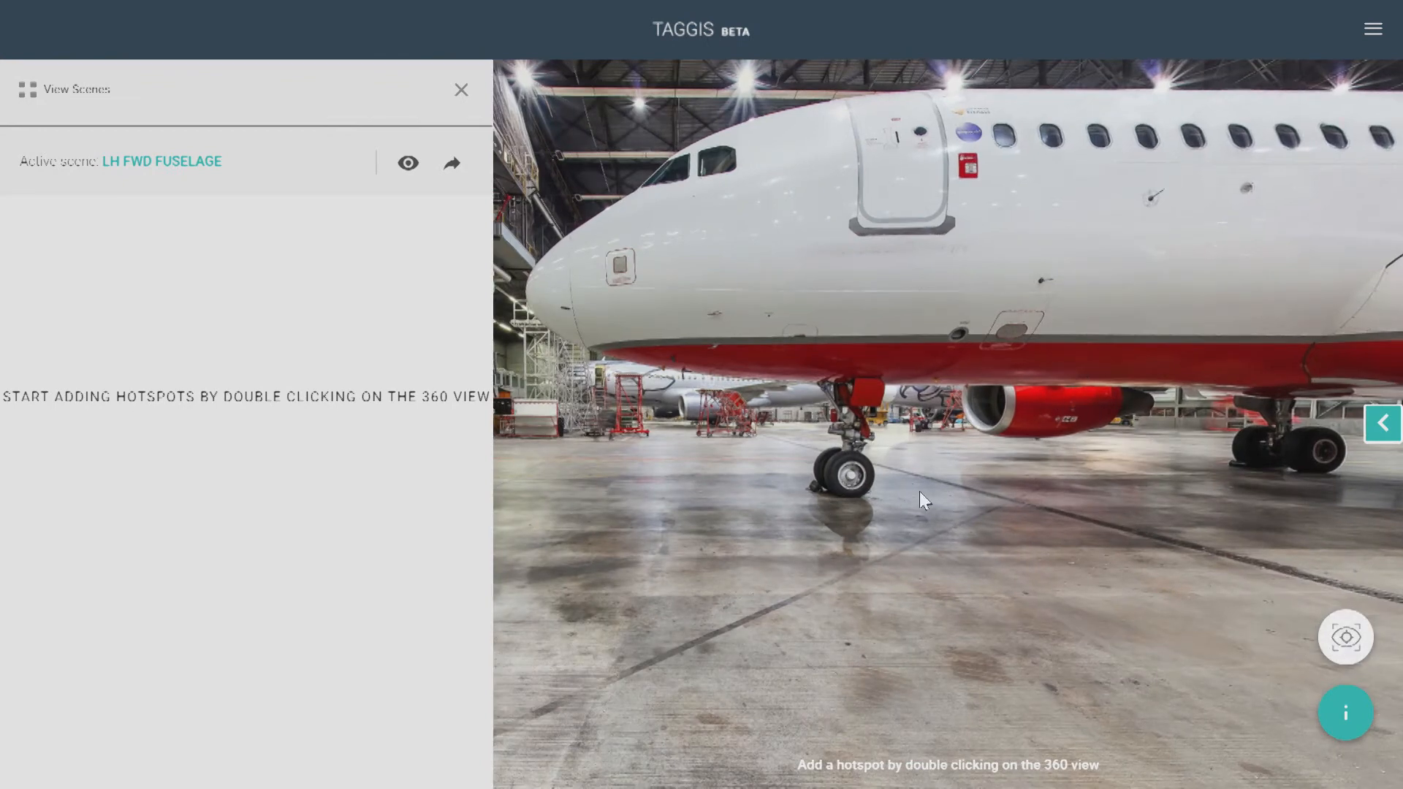
click(461, 89)
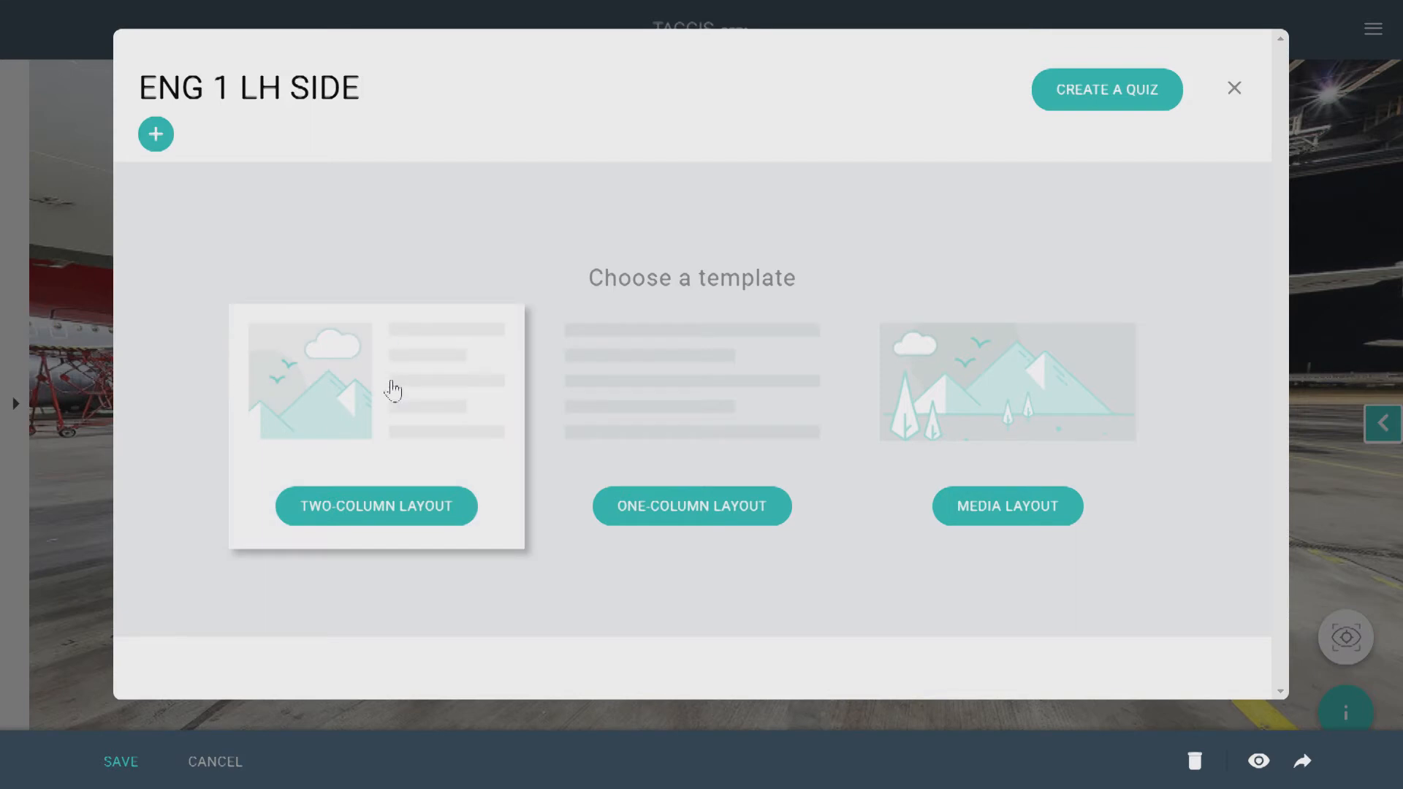
click(251, 88)
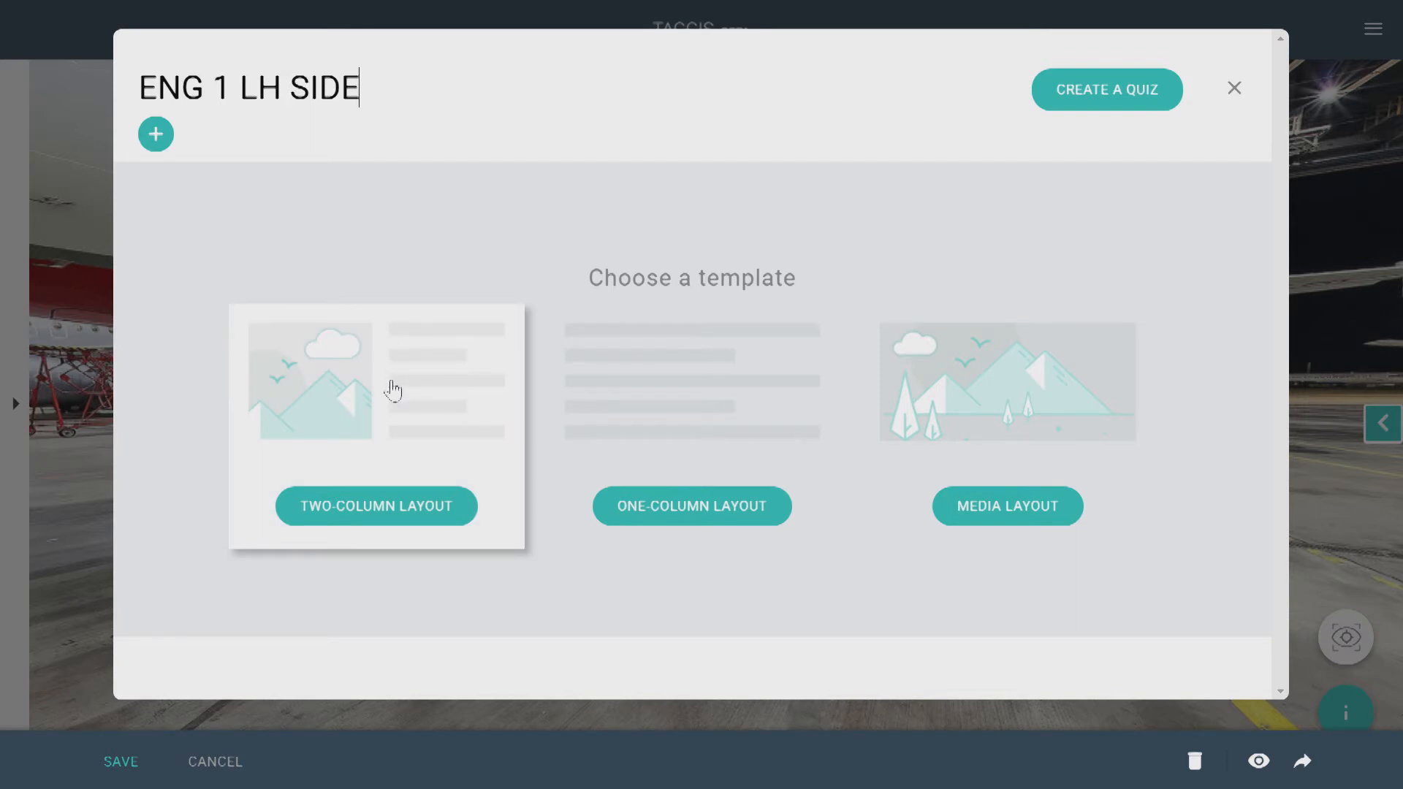
mouse_move(439, 396)
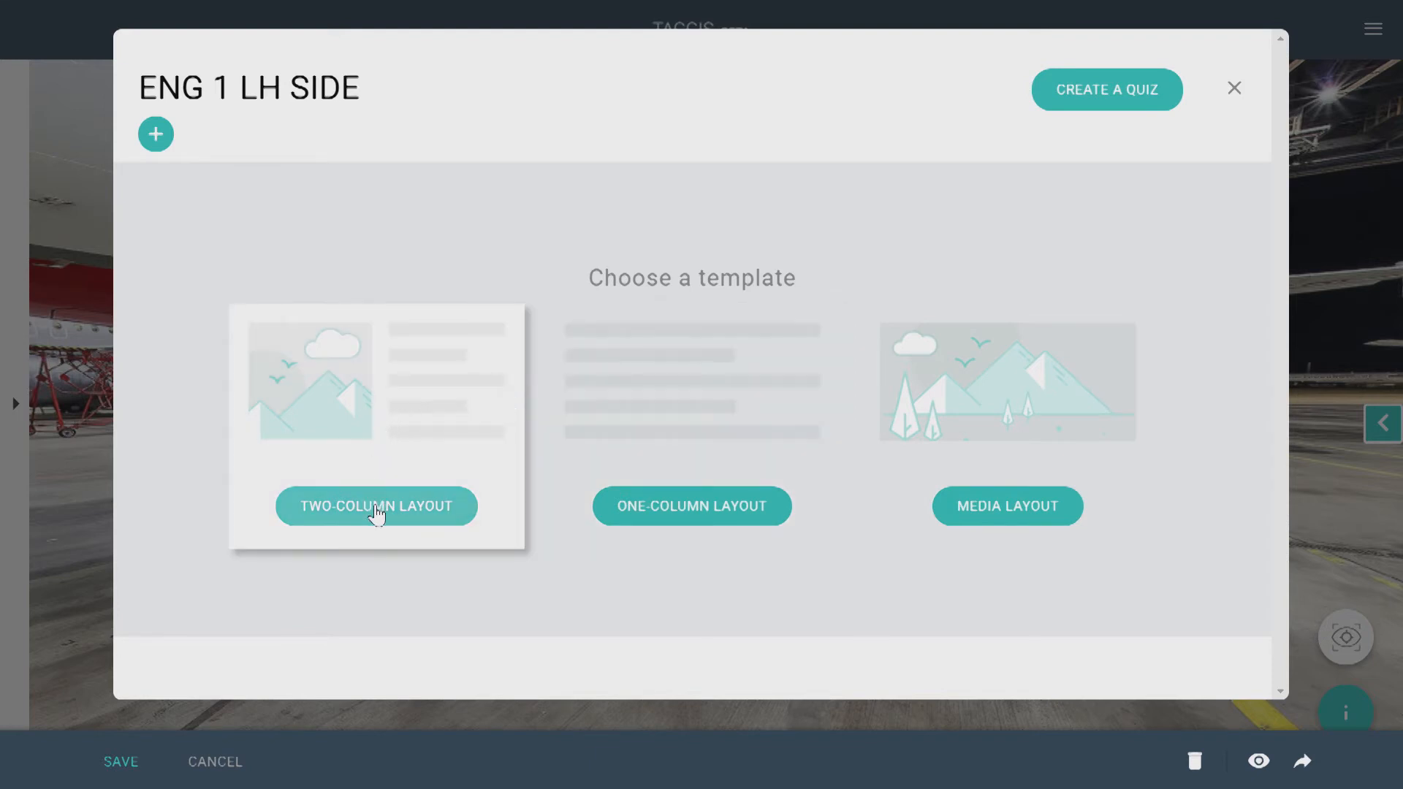
- Apply a two-column layout with 'ENG 1 left' text and upload the A320_162_ENG1LH engine images
click(375, 506)
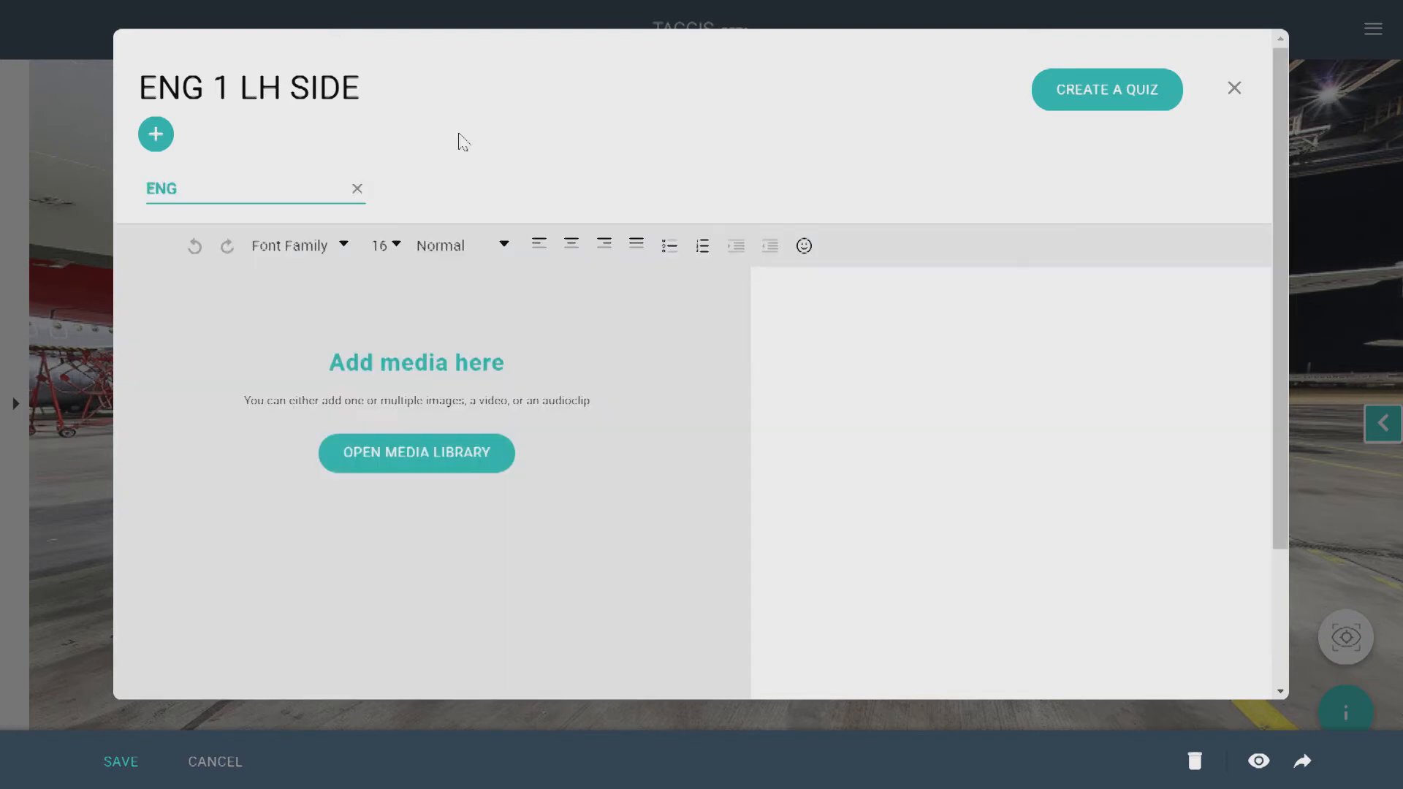
text(ENG 1 left hand side section of the walkaround includes a check of the:)
text( 1 LH SIde CFM56)
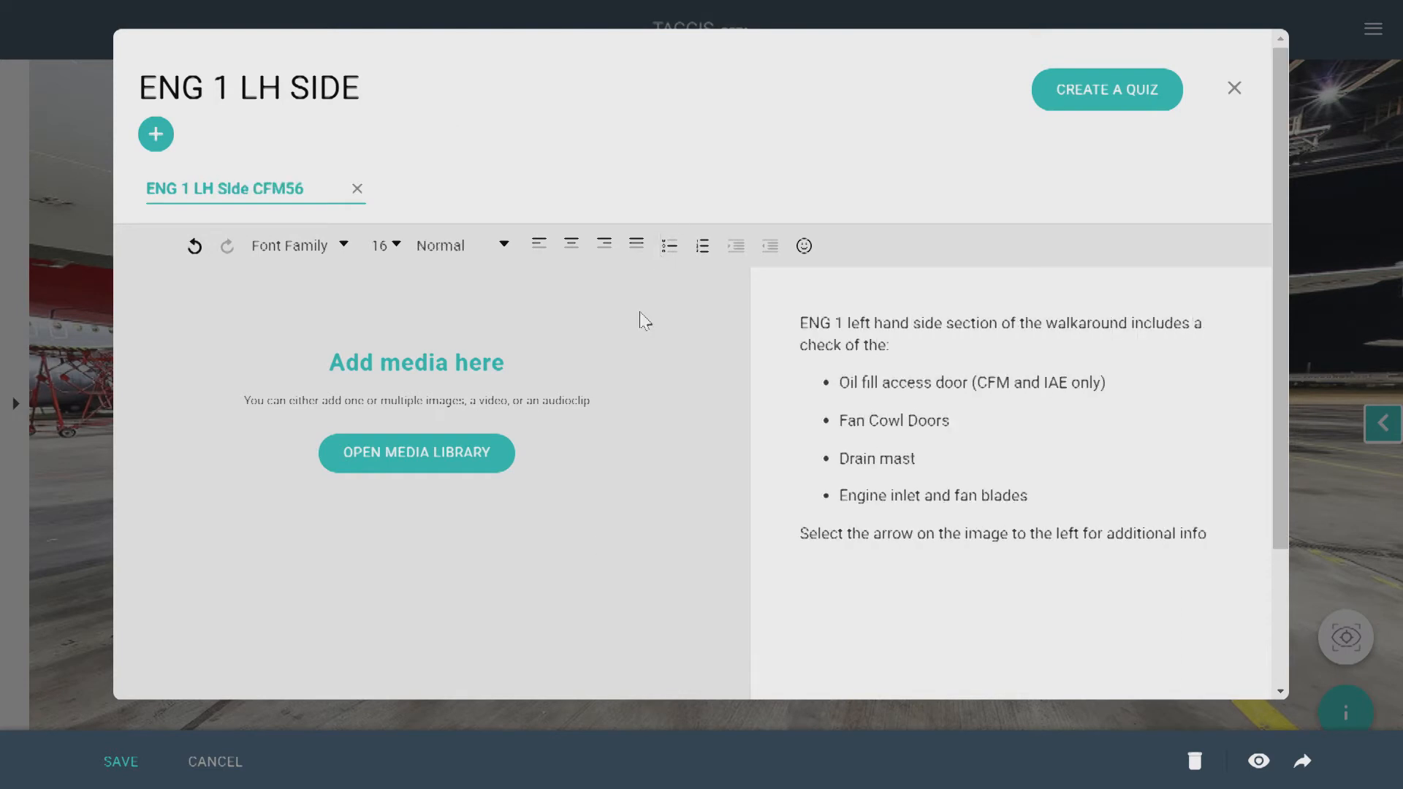
click(415, 452)
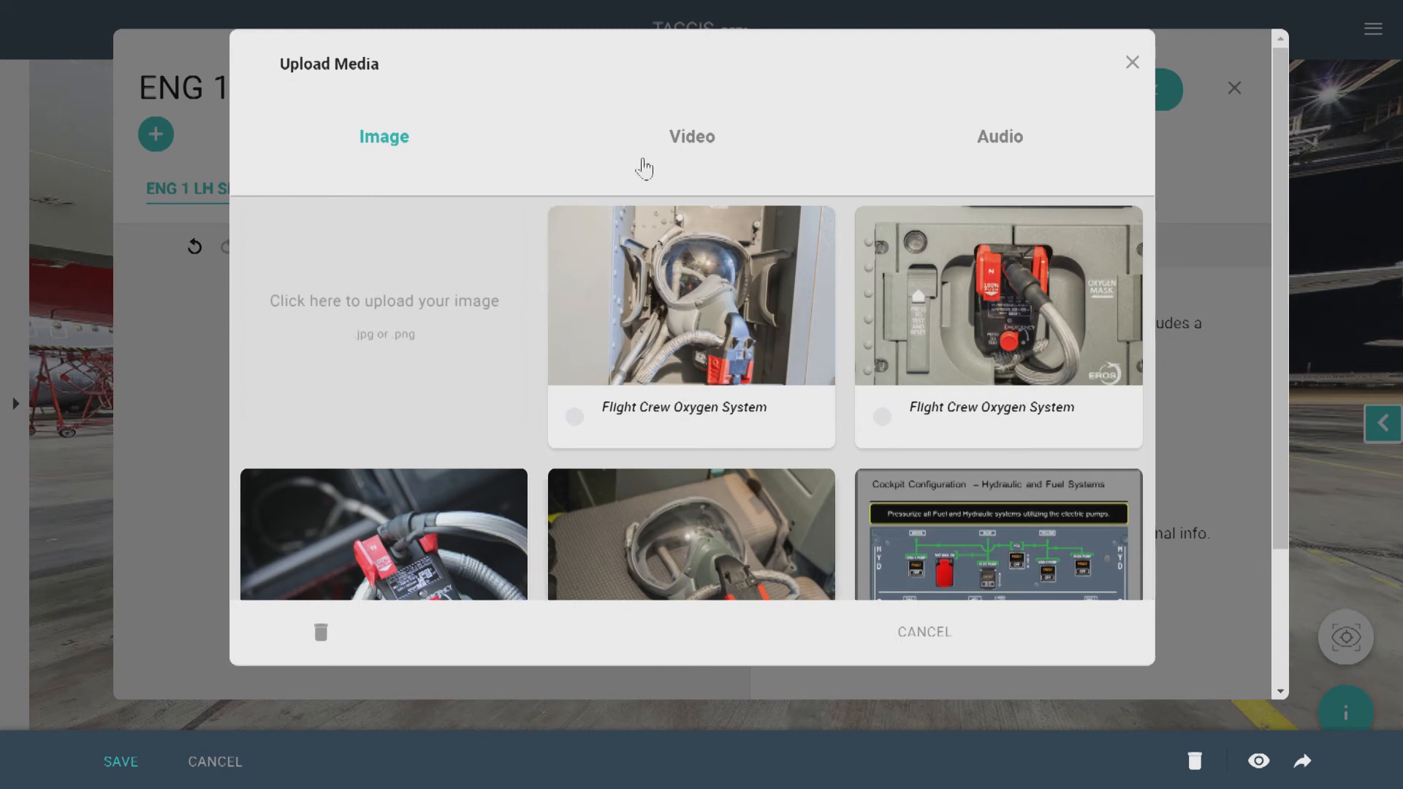
click(999, 136)
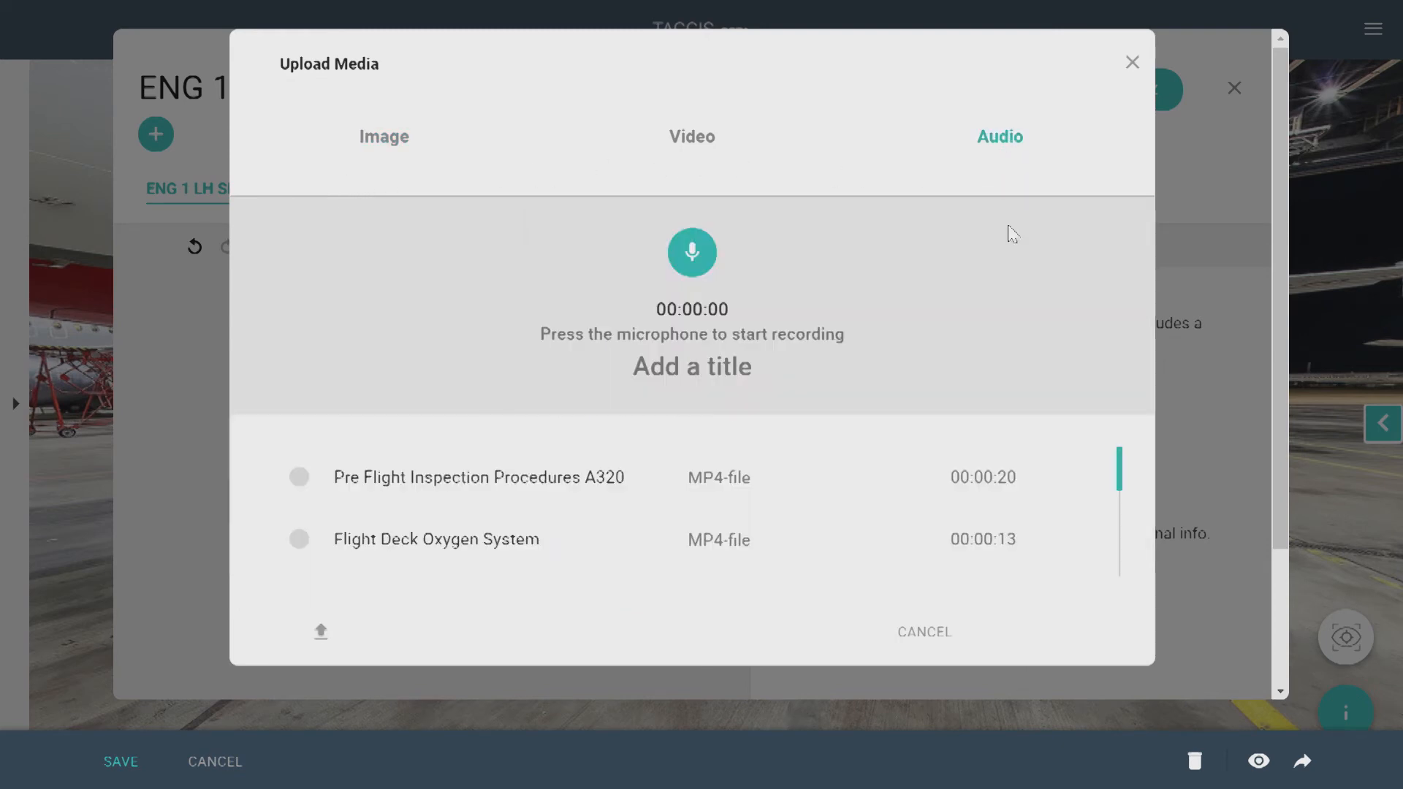
mouse_move(1016, 287)
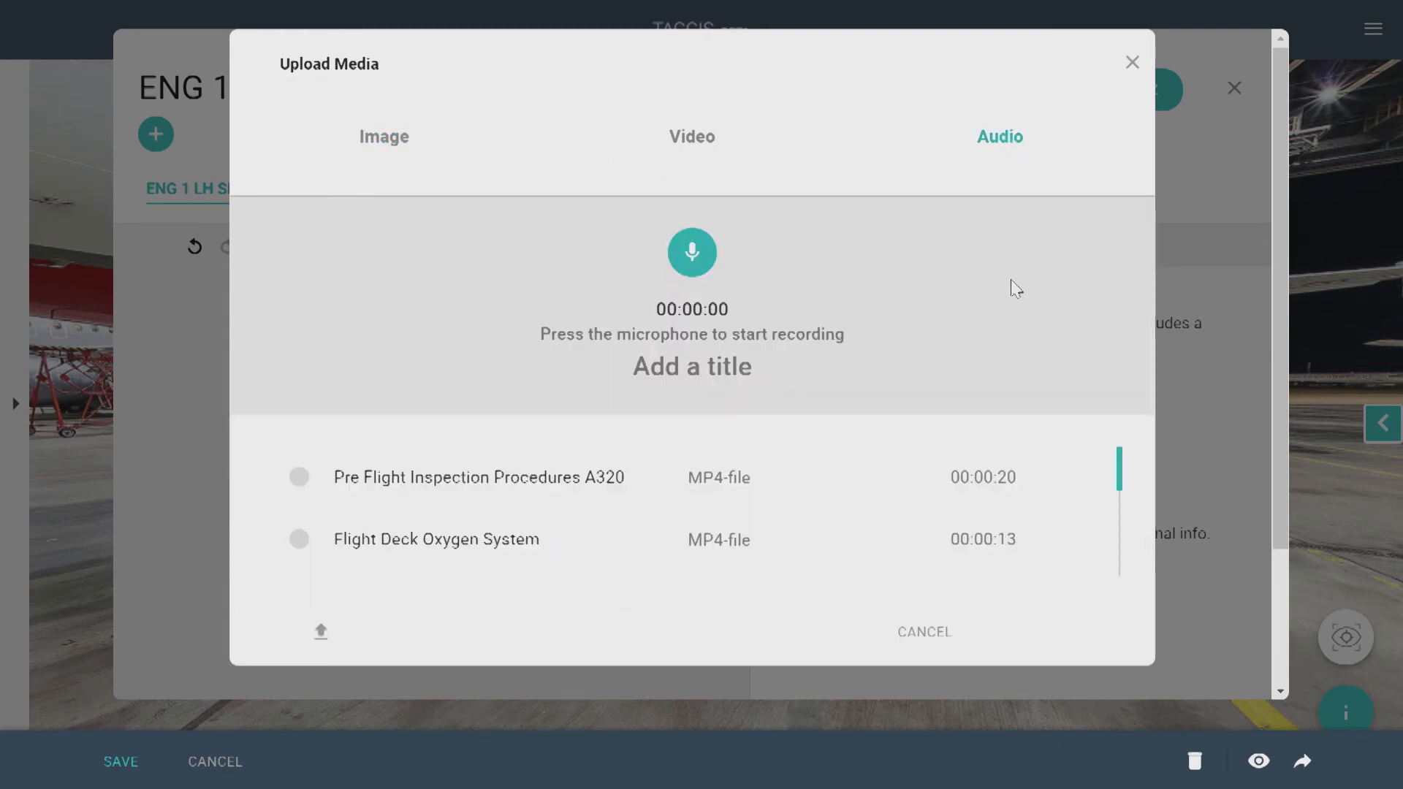
click(384, 136)
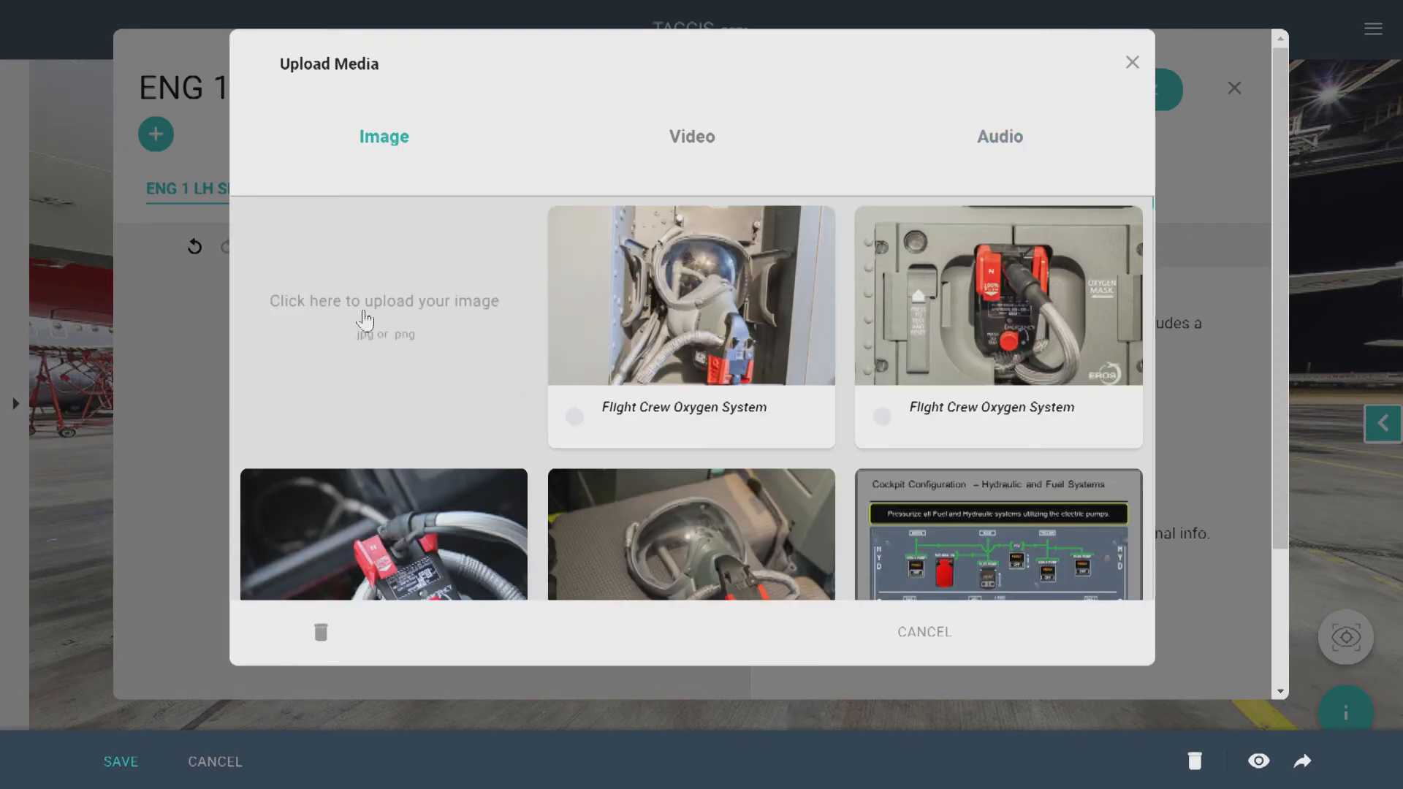
click(383, 300)
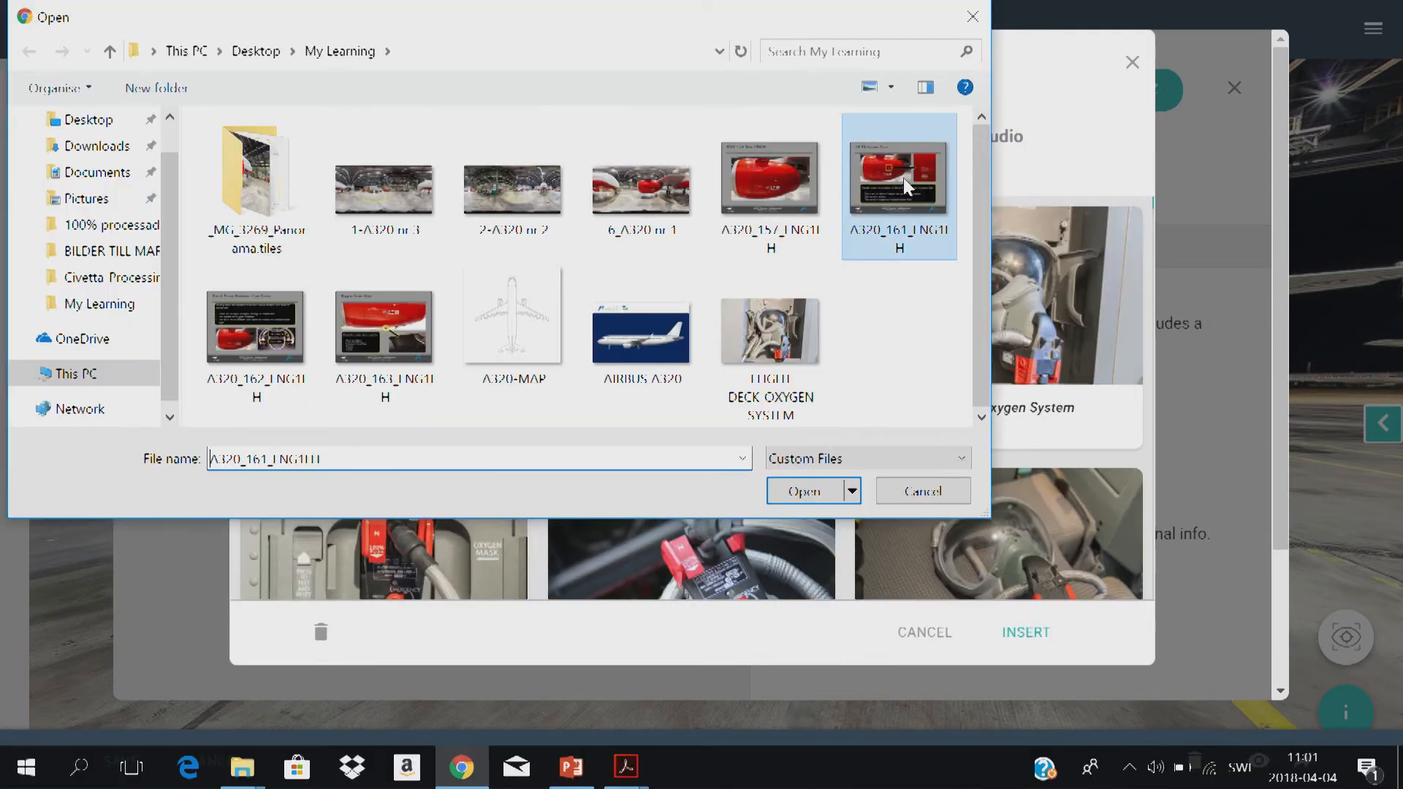
click(256, 326)
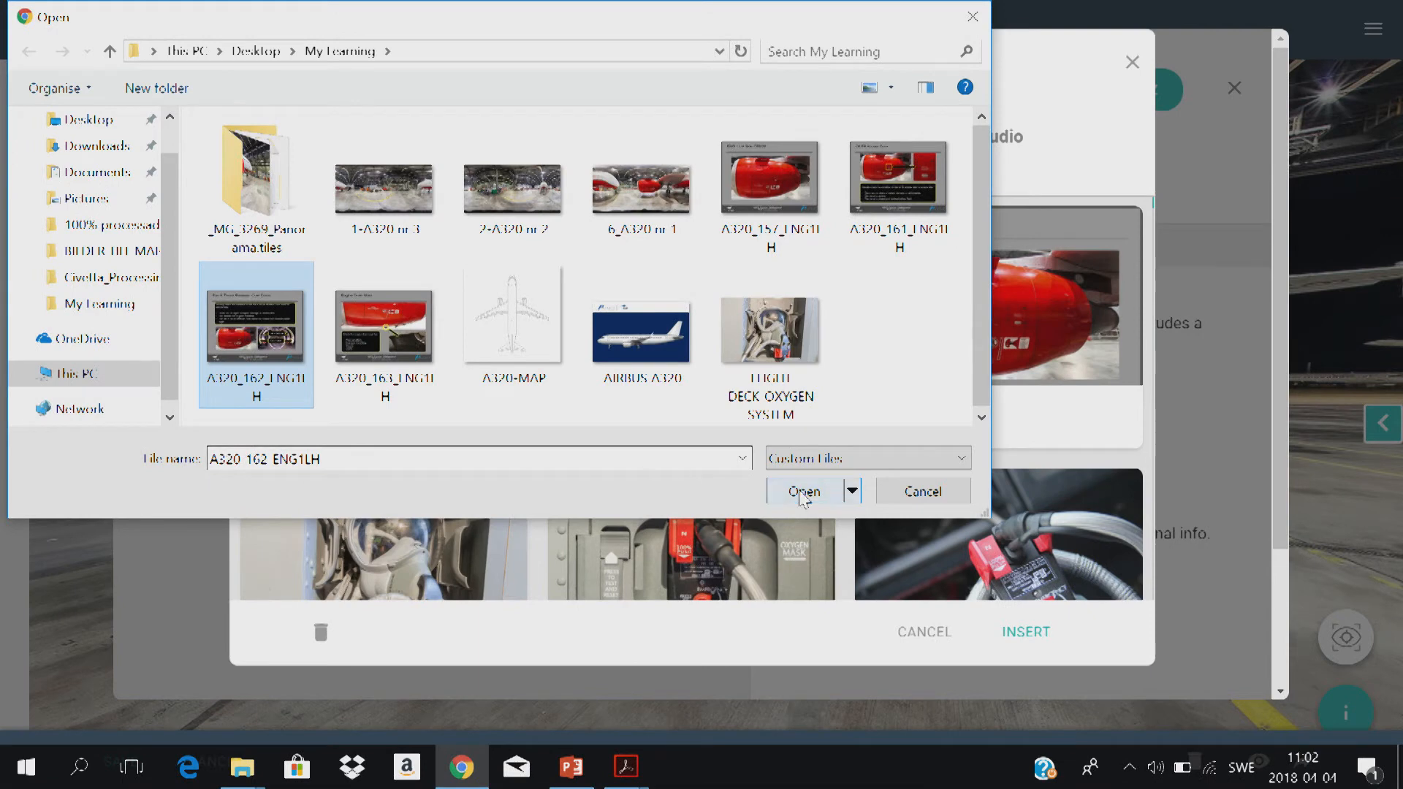
click(802, 491)
text(ENG 1 LH Side CFM56)
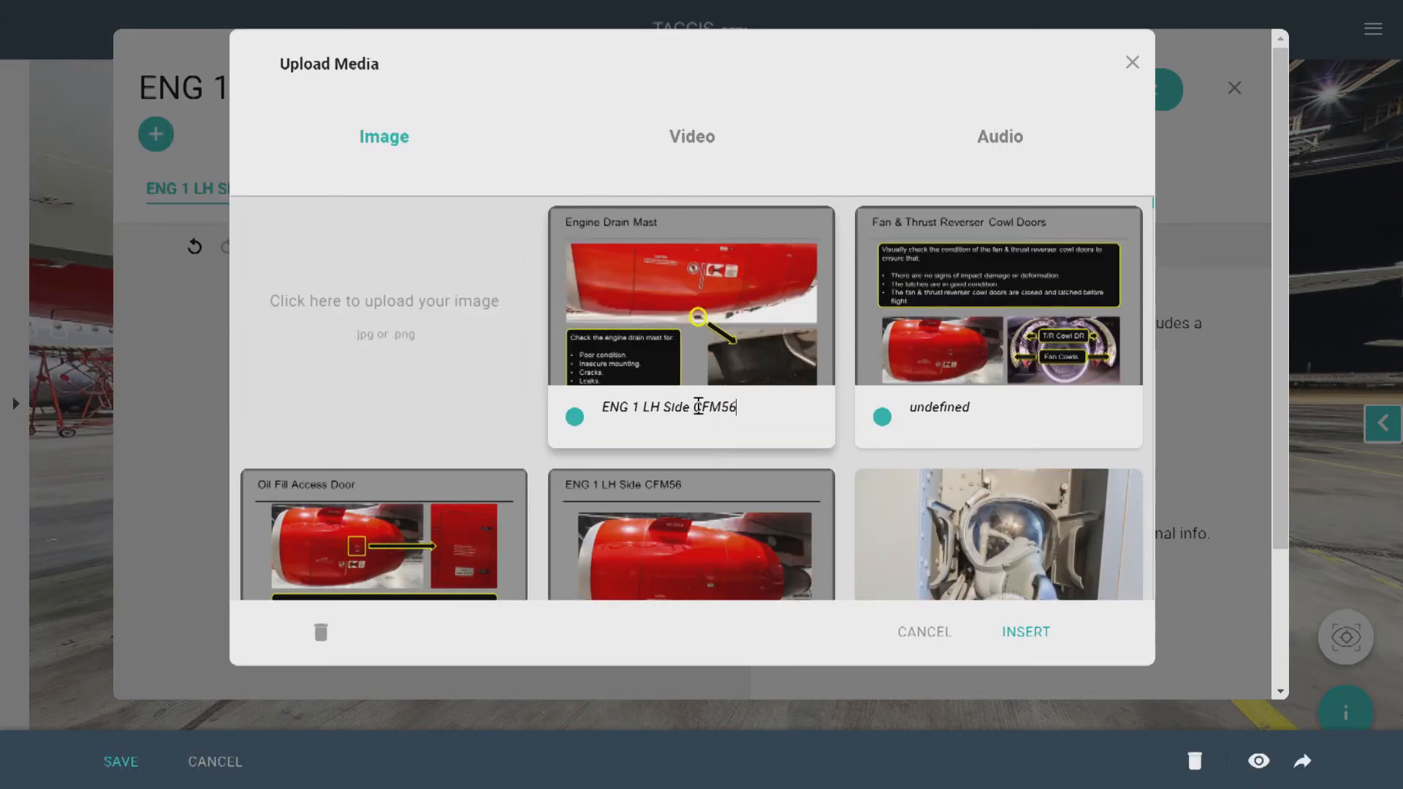
- Insert the captioned engine slides into the gallery, use a two-column tab layout, and close the editor
right_click(668, 407)
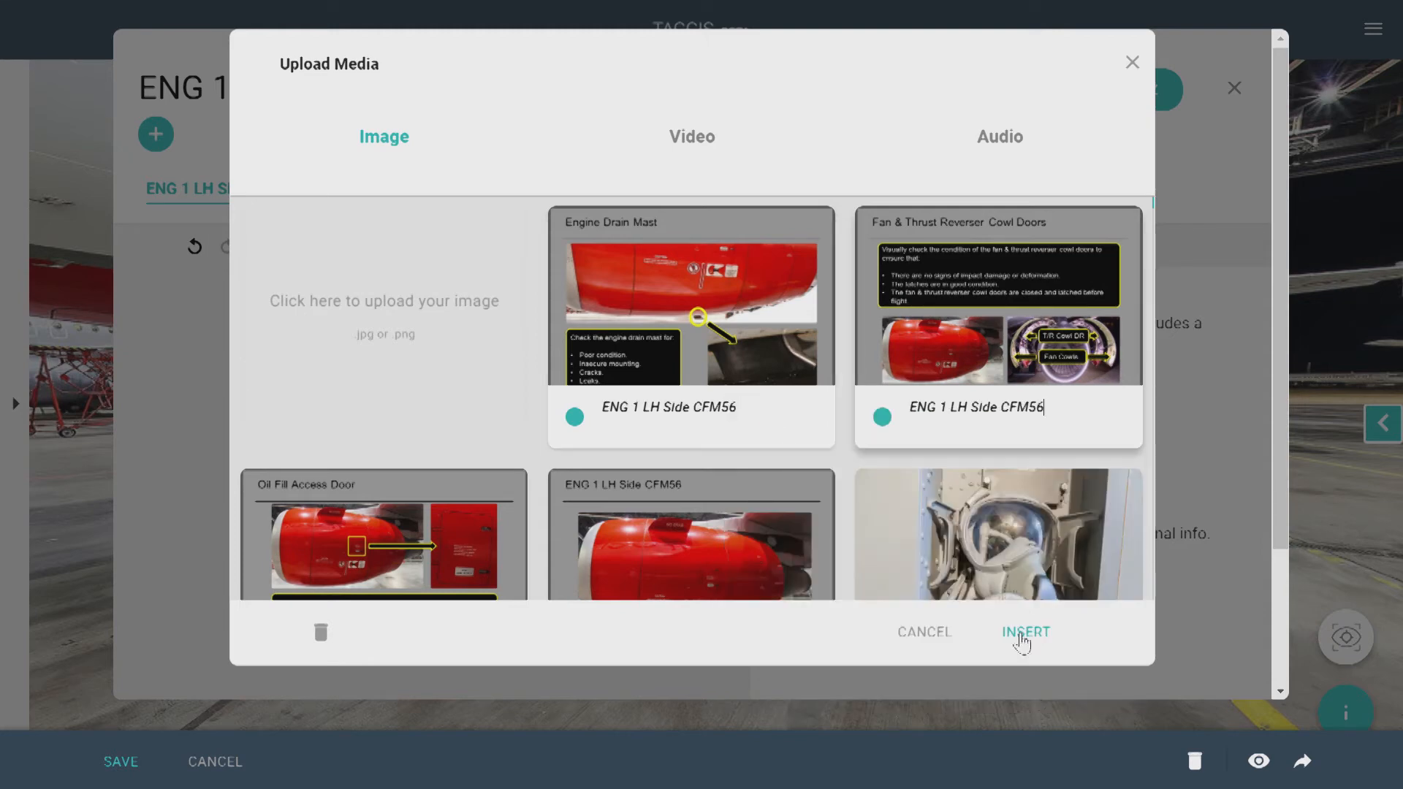
click(1025, 633)
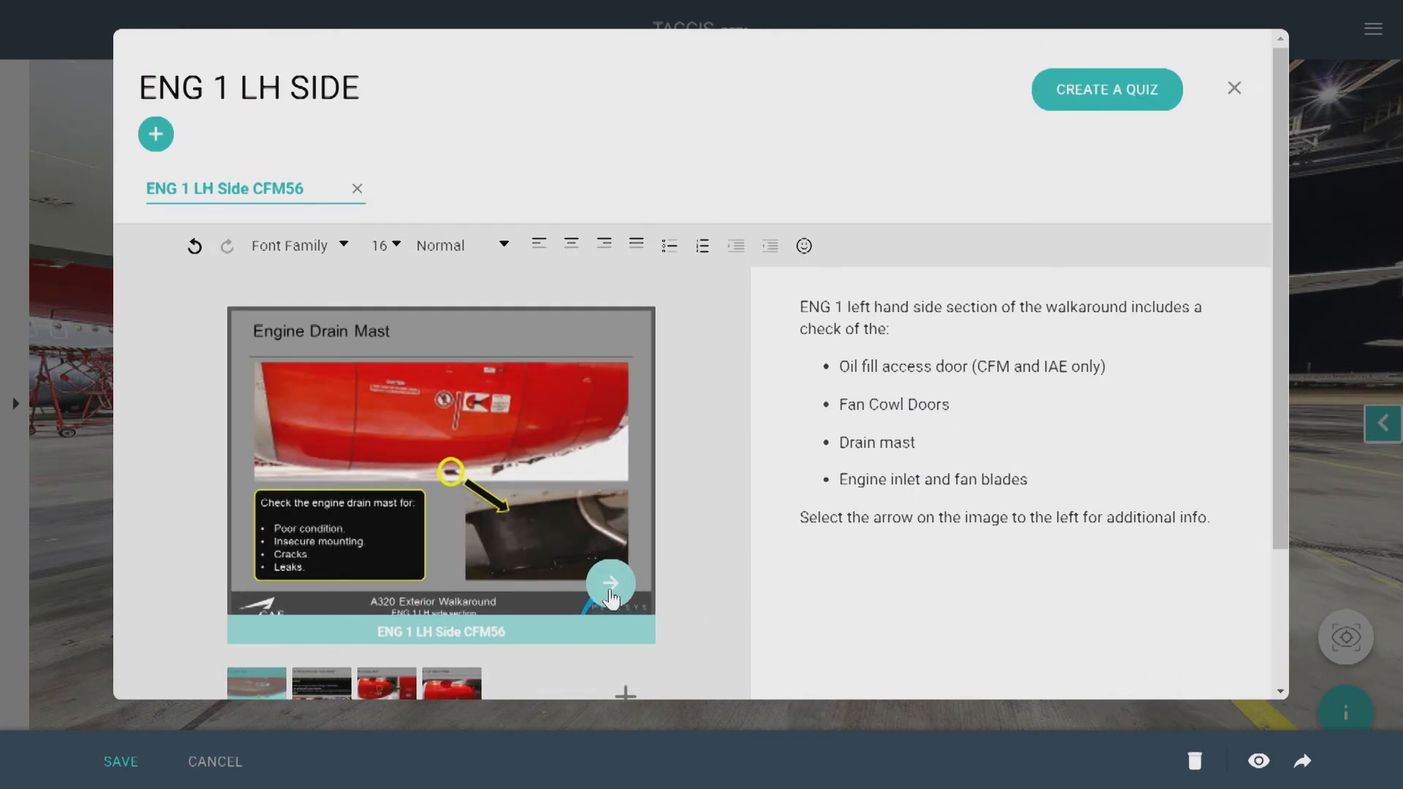
click(611, 584)
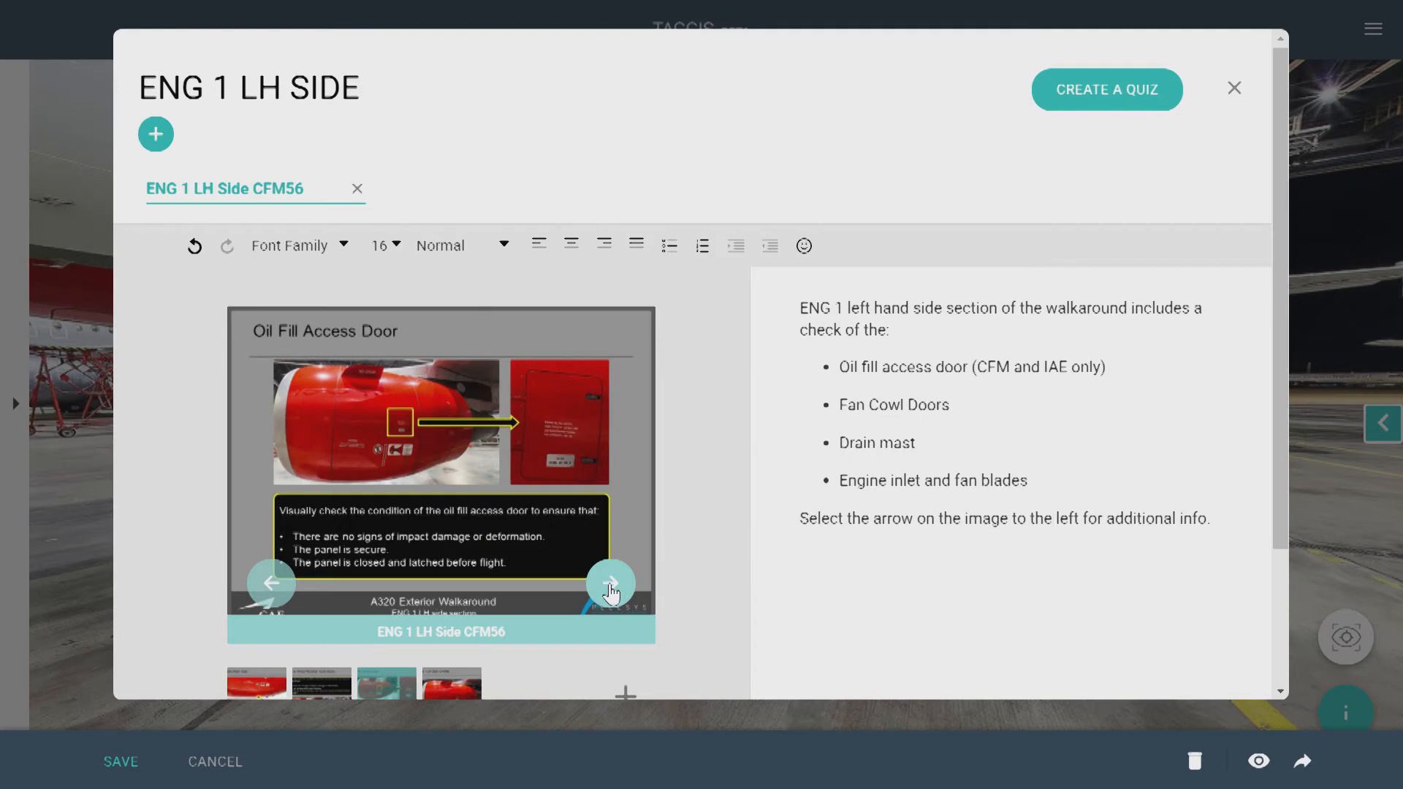
click(155, 135)
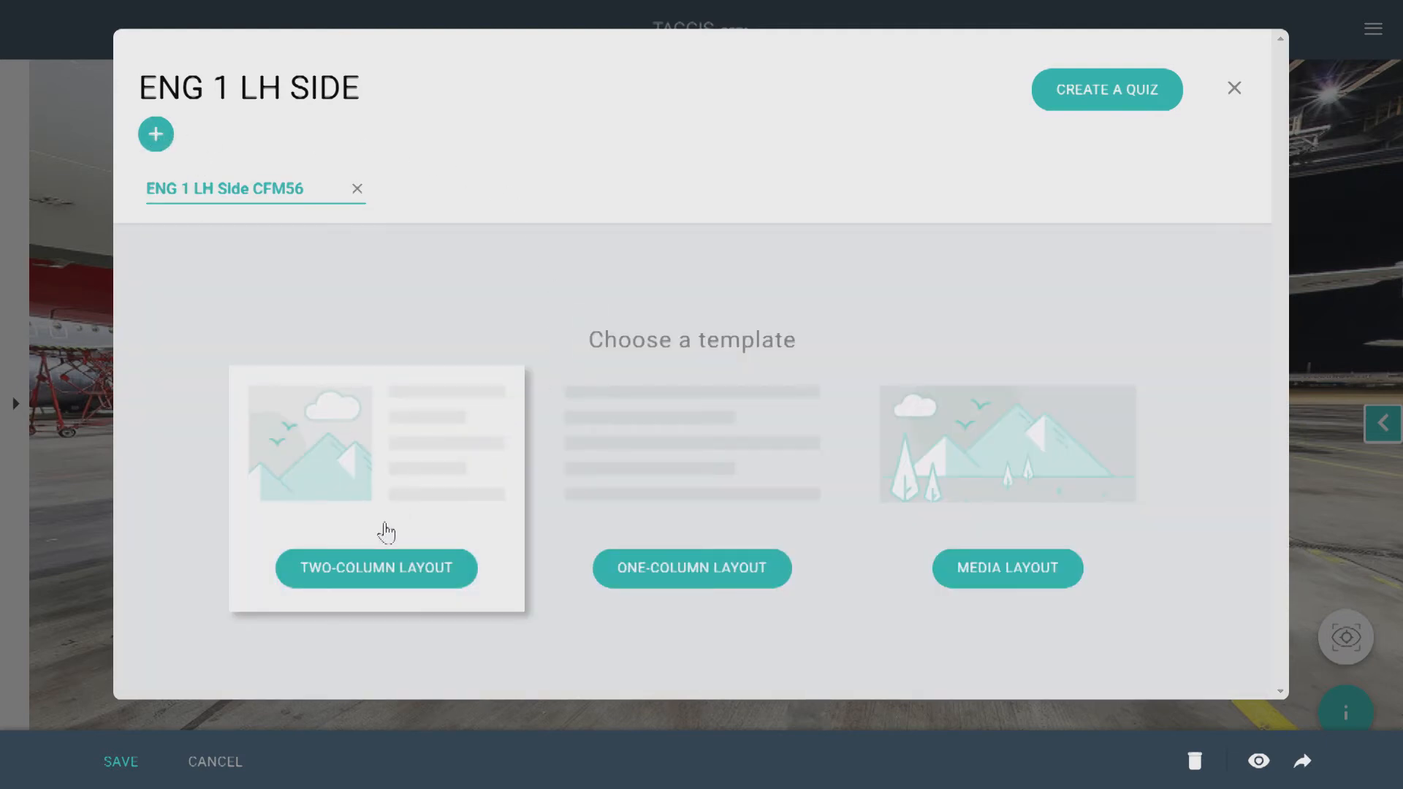
click(375, 567)
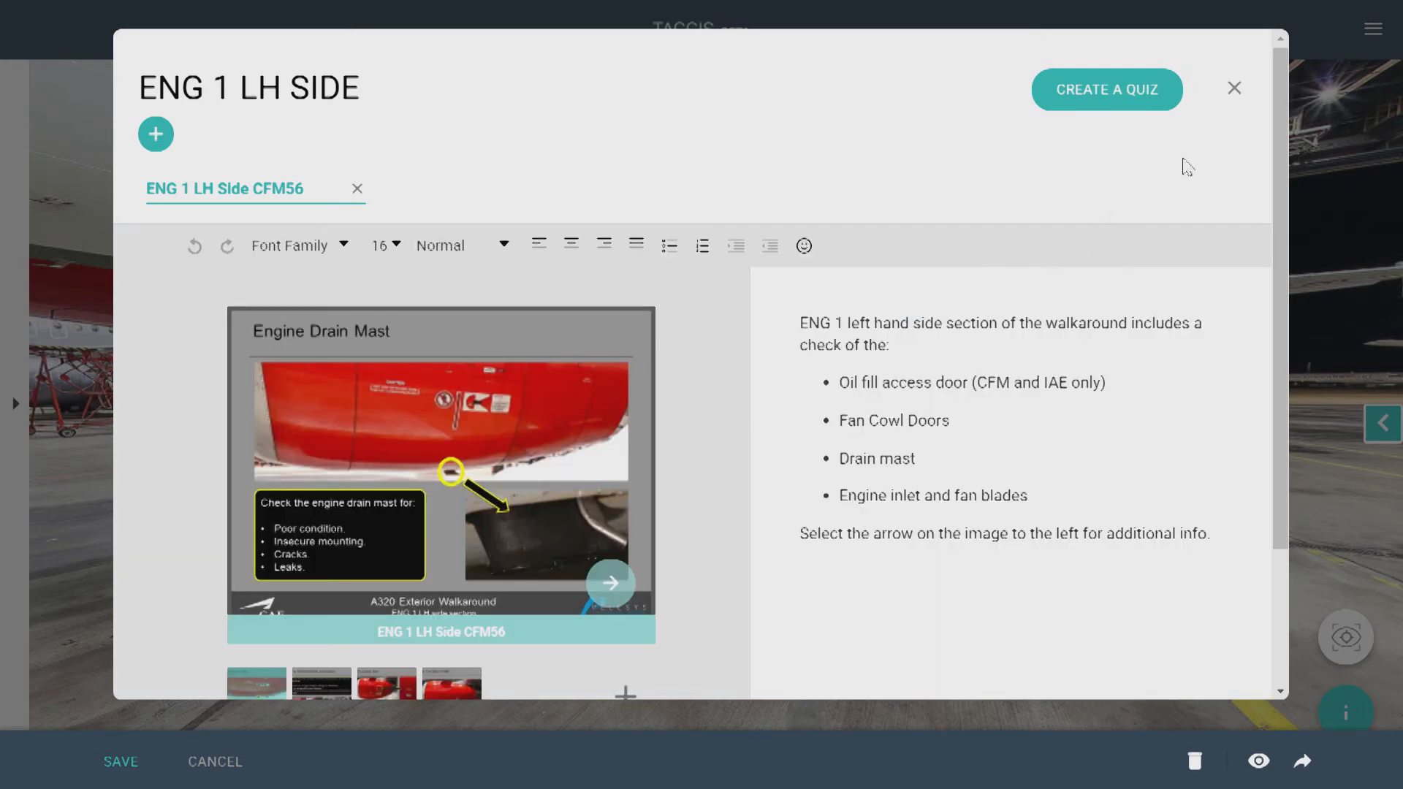
click(1234, 88)
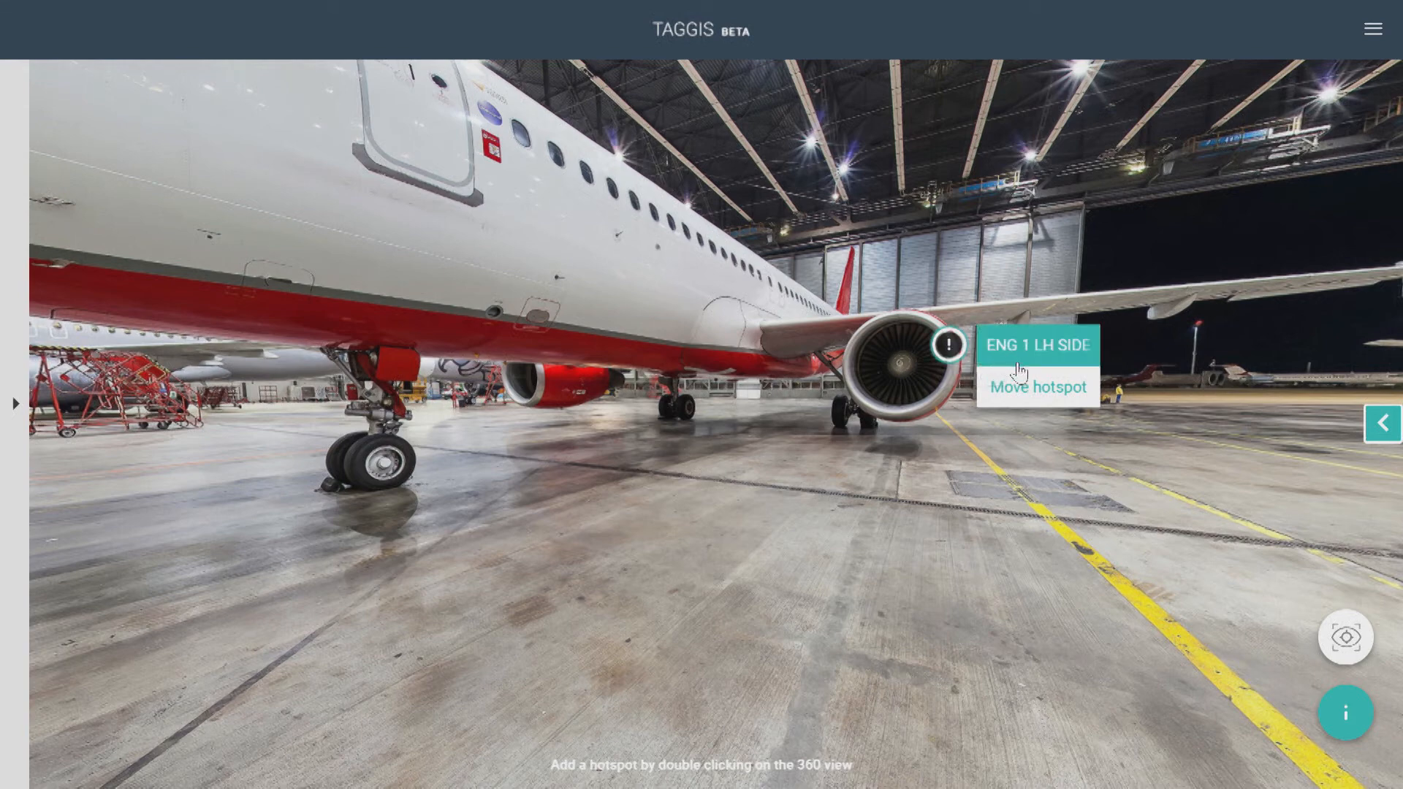
mouse_move(846, 373)
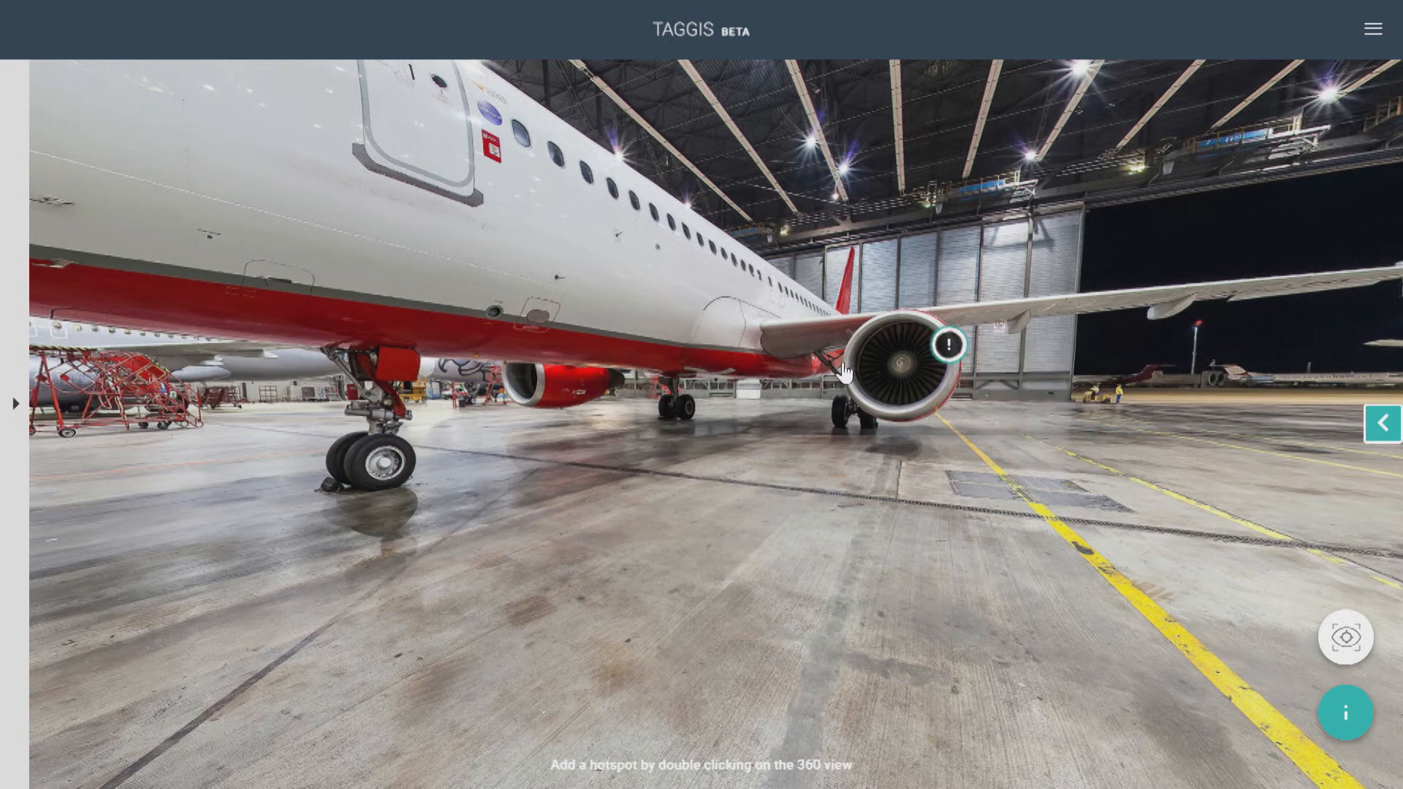
- Return to the scene list showing the ENG 1 LH SIDE hotspot on the left engine
click(948, 346)
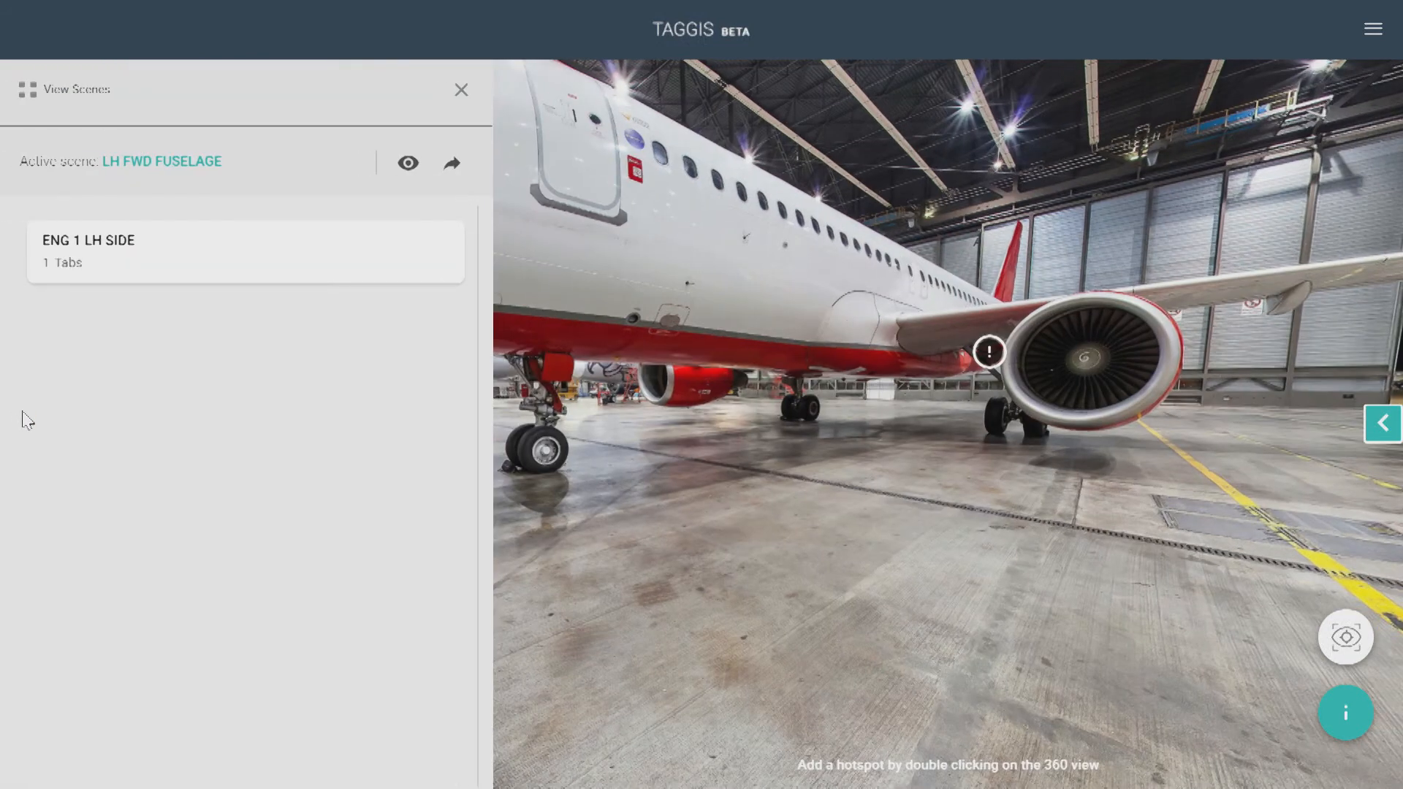
mouse_move(461, 221)
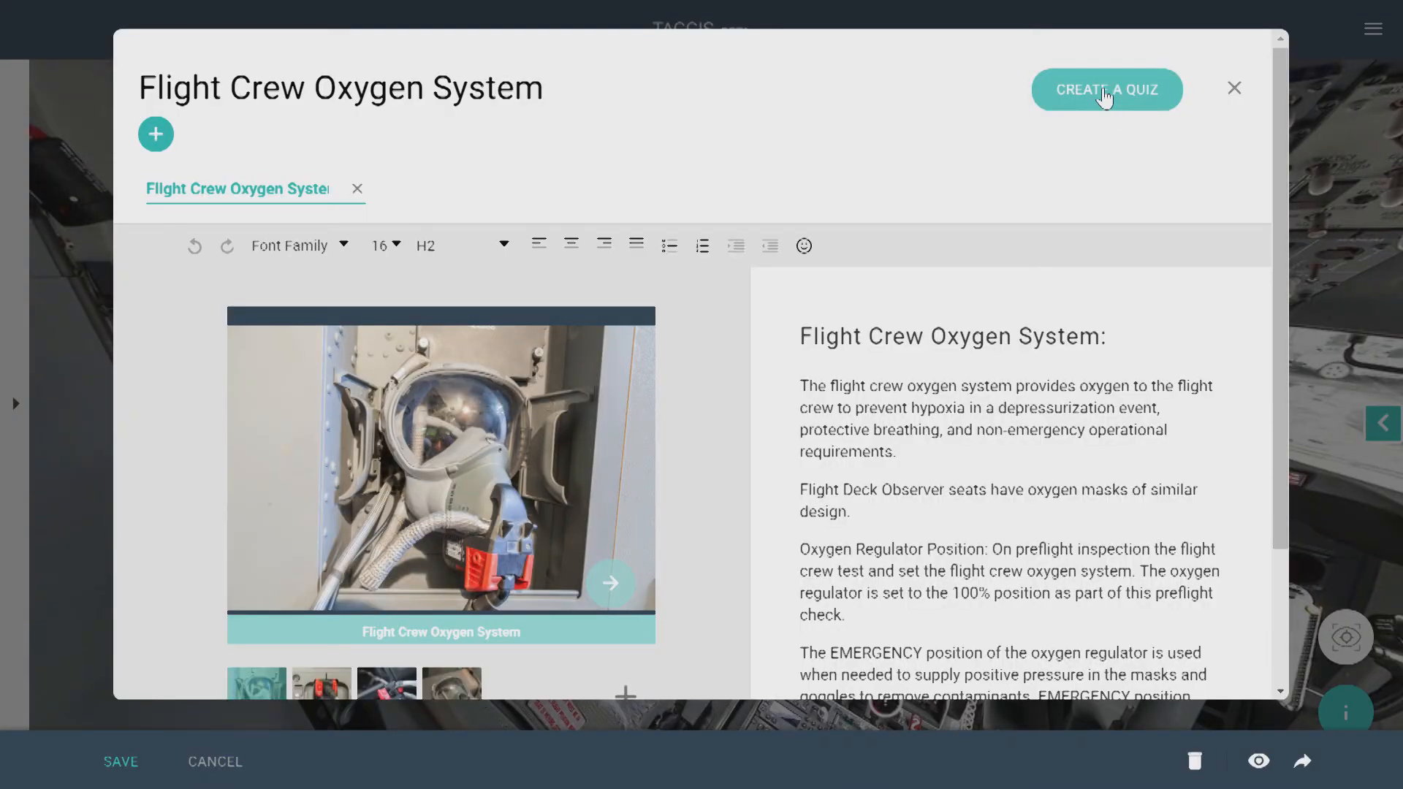
- Create the oxygen-flow quiz question, described 'Emergency Equipment', with the Flight Crew Oxygen System image
click(1105, 89)
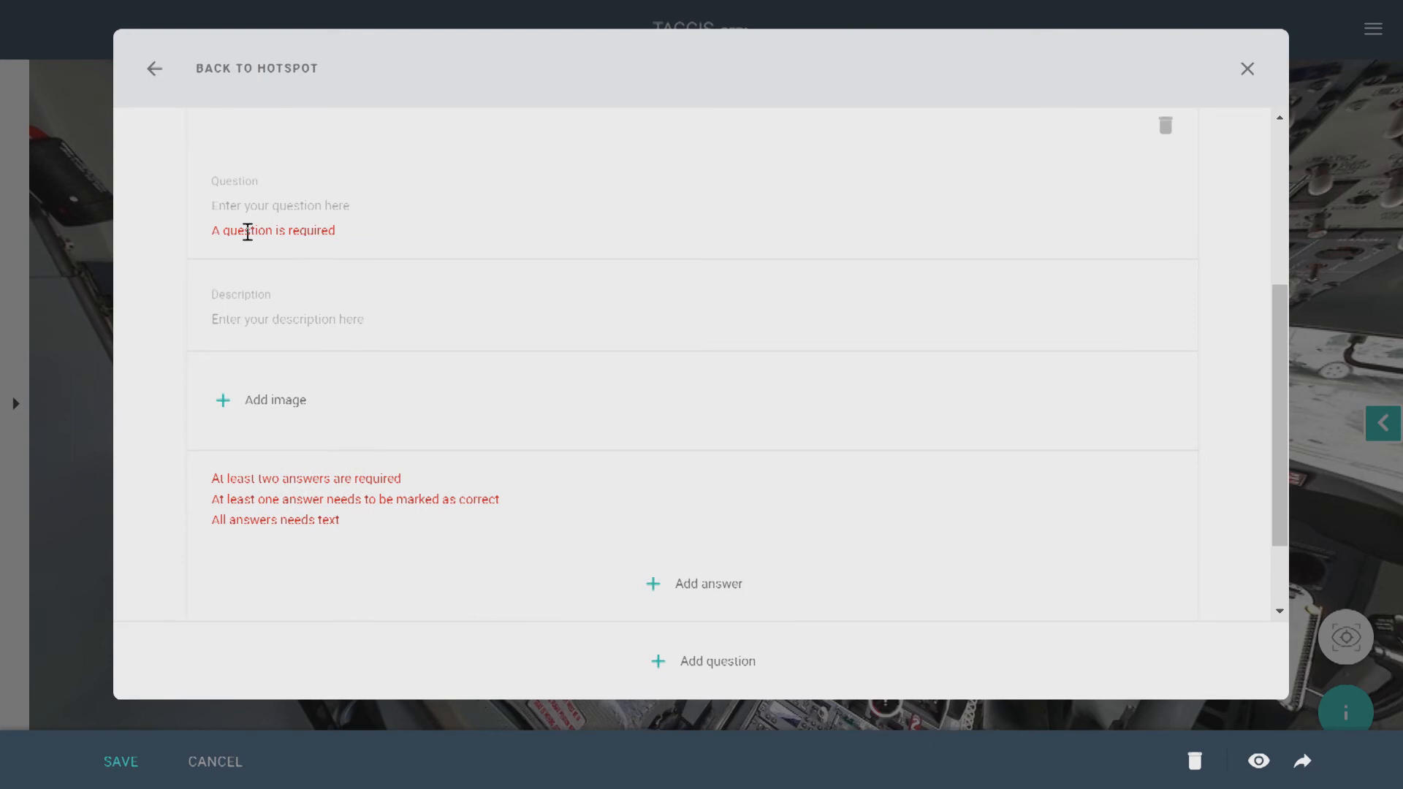
text(How may you visually check if oxygen flows to the flight deck oxygen masks)
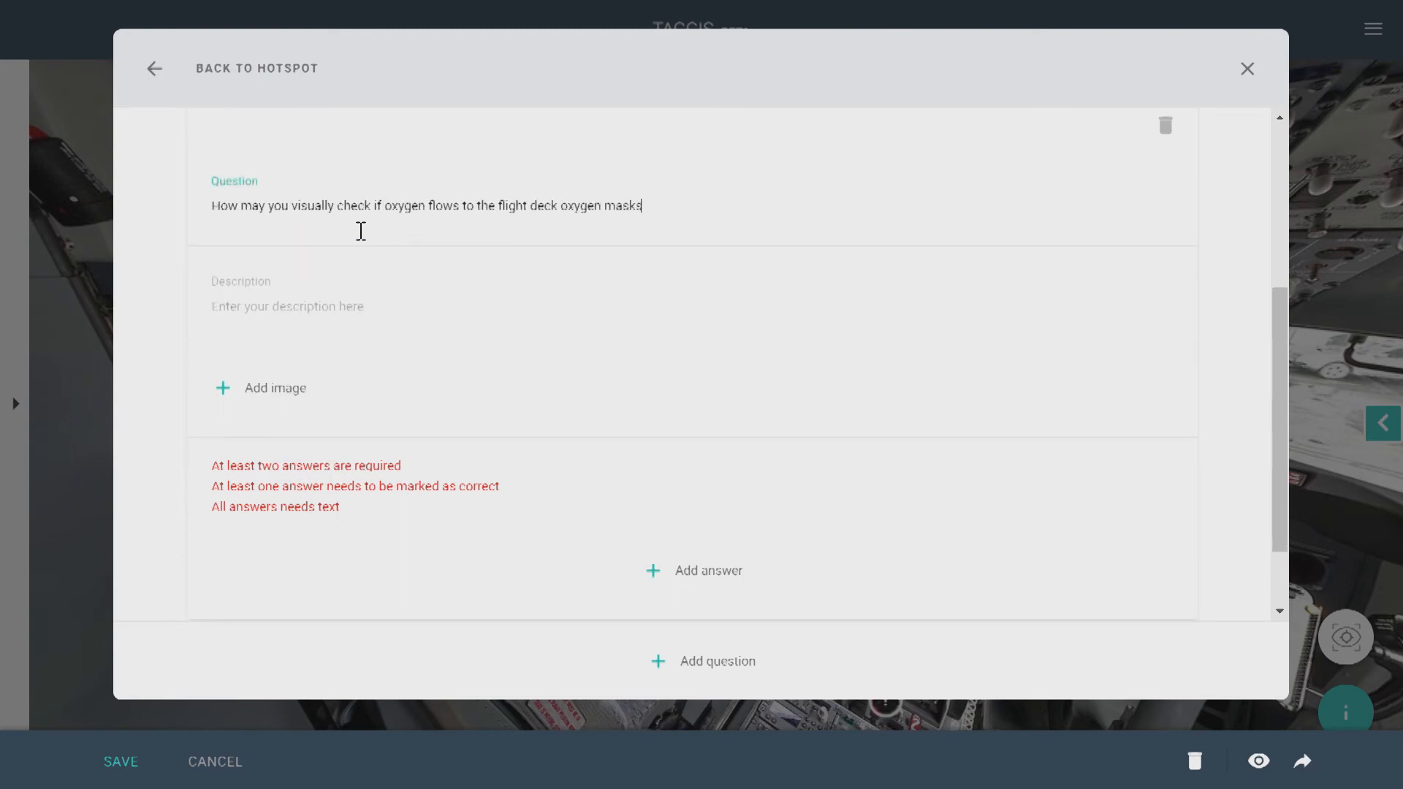
text(Emergency Equipment)
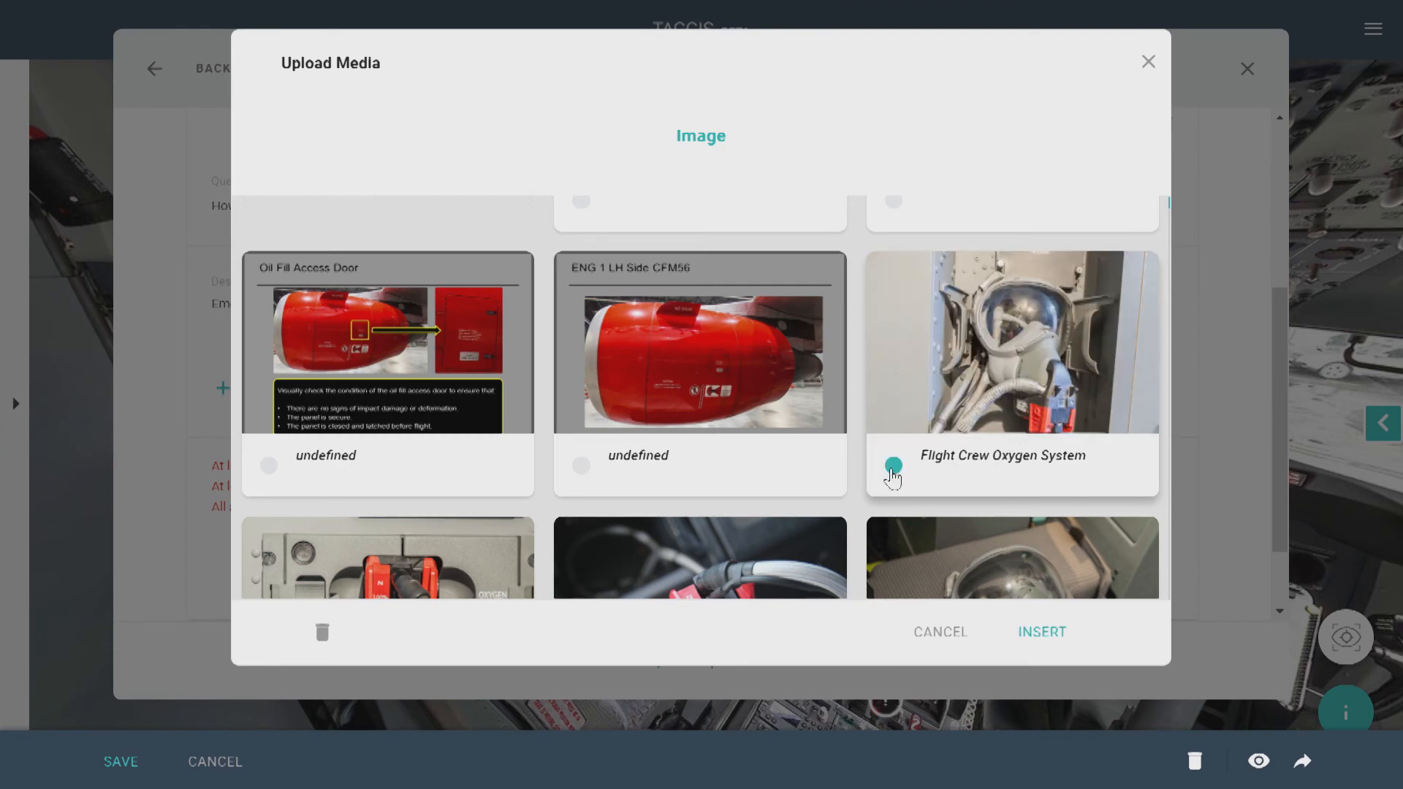
click(1040, 632)
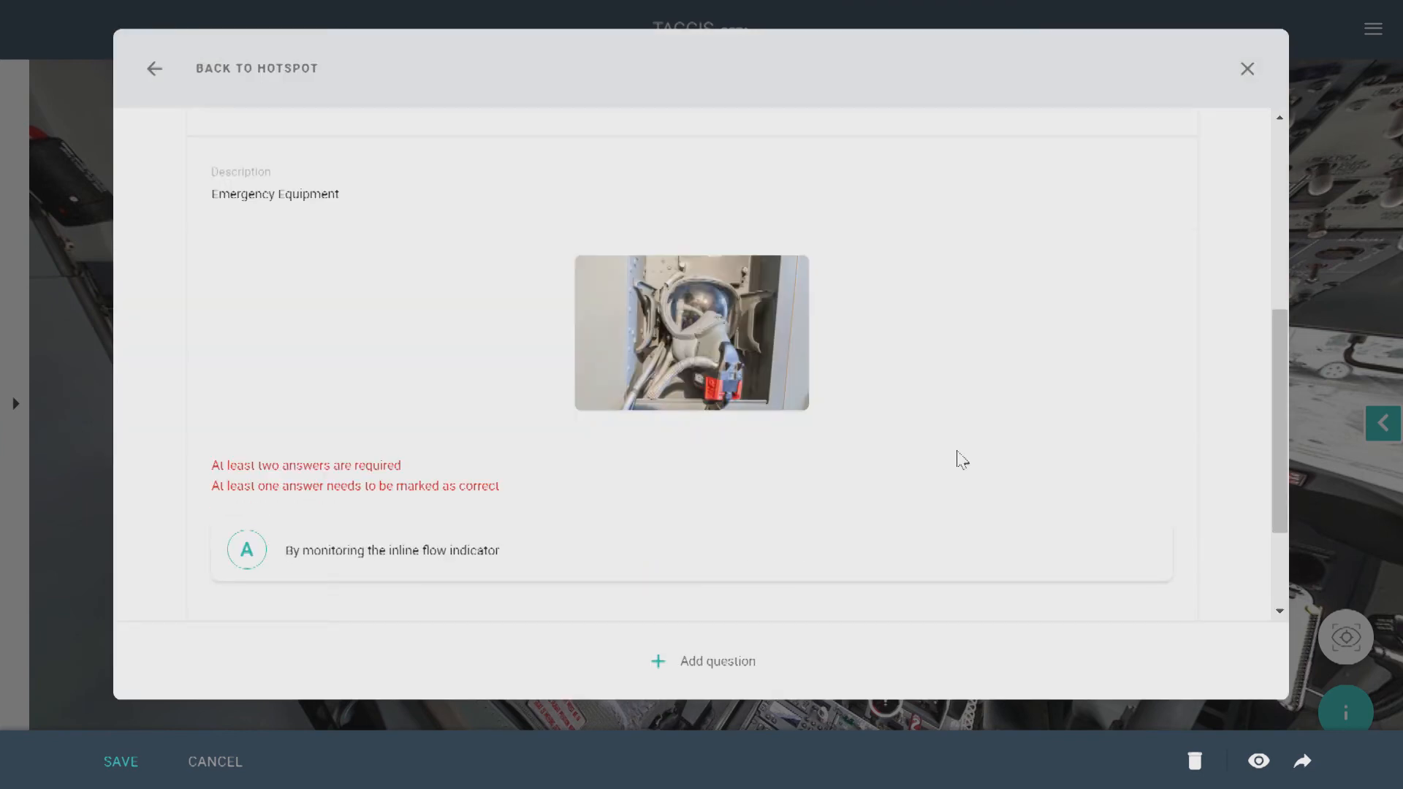
- Enter the answers beginning 'The flow ind…', add a third option C, and mark B correct
text(The flow indicator on the oxygen regulator shows a yellow cross)
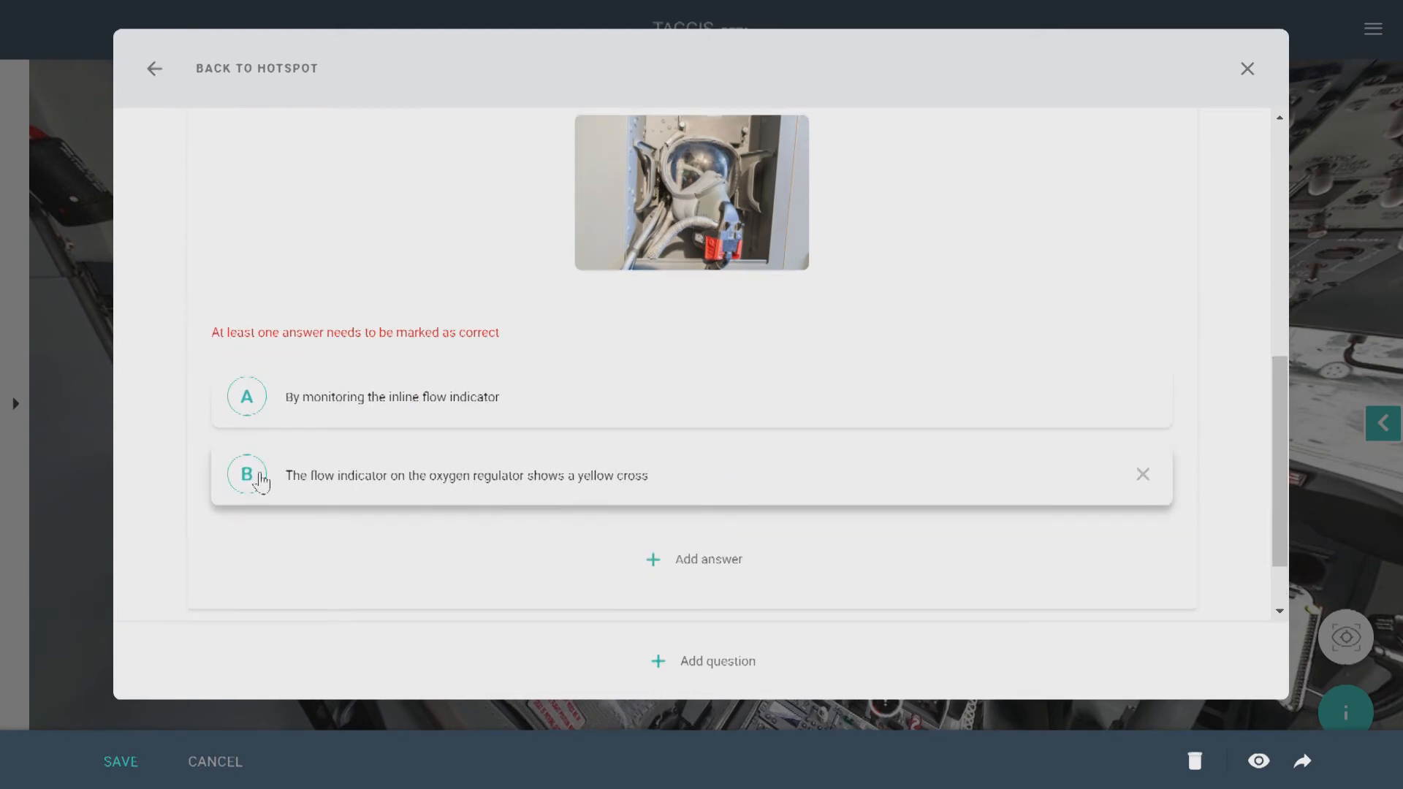
click(246, 473)
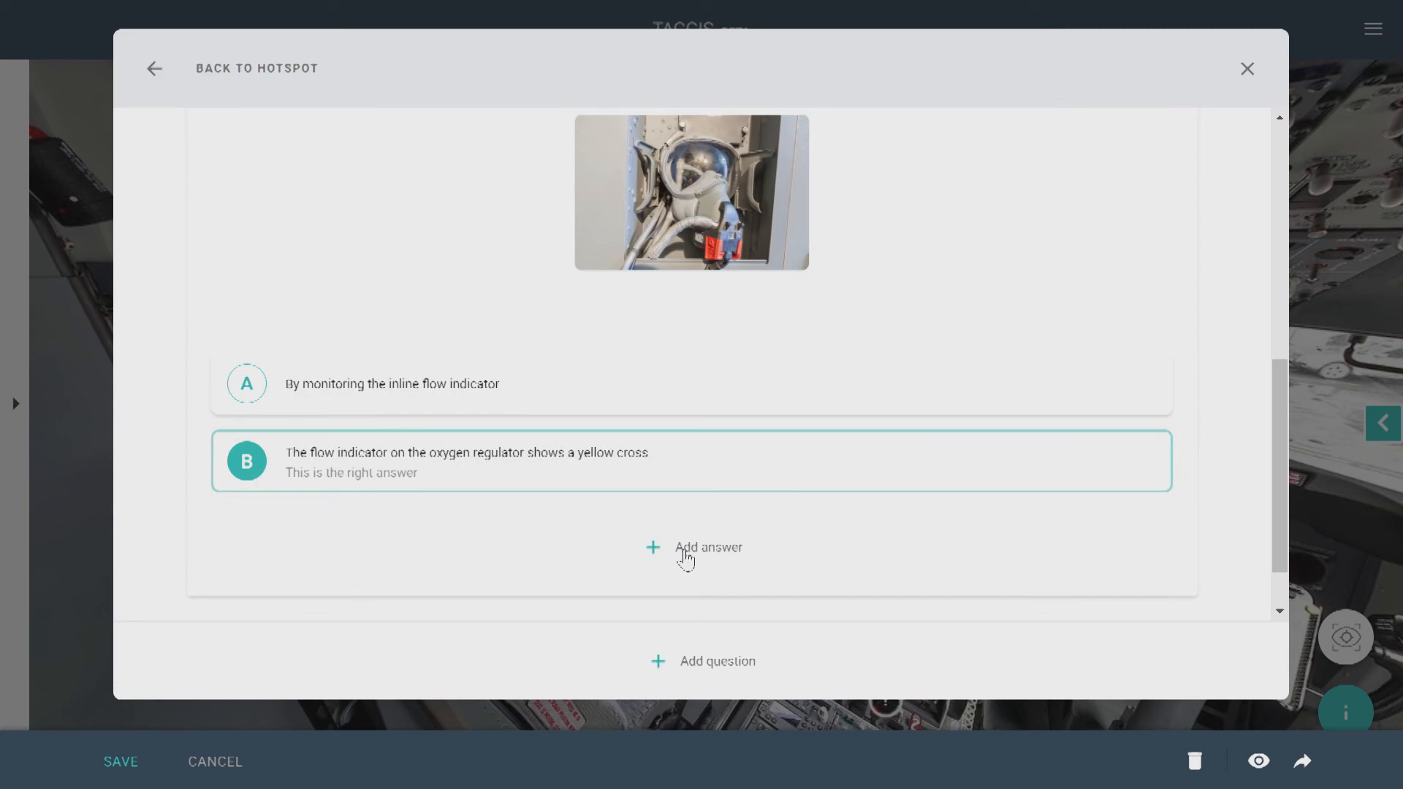
click(706, 546)
text(The flow indicator on the oxygen regulator goes blank)
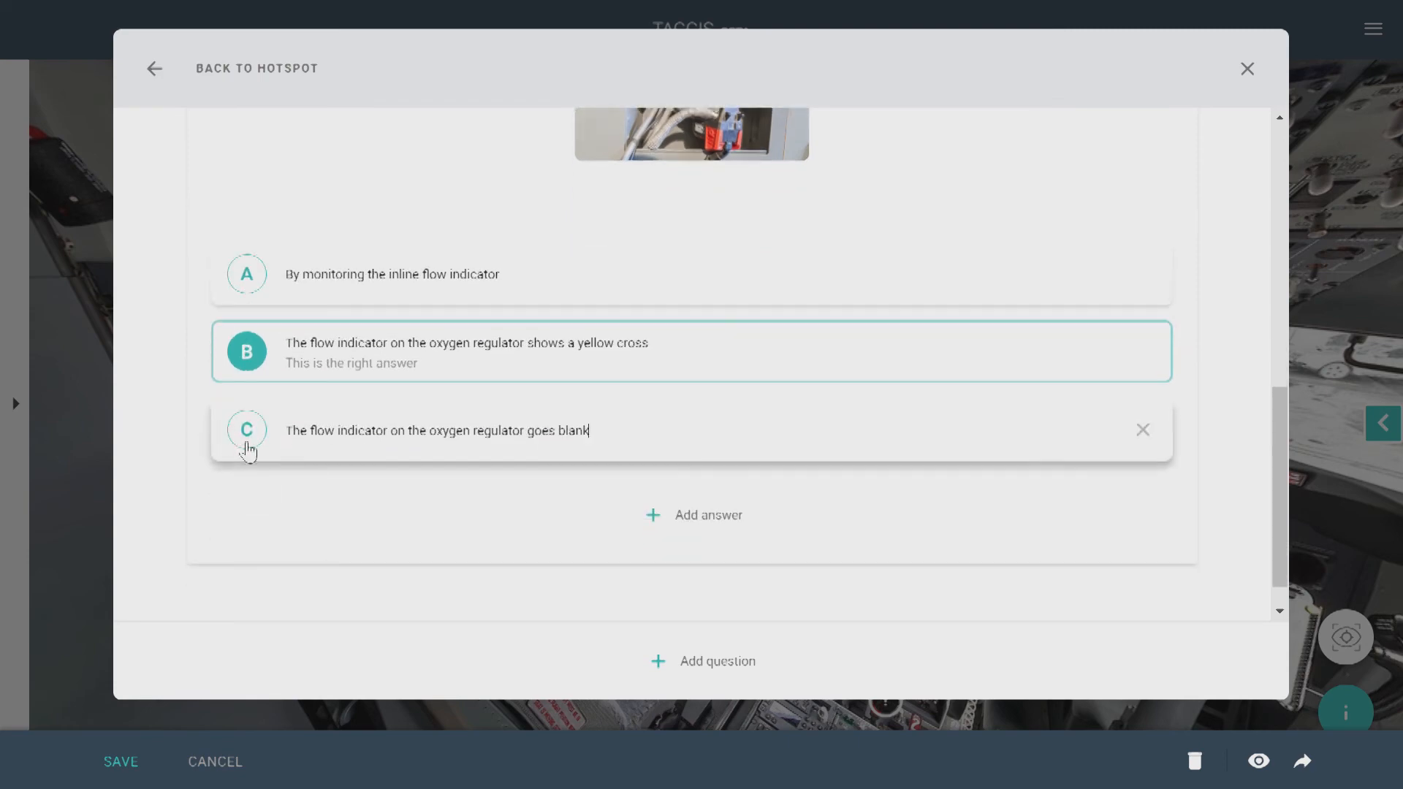
click(246, 430)
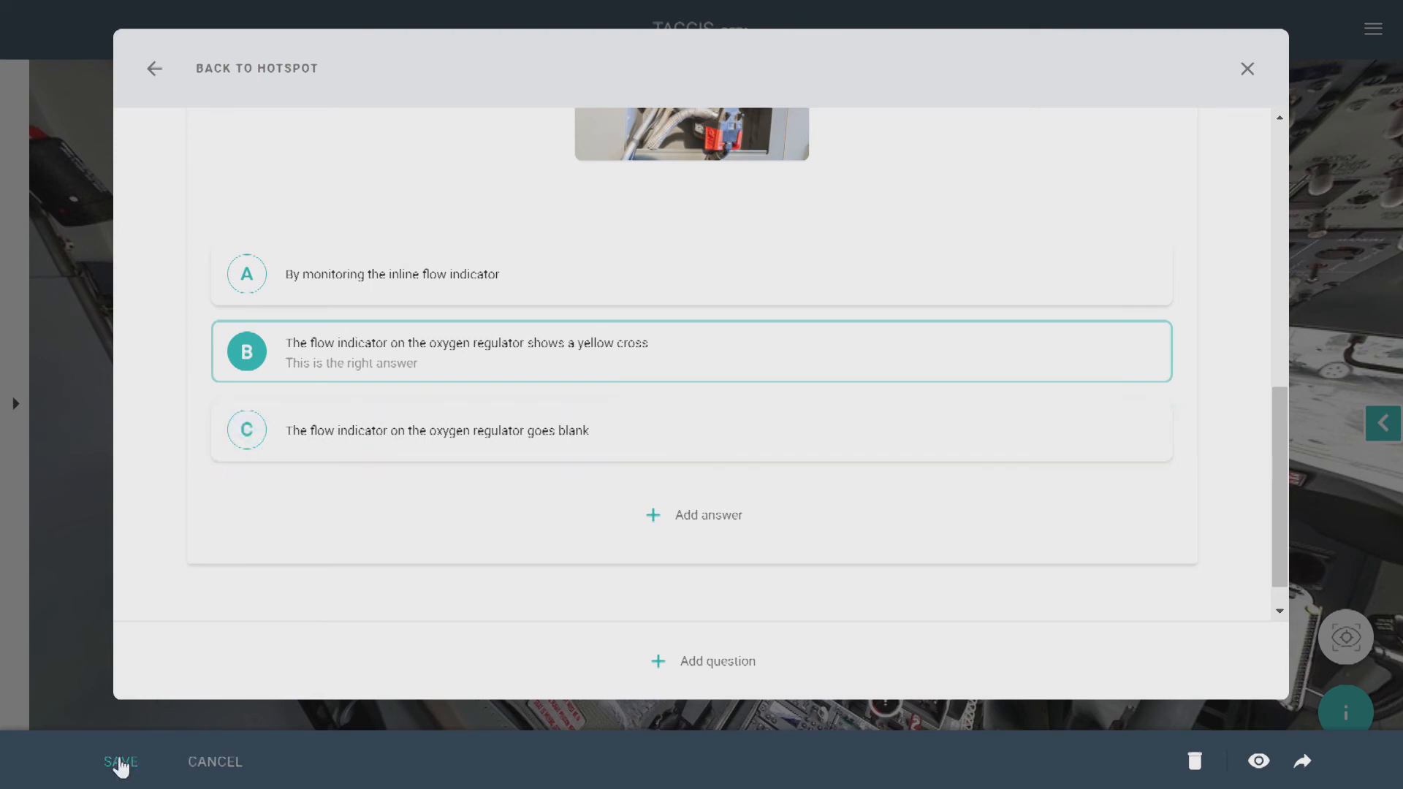
- Save the hotspot, then take its oxygen quiz in preview and submit an answer
click(120, 761)
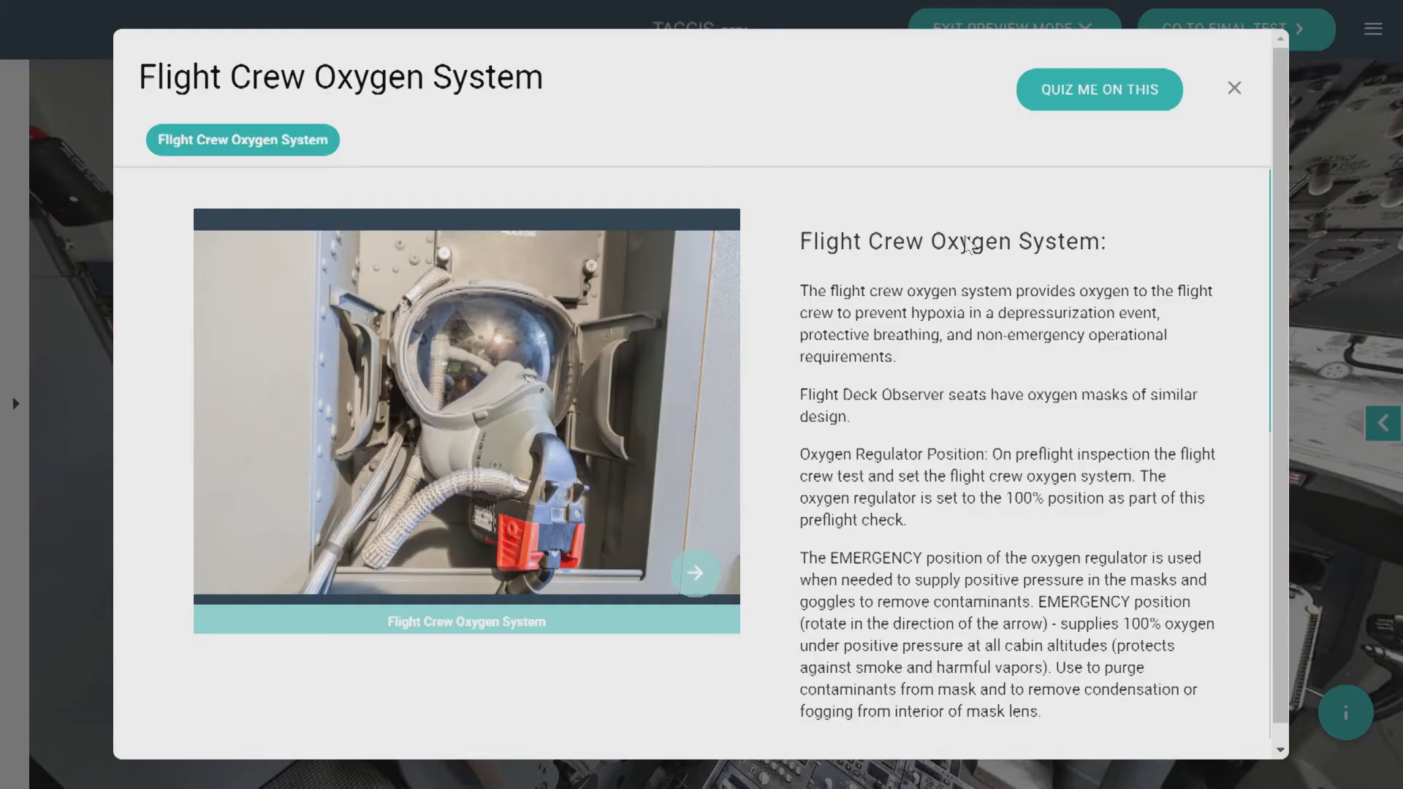
click(1097, 89)
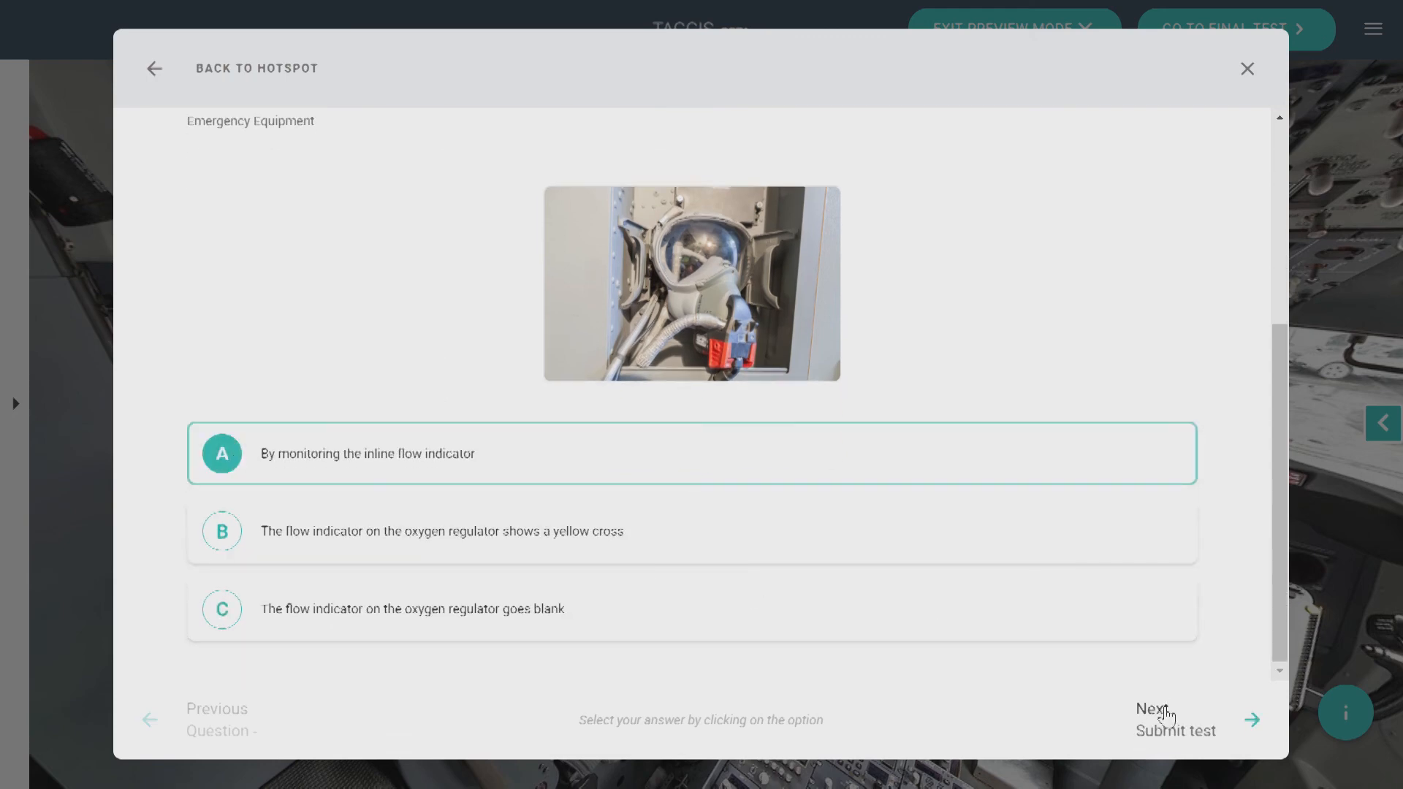
click(1246, 69)
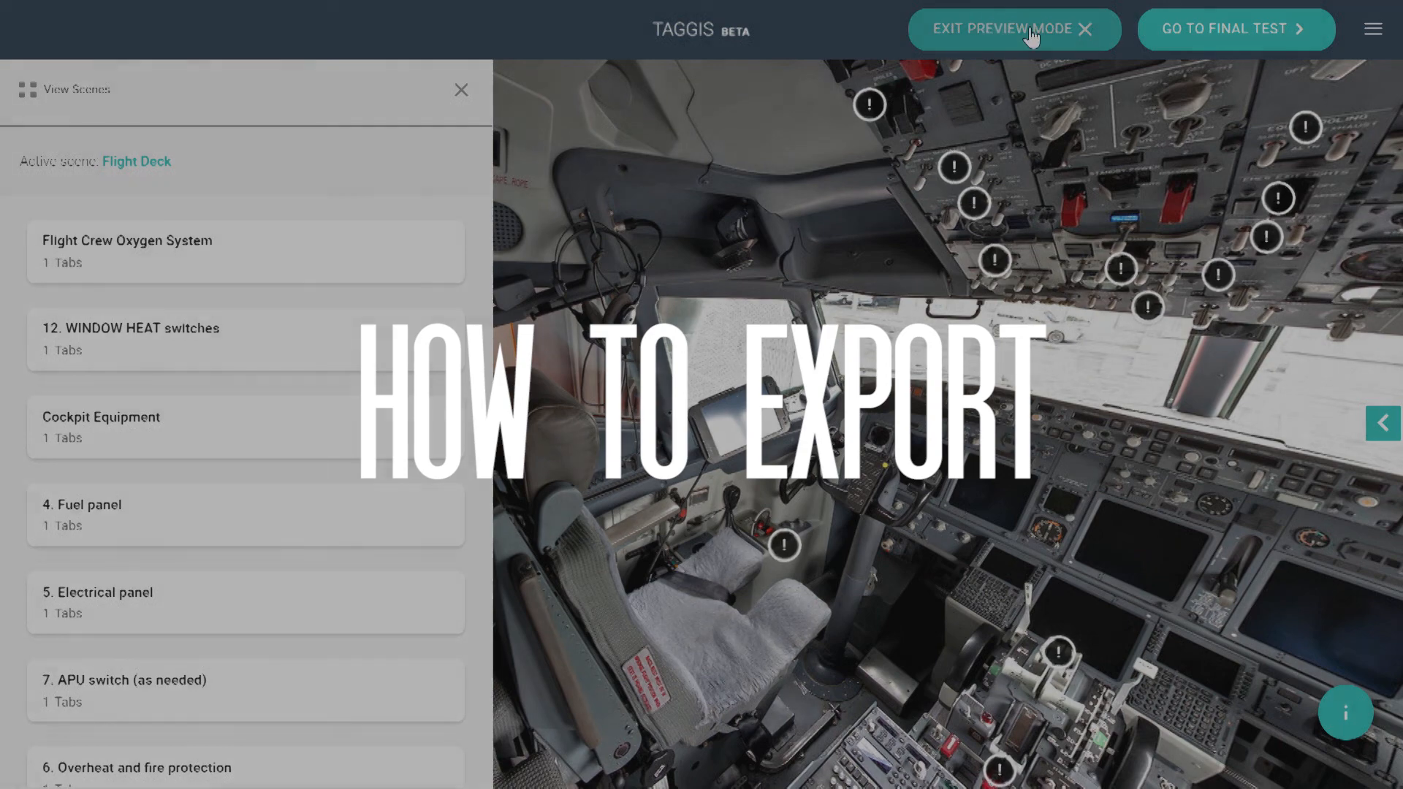
- Exit preview and copy the Flight Deck course's share link from View Scenes
click(1013, 29)
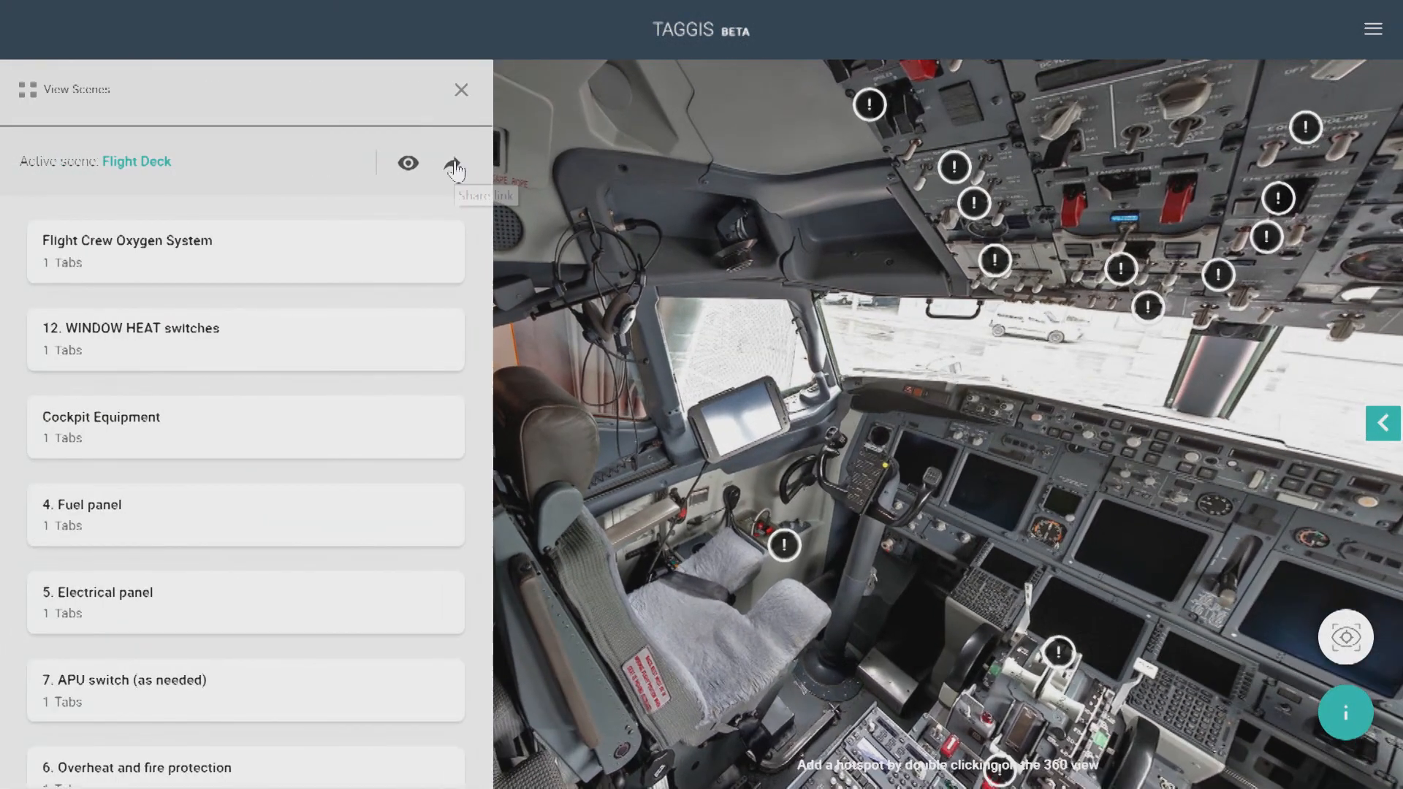
click(451, 163)
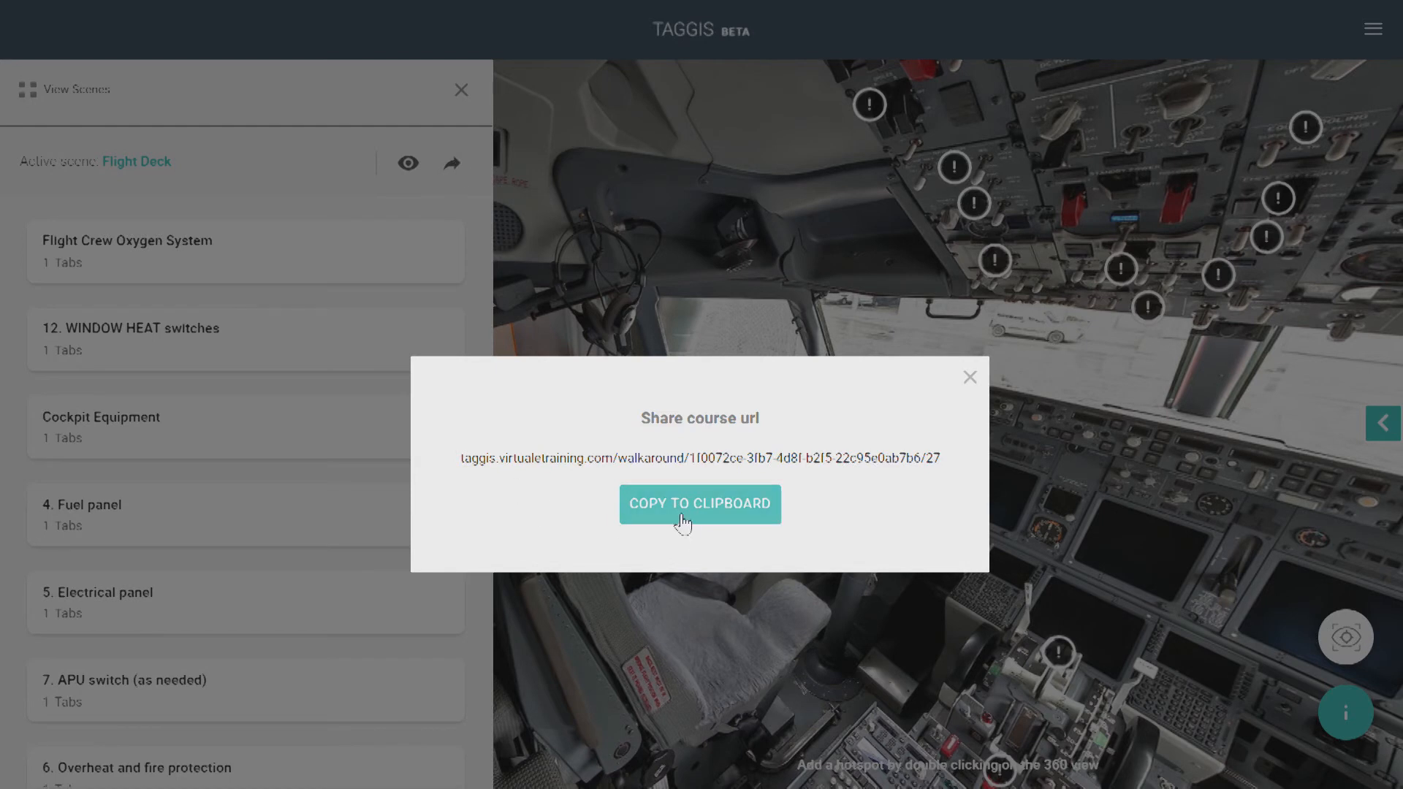
click(699, 503)
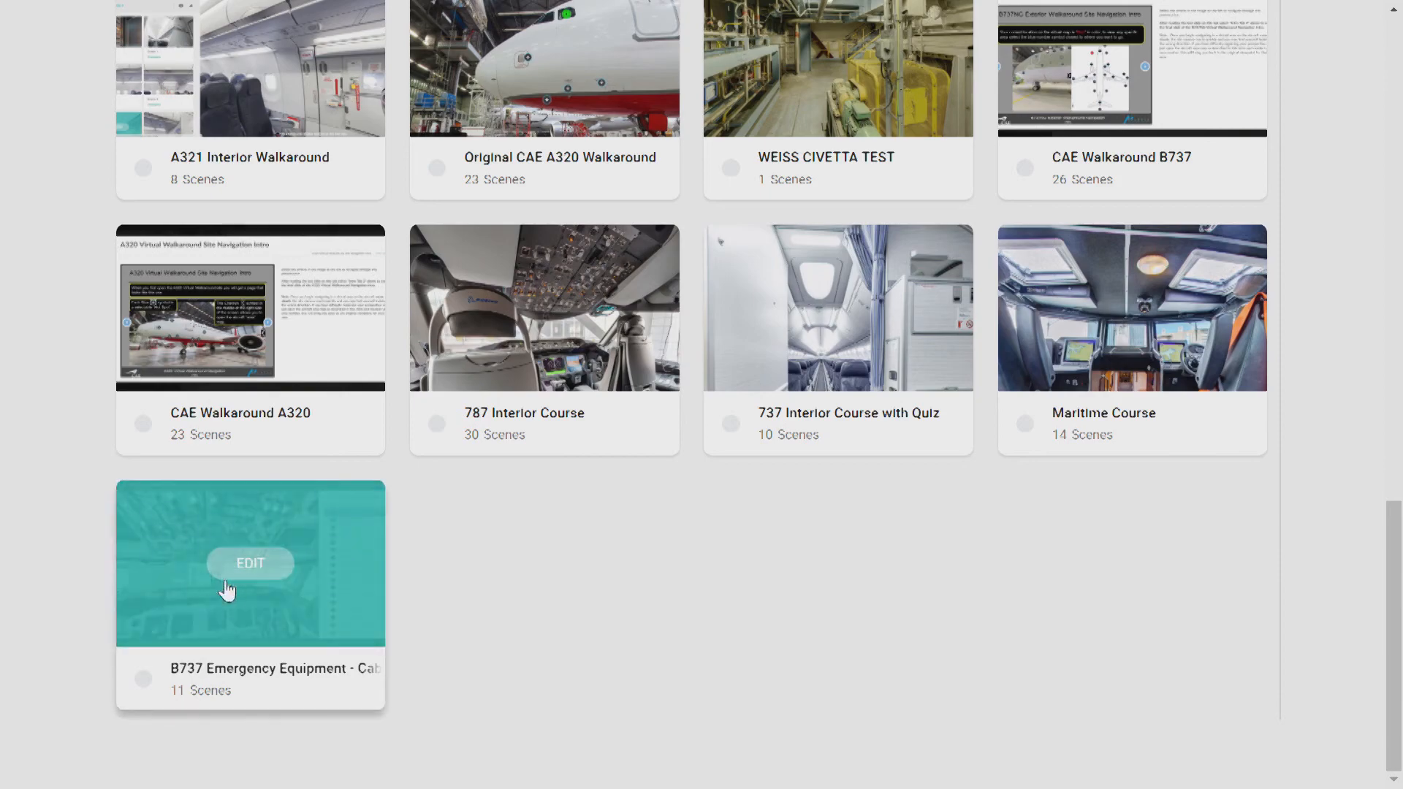
- Copy the B737 Emergency Equipment walkaround URL, then bring up its SCORM export dialog
click(251, 563)
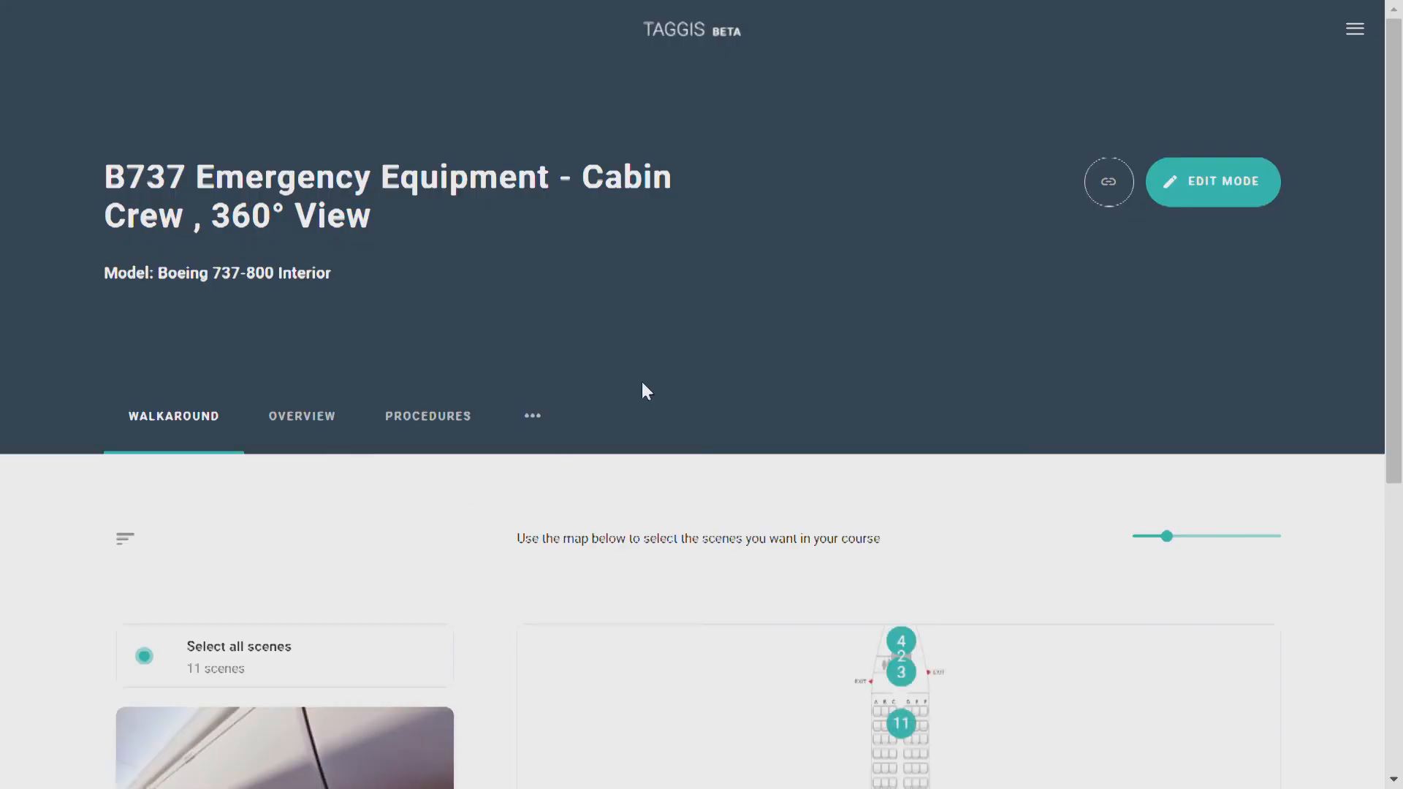
click(1109, 182)
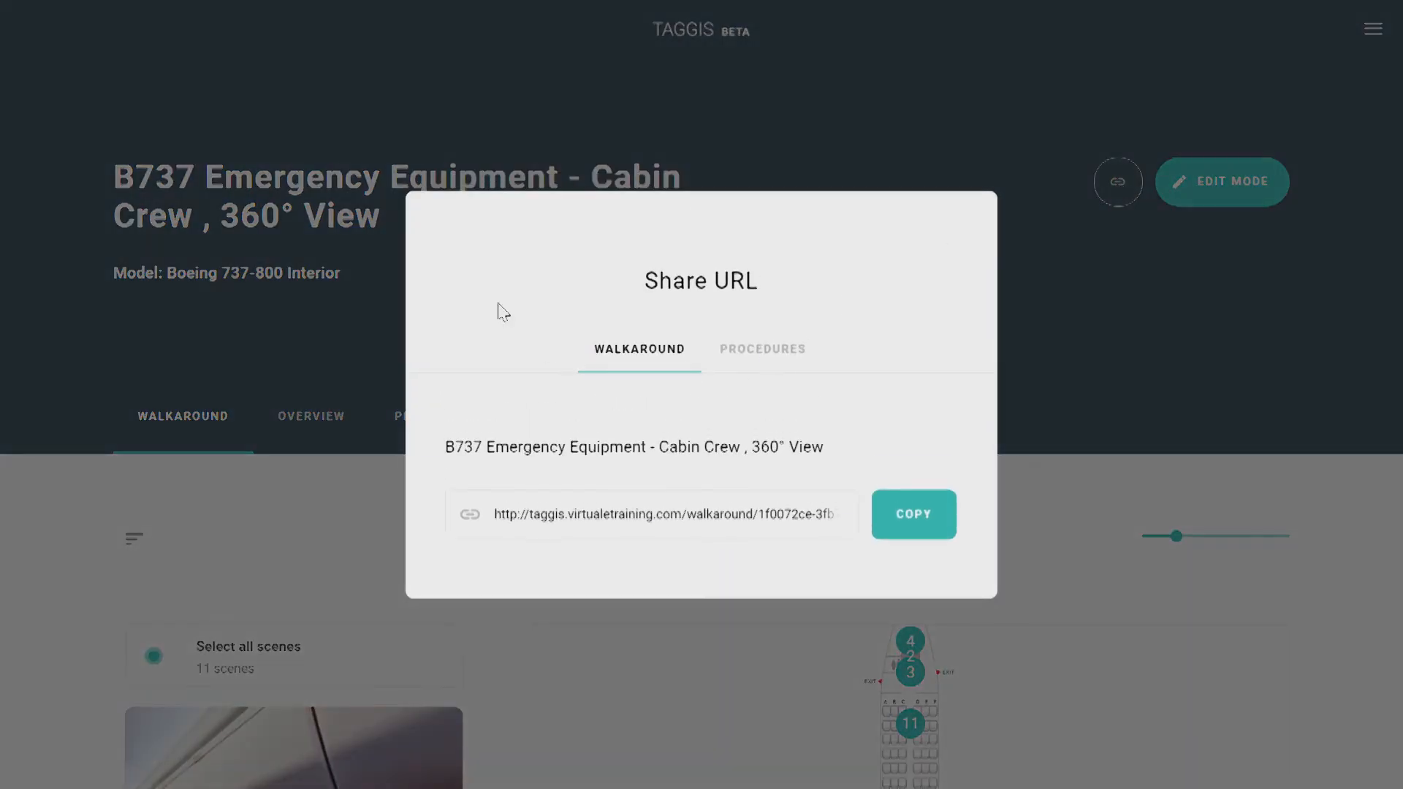
click(913, 514)
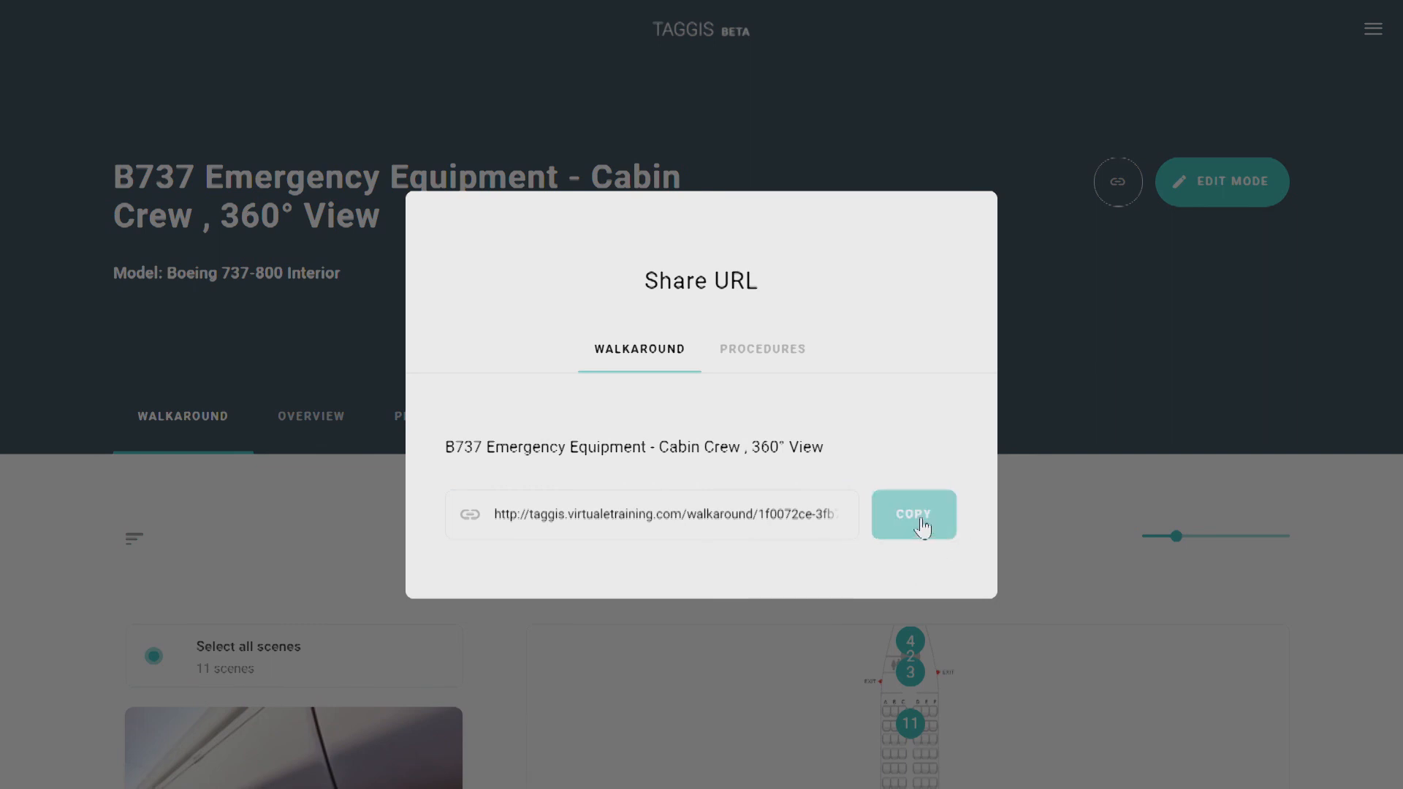
click(913, 514)
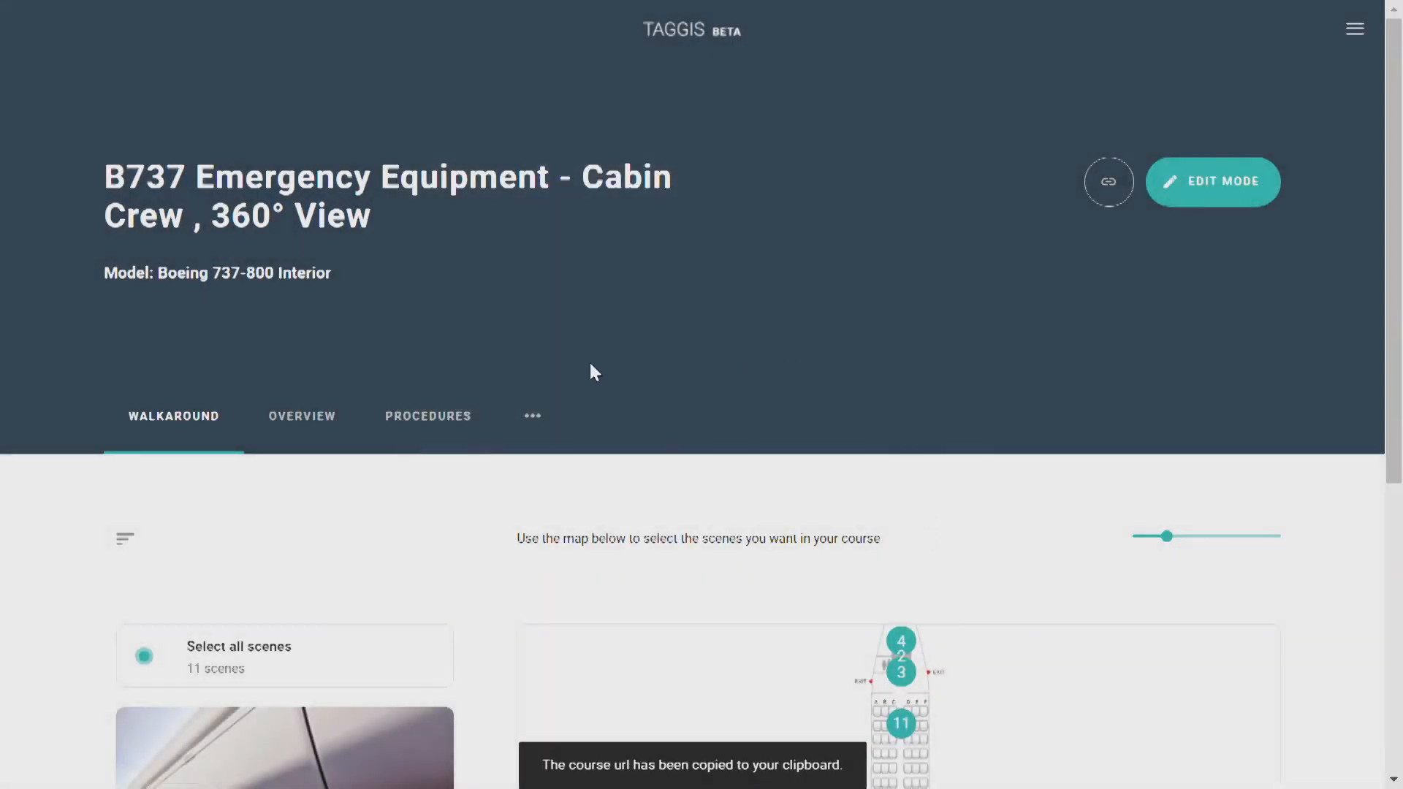
click(533, 415)
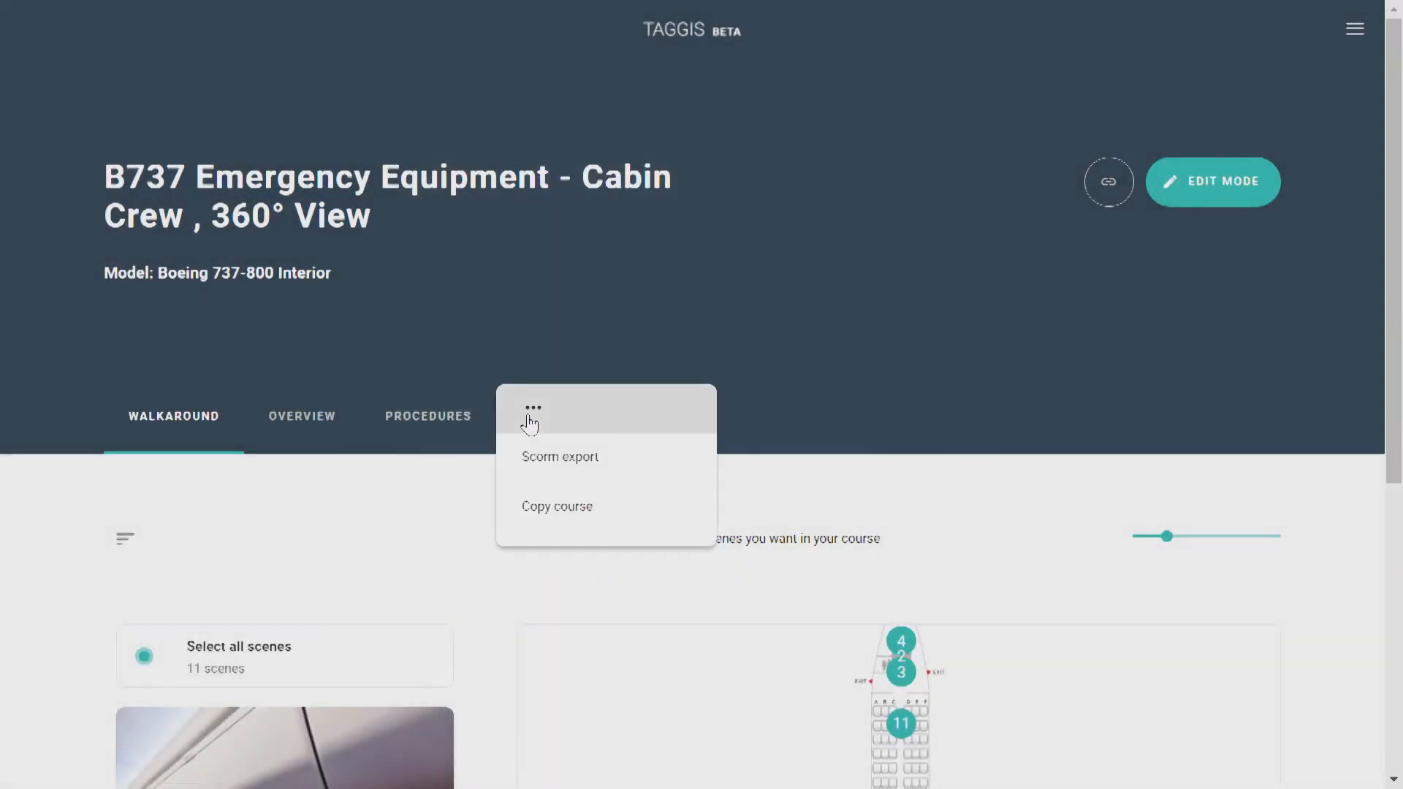
click(561, 456)
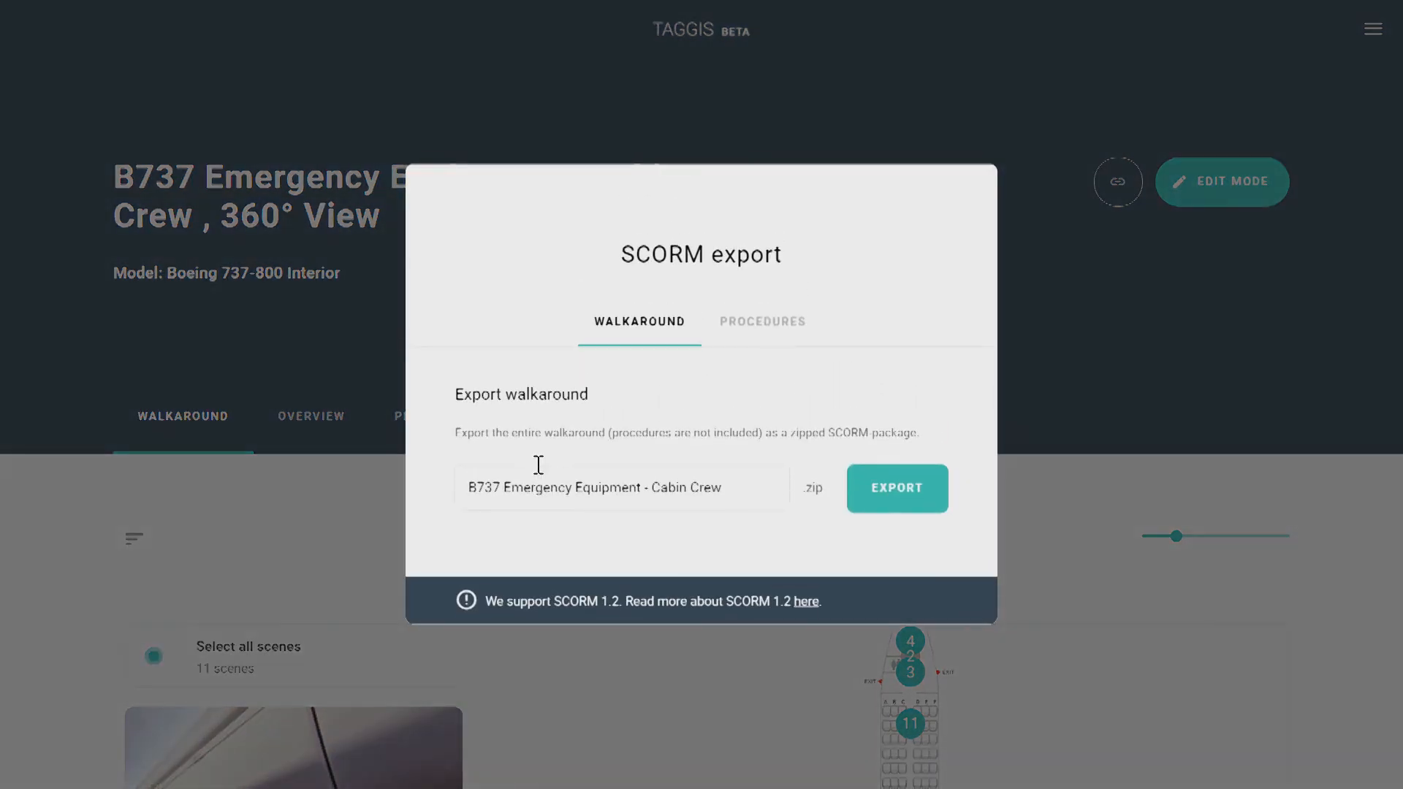